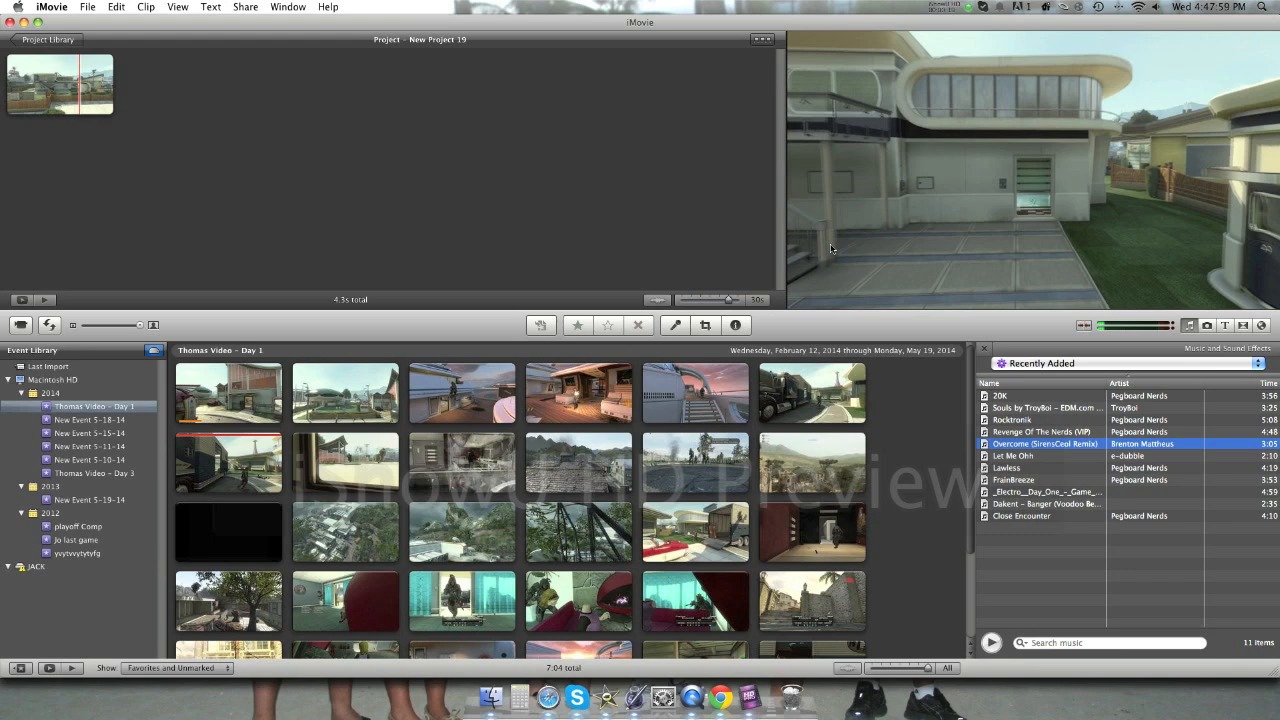
mouse_move(936, 436)
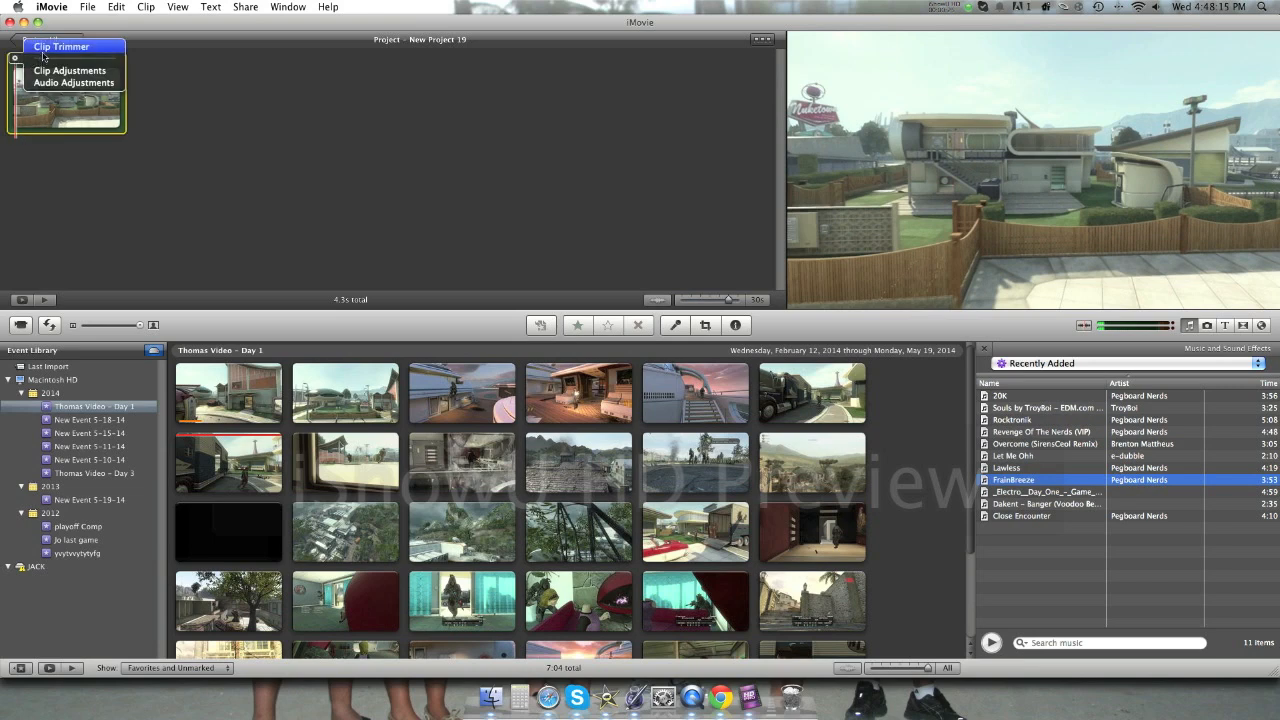
Step: Trim the background song in the Clip Trimmer so only the wanted portion plays, about 5.2 seconds total
click(60, 46)
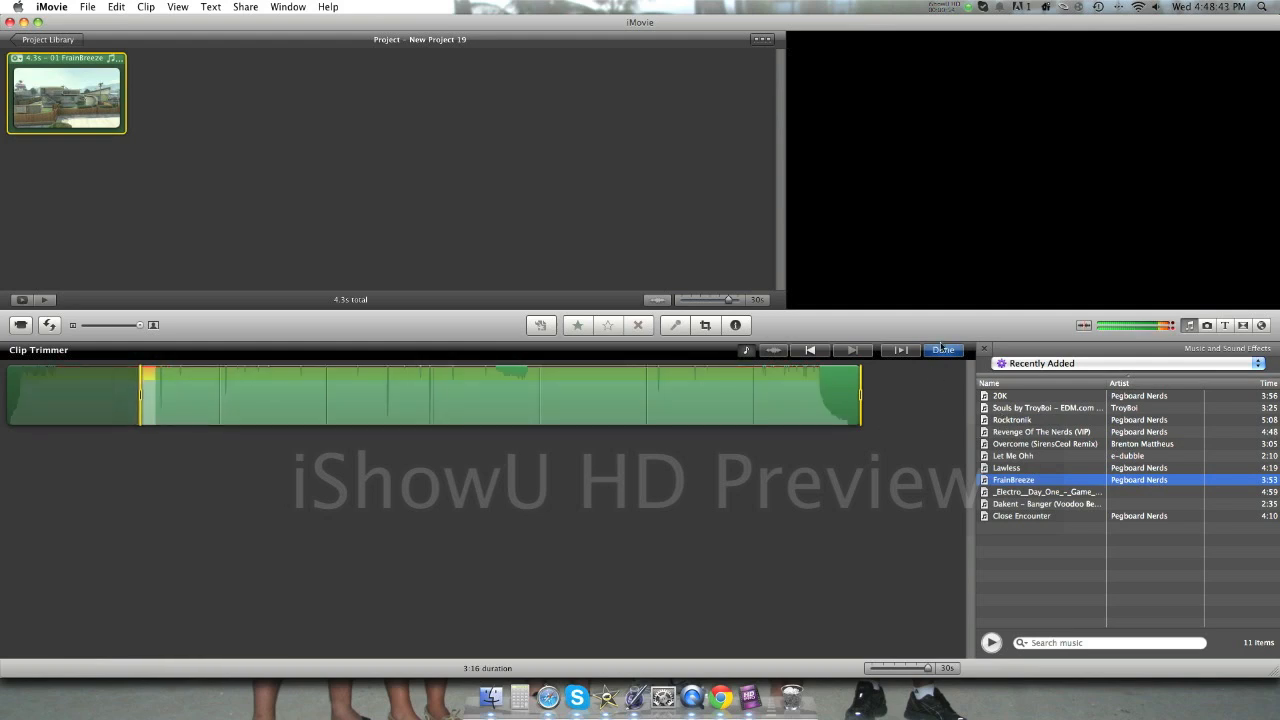
click(940, 348)
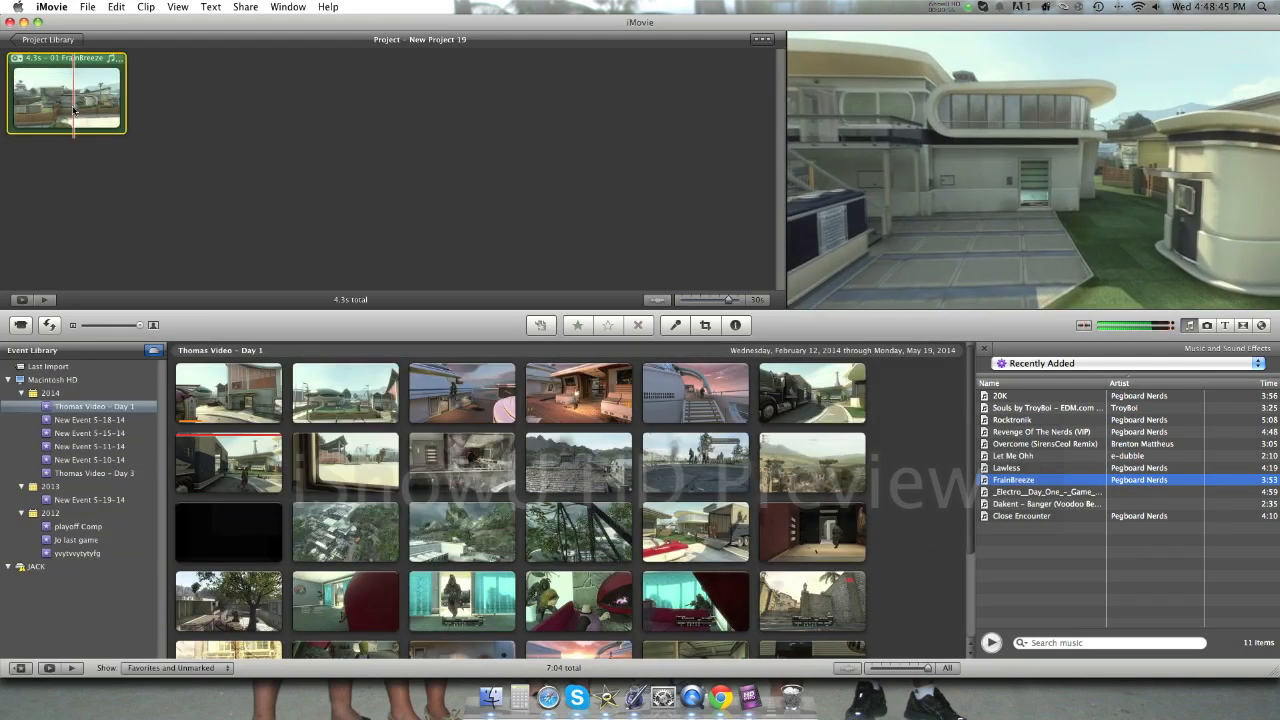
click(68, 96)
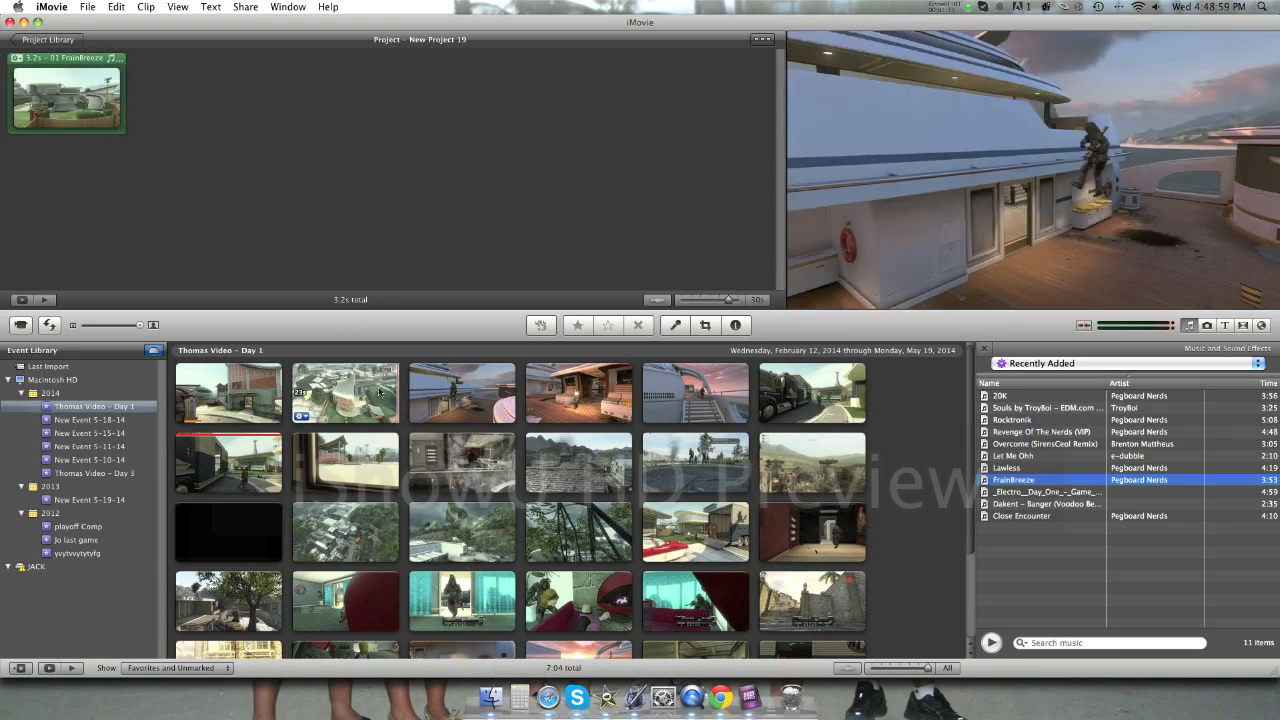
Step: Browse the Event Library to the May 18 event and add its sniper scope clip after the first clip
click(228, 532)
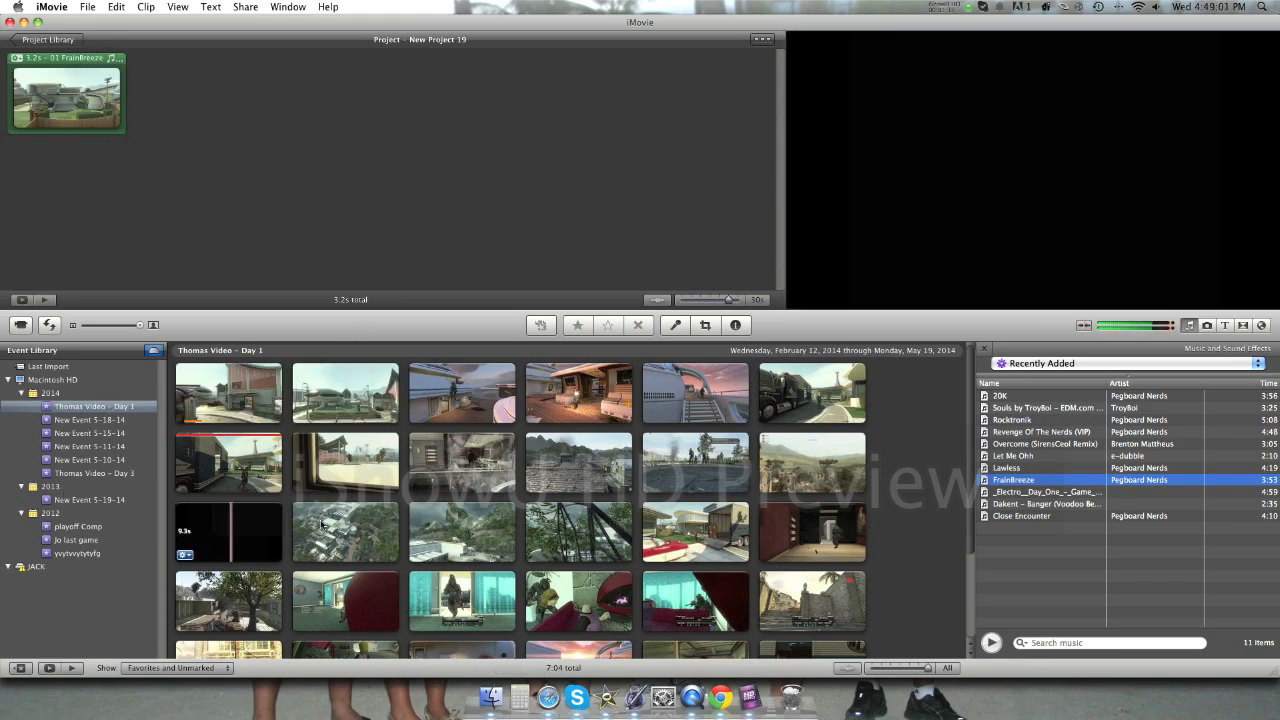
click(88, 500)
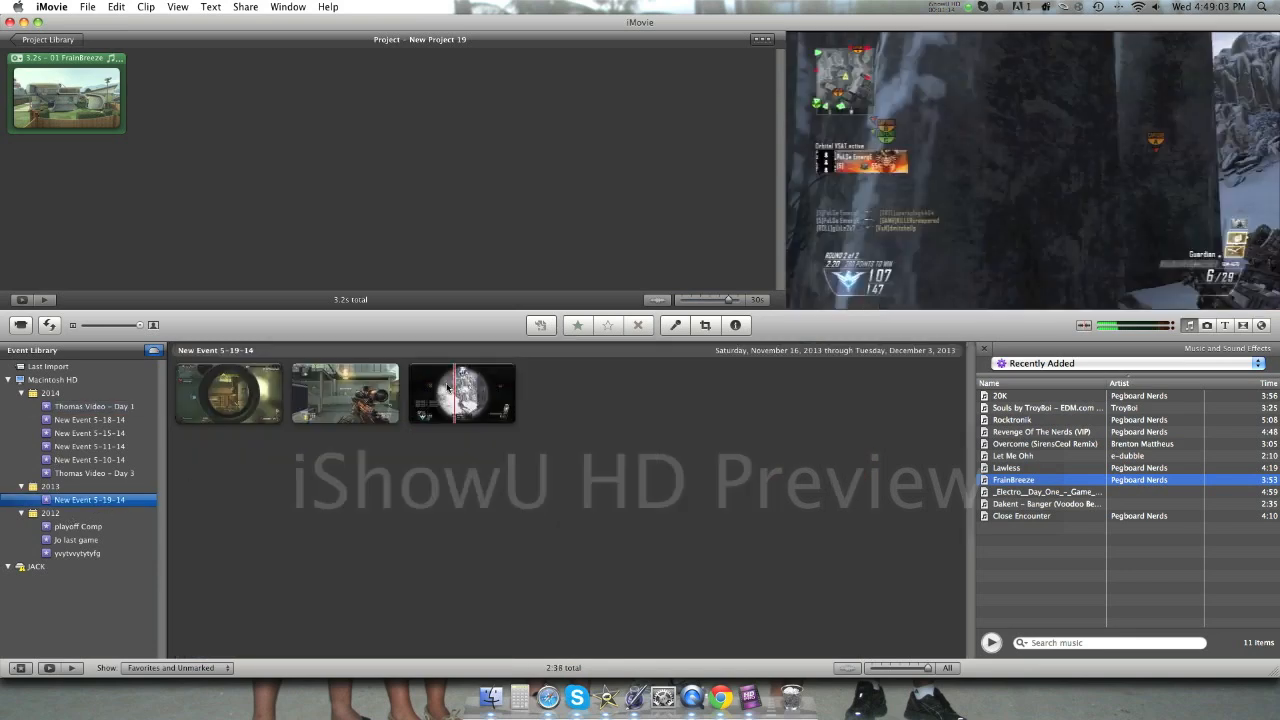
click(92, 472)
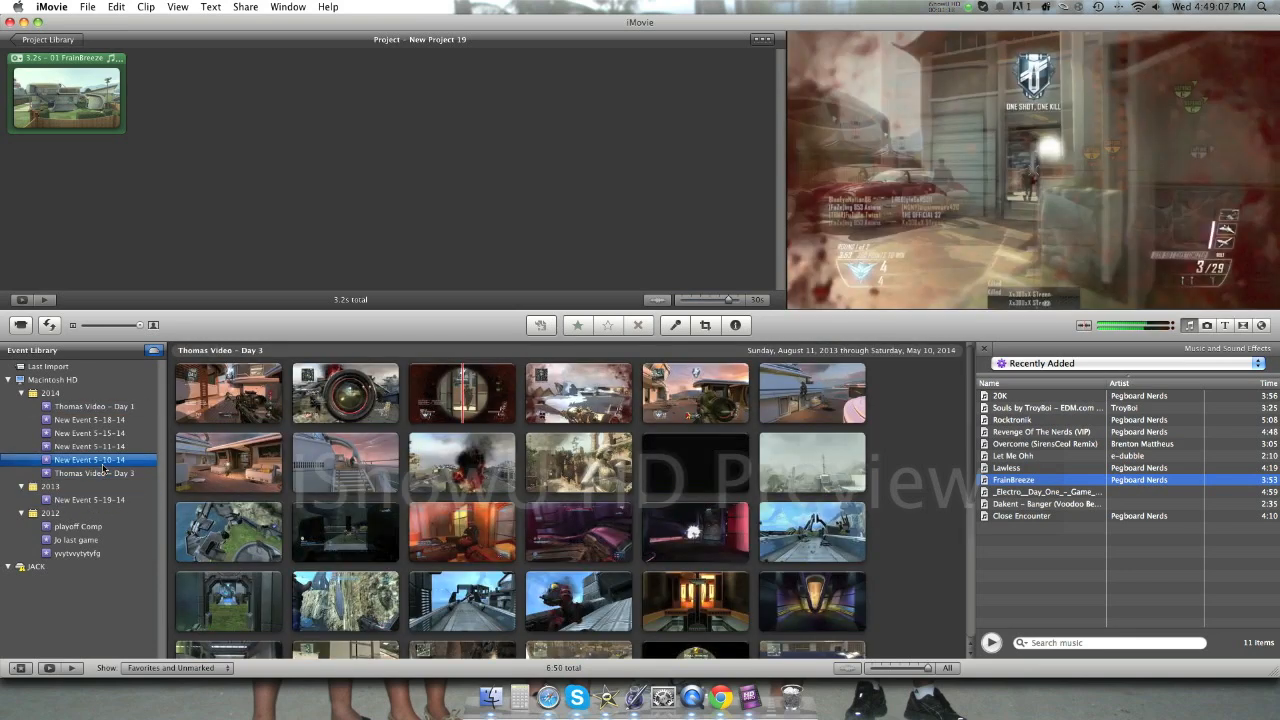
click(88, 458)
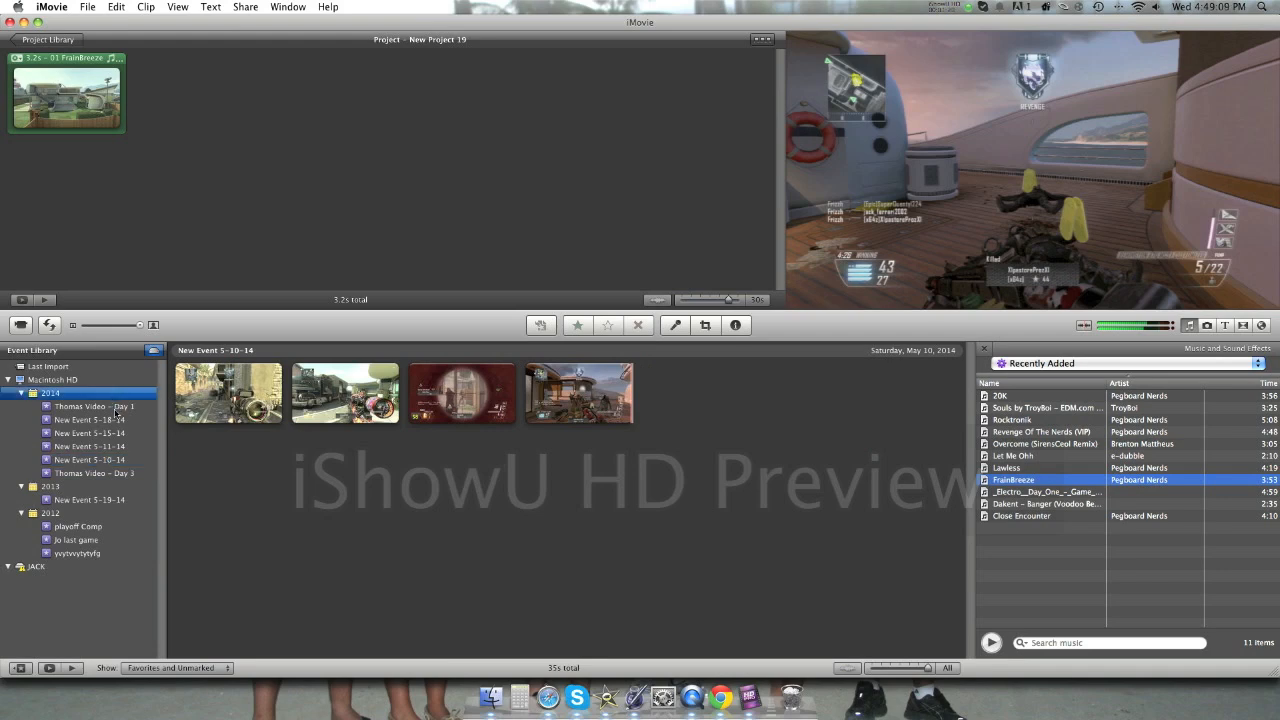
click(90, 420)
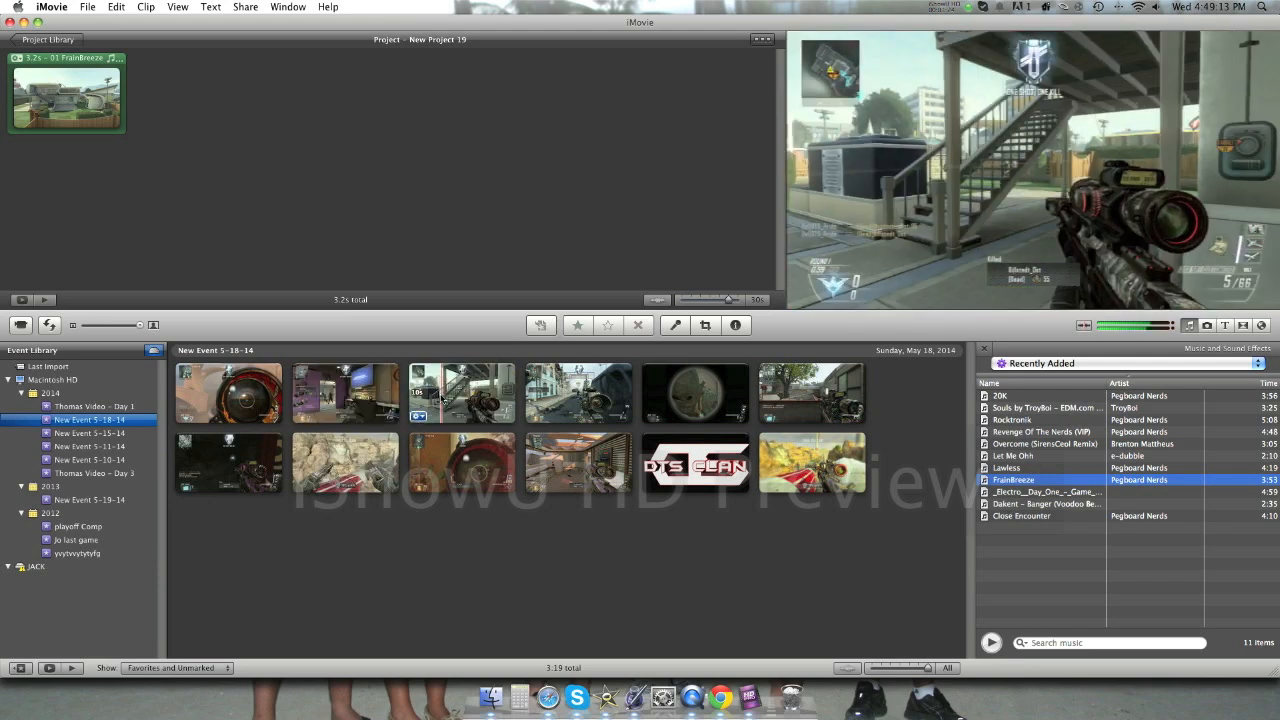
click(460, 392)
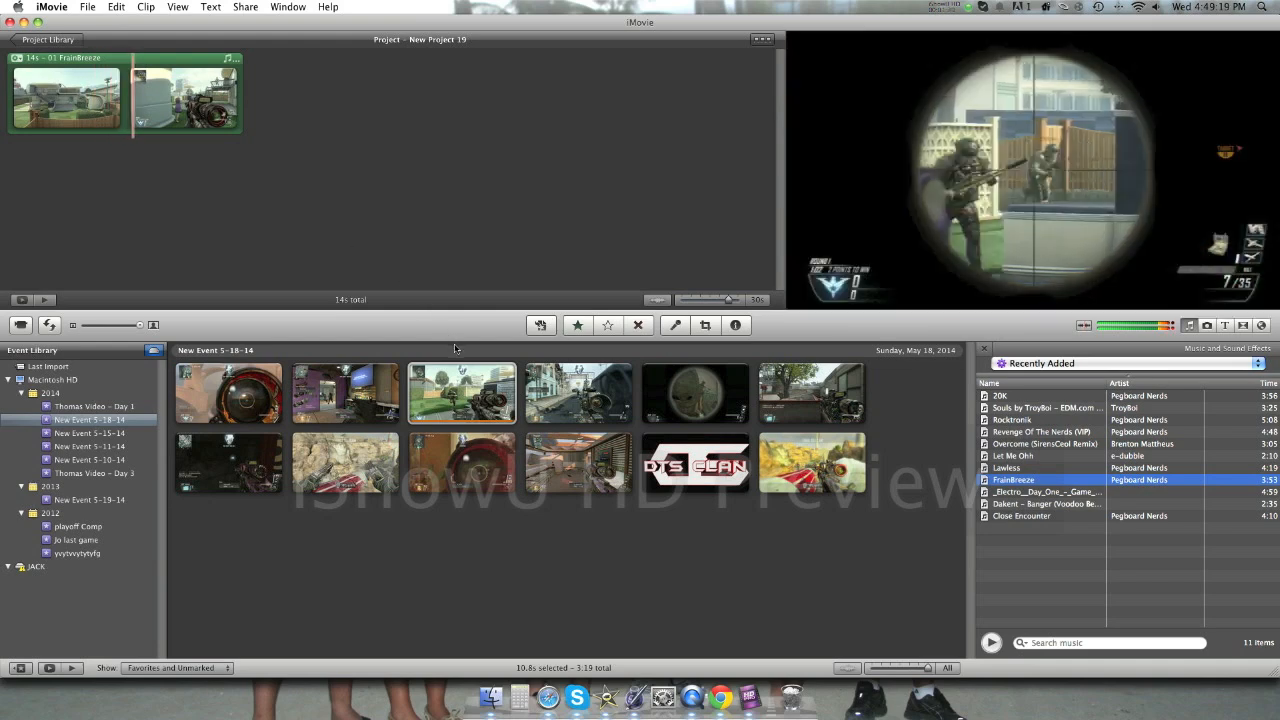
Step: Split the sniper clip in two at the marked playhead position
click(184, 96)
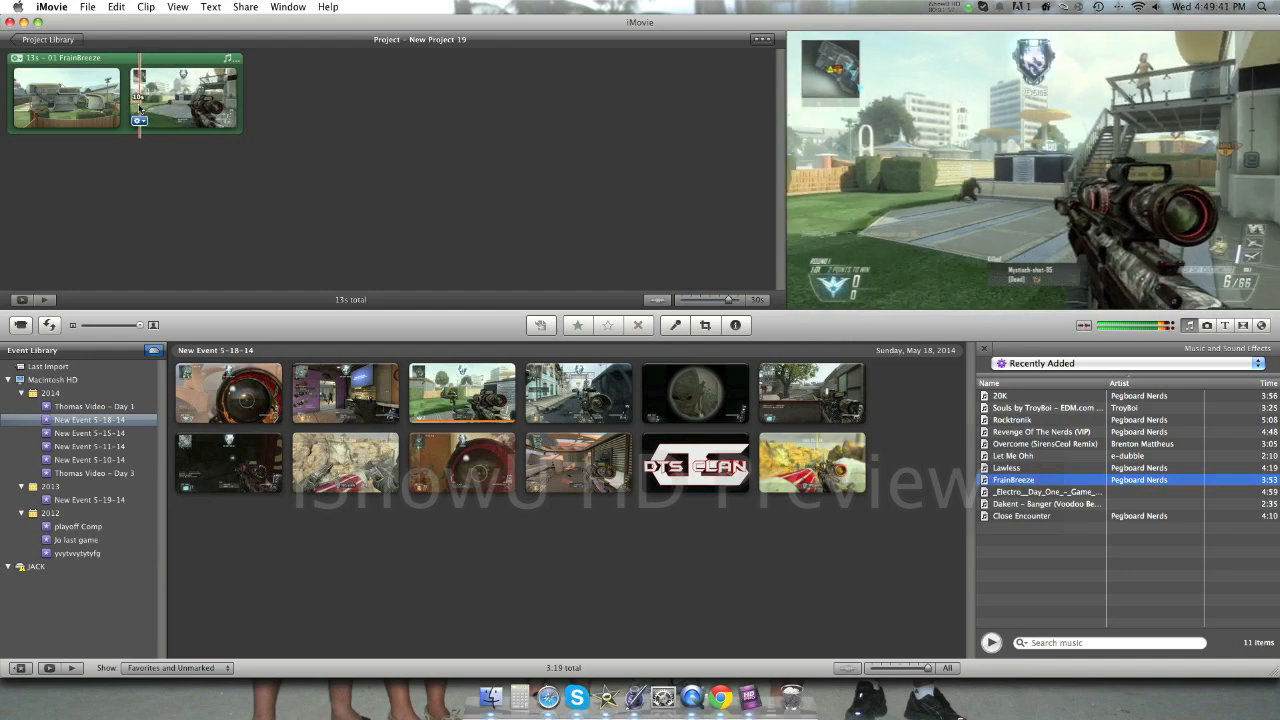
right_click(184, 96)
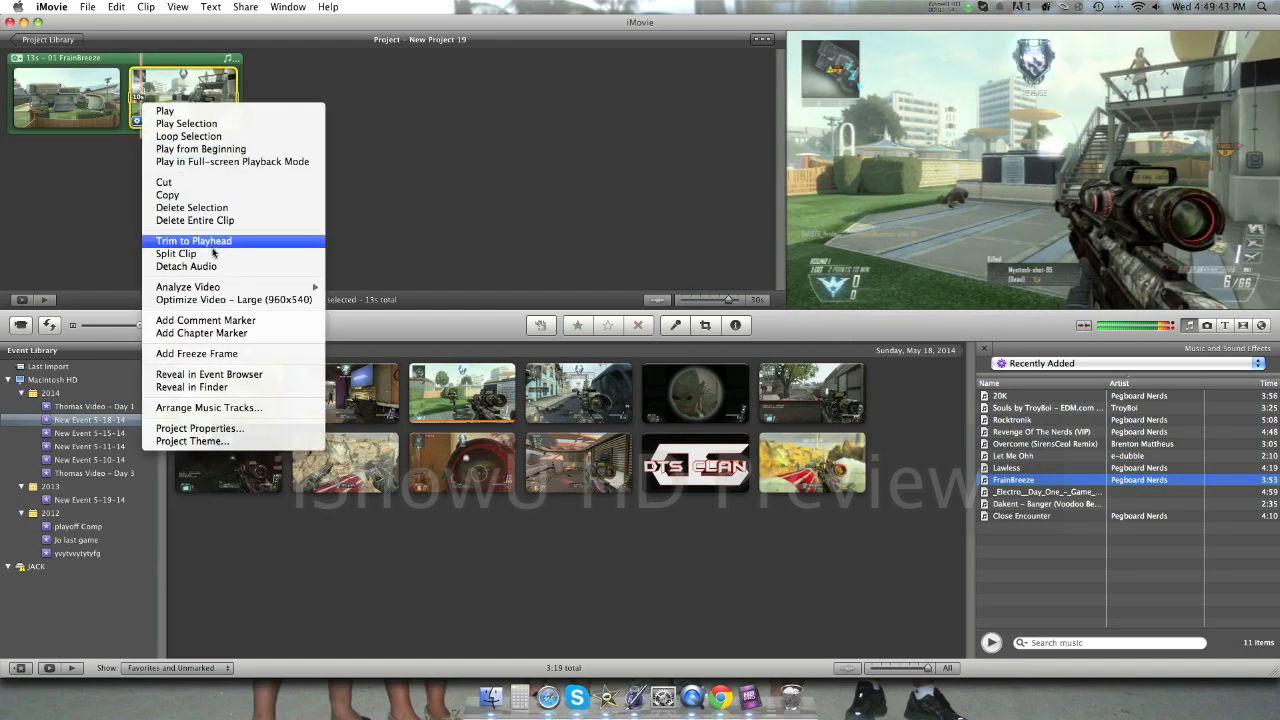
click(176, 252)
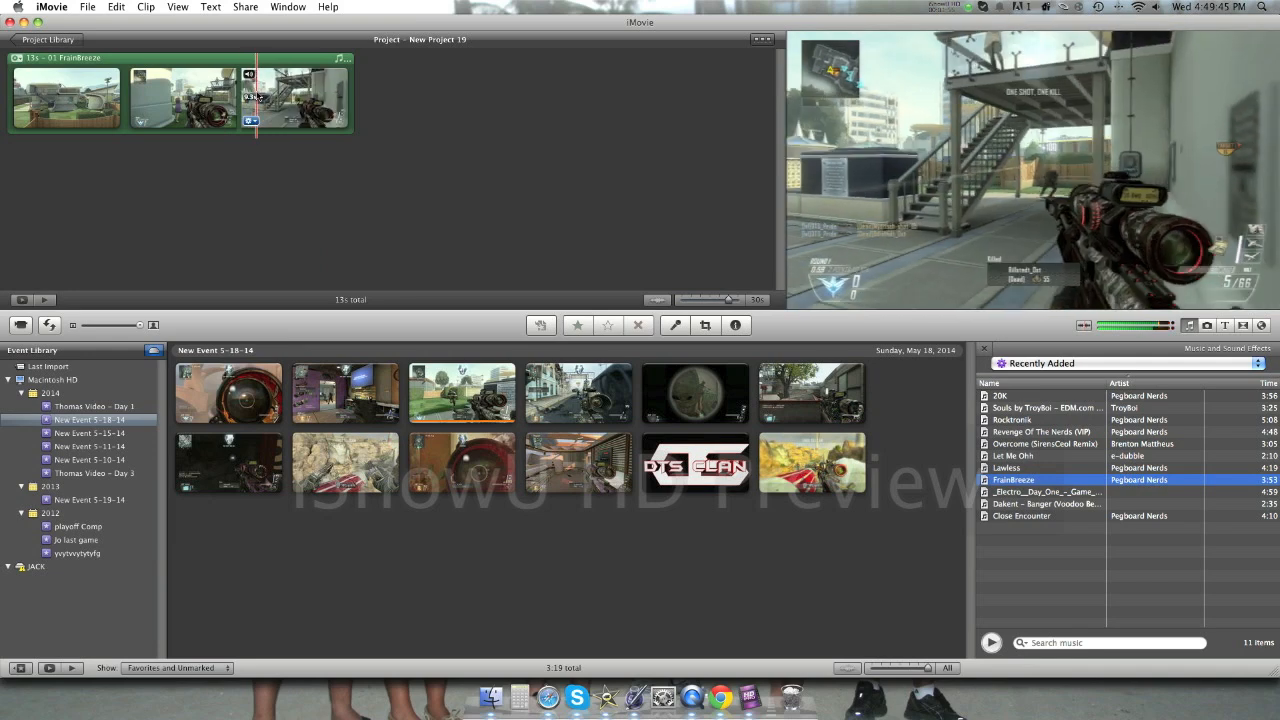
Step: Make the latter split piece play at 2x via Fast Forward
right_click(290, 96)
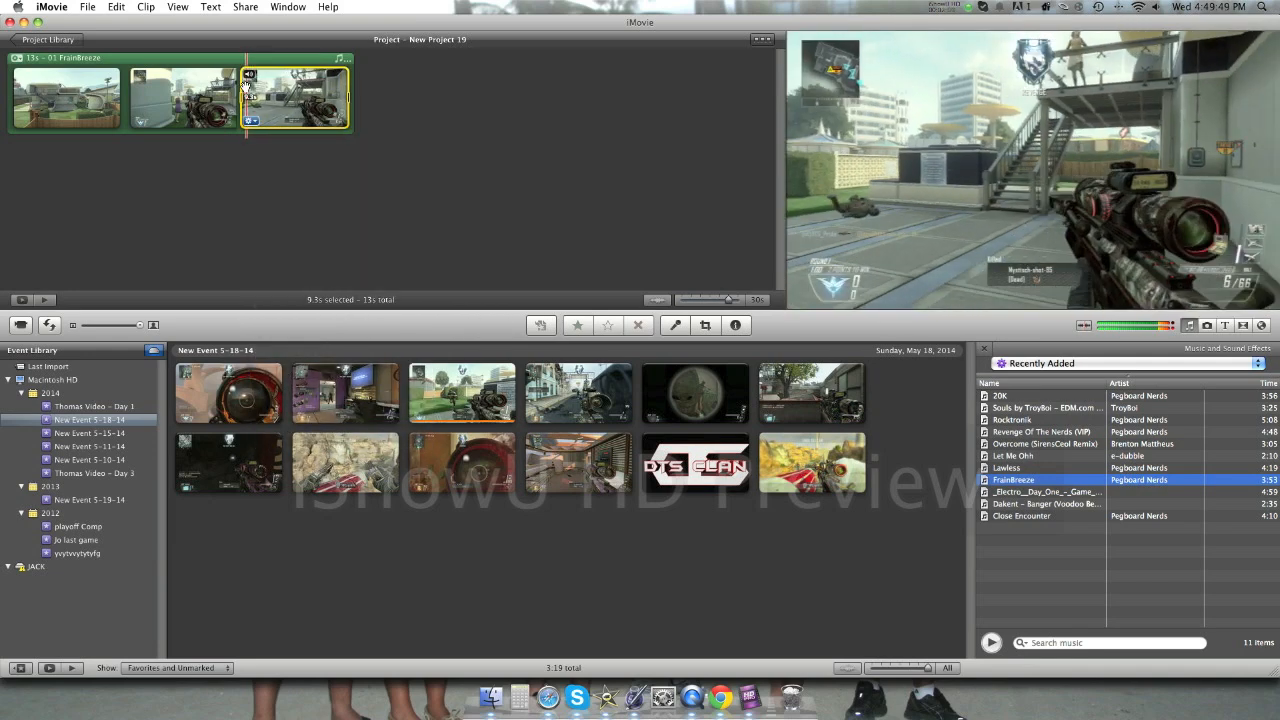
right_click(300, 76)
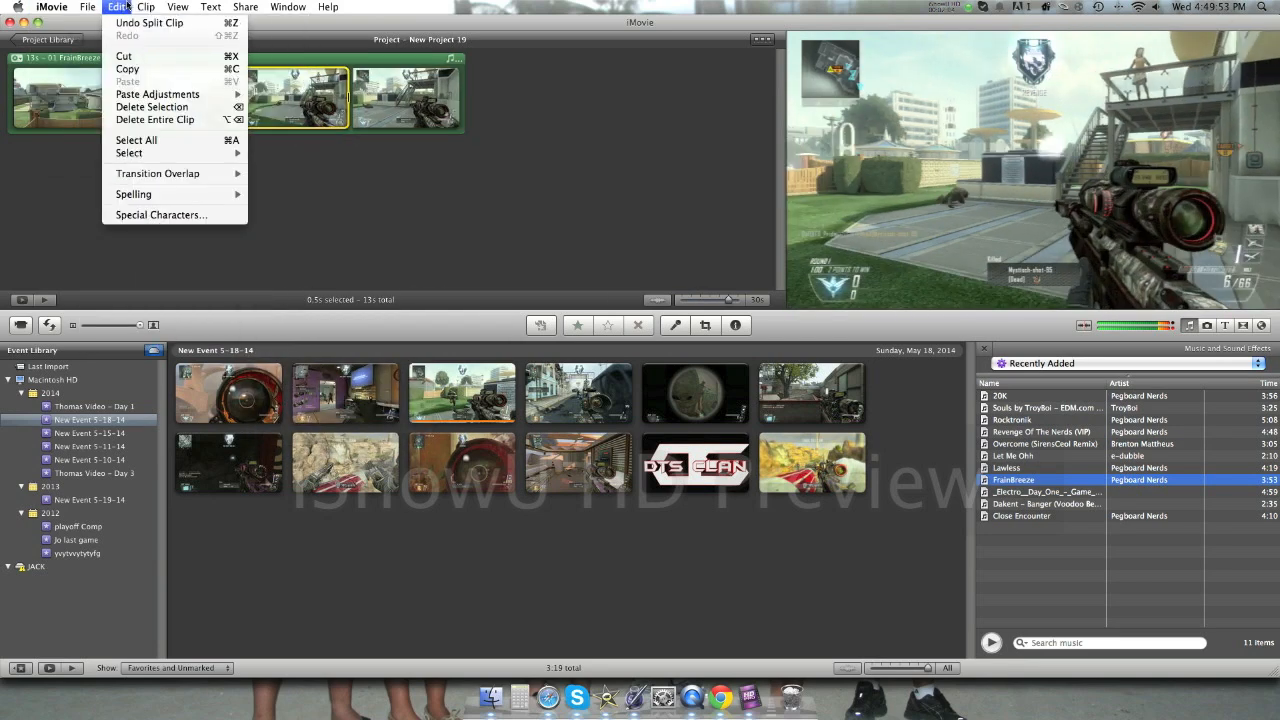
click(144, 8)
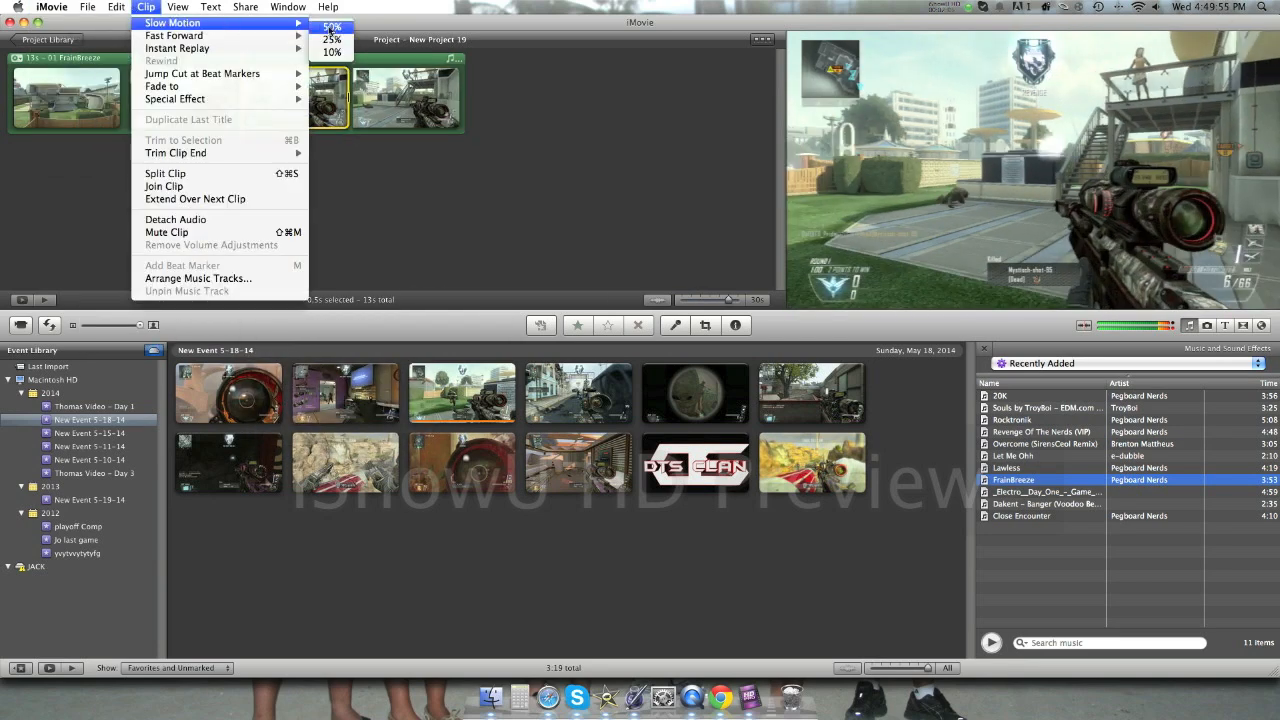
mouse_move(174, 36)
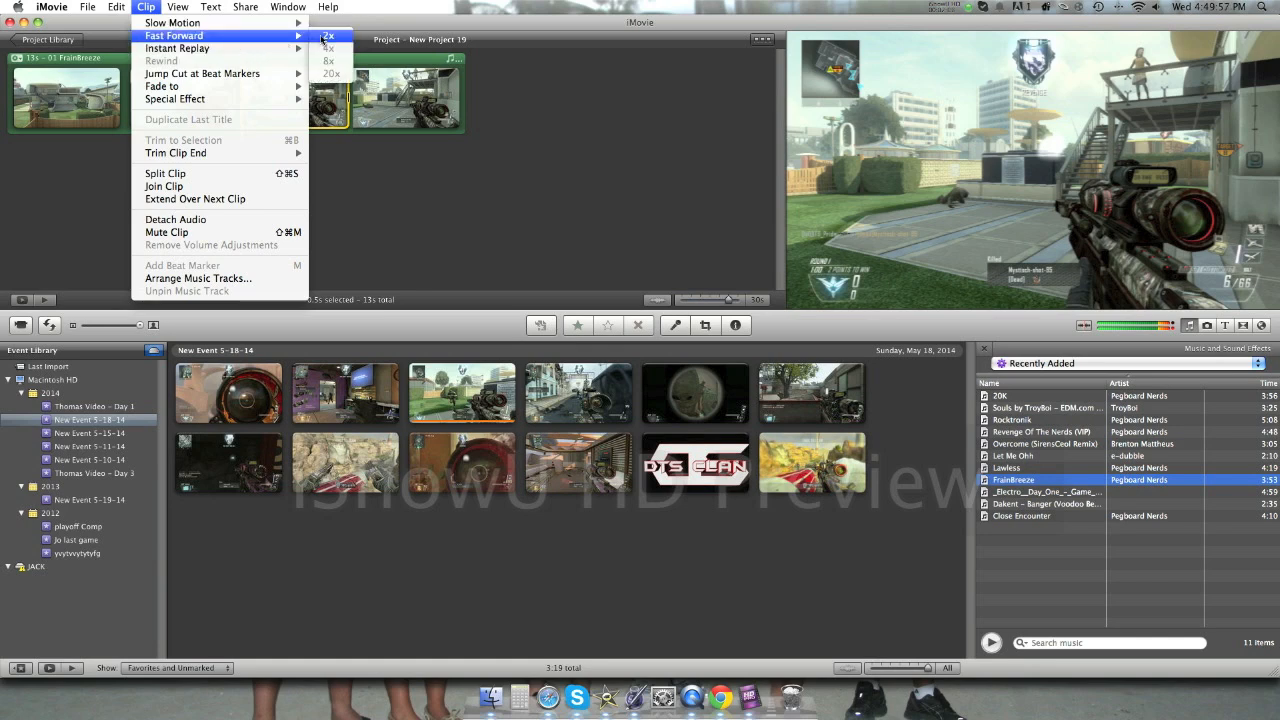
click(328, 36)
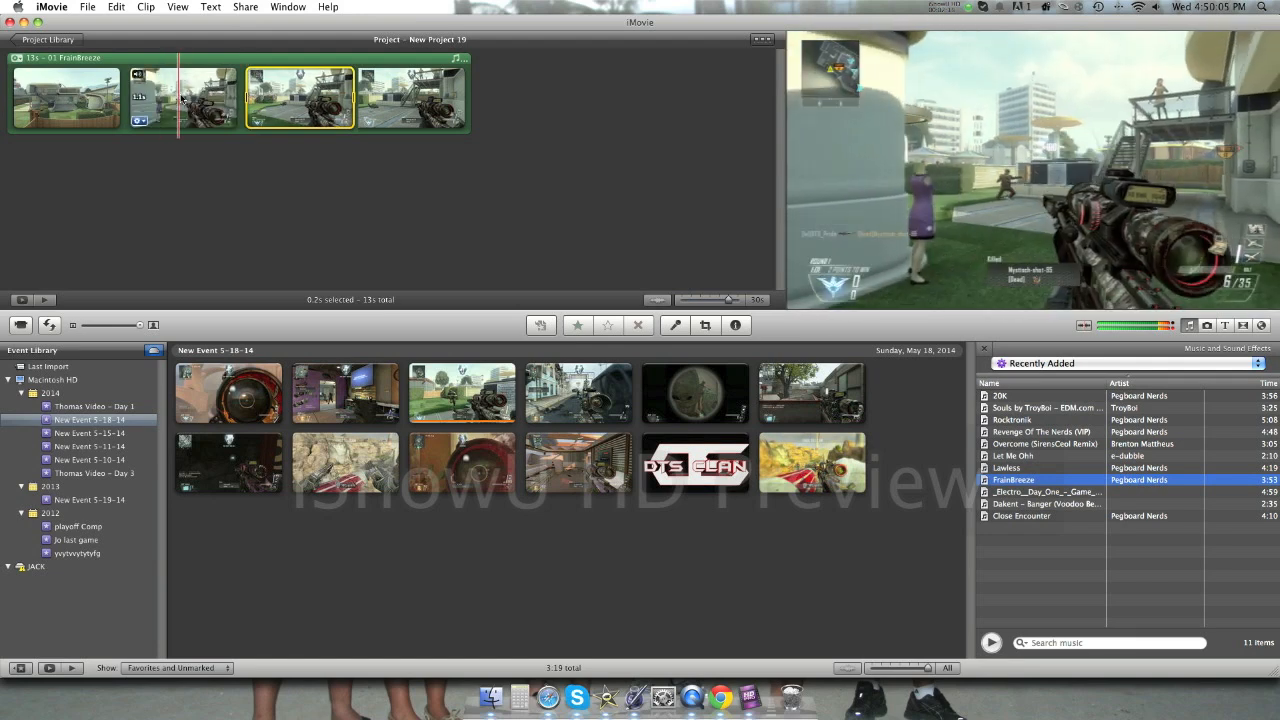
Step: Undo the earlier speed change on the scope close-up piece
click(178, 8)
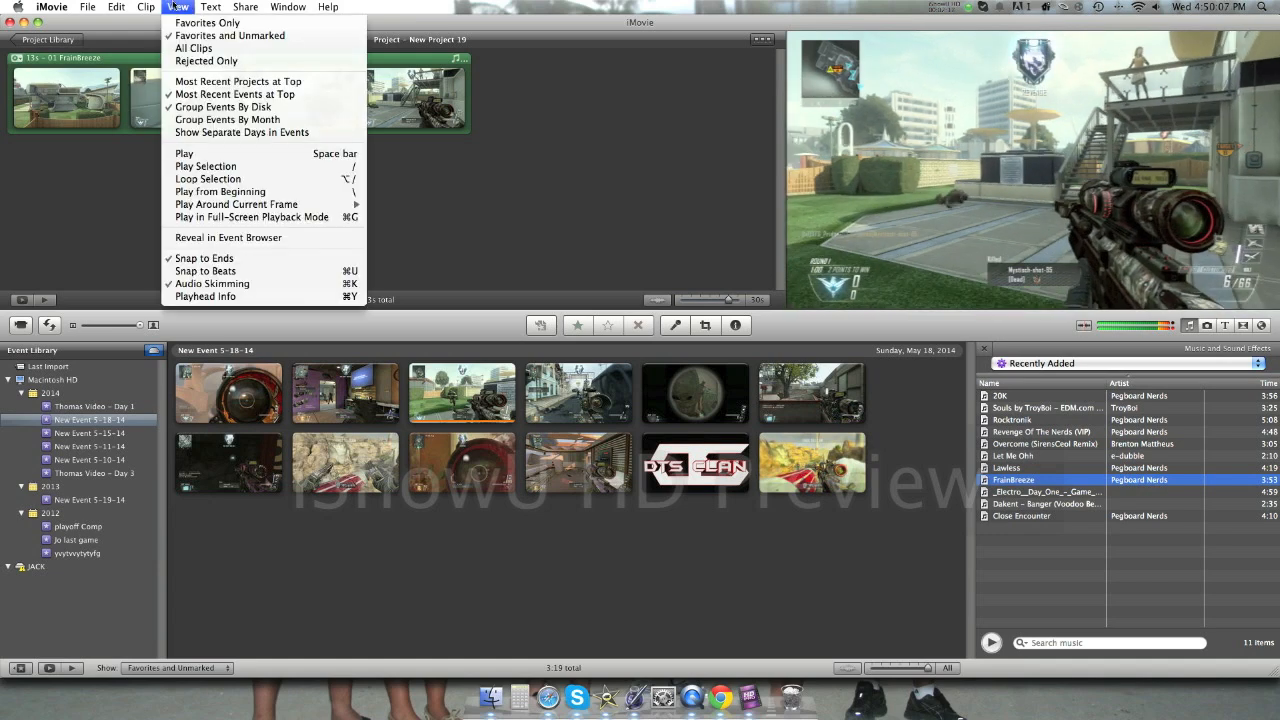
click(146, 8)
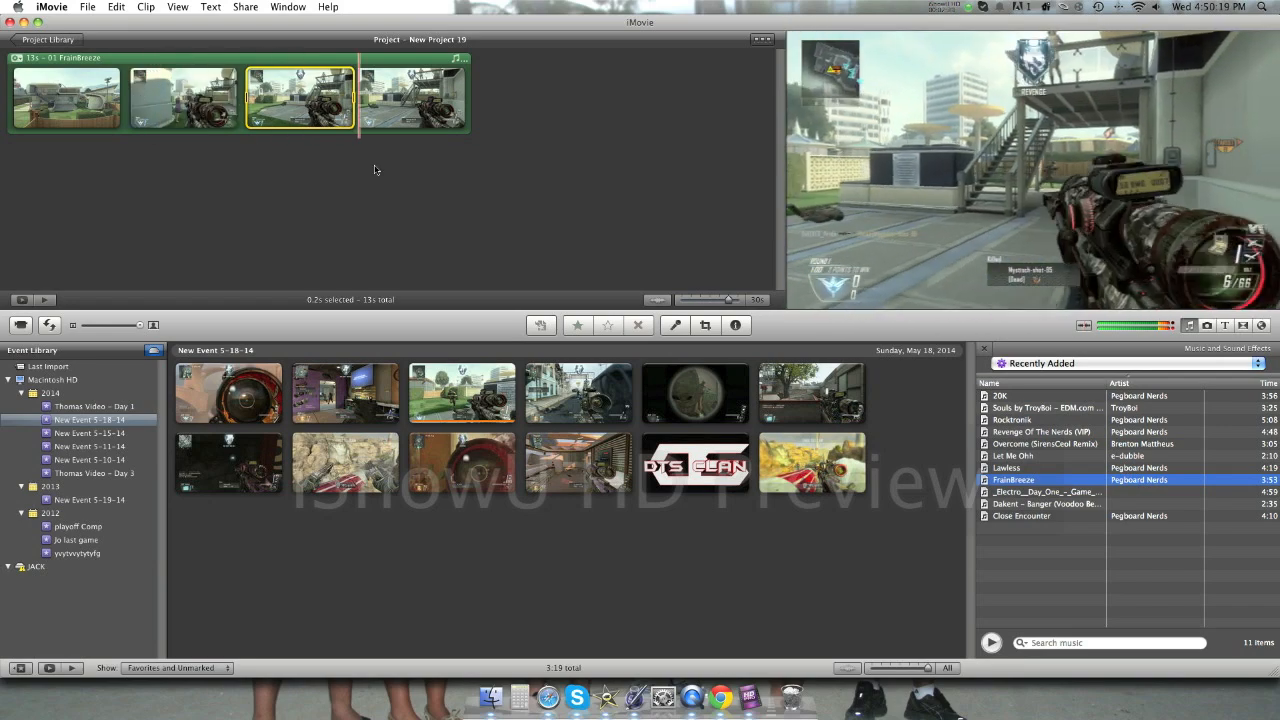
click(184, 96)
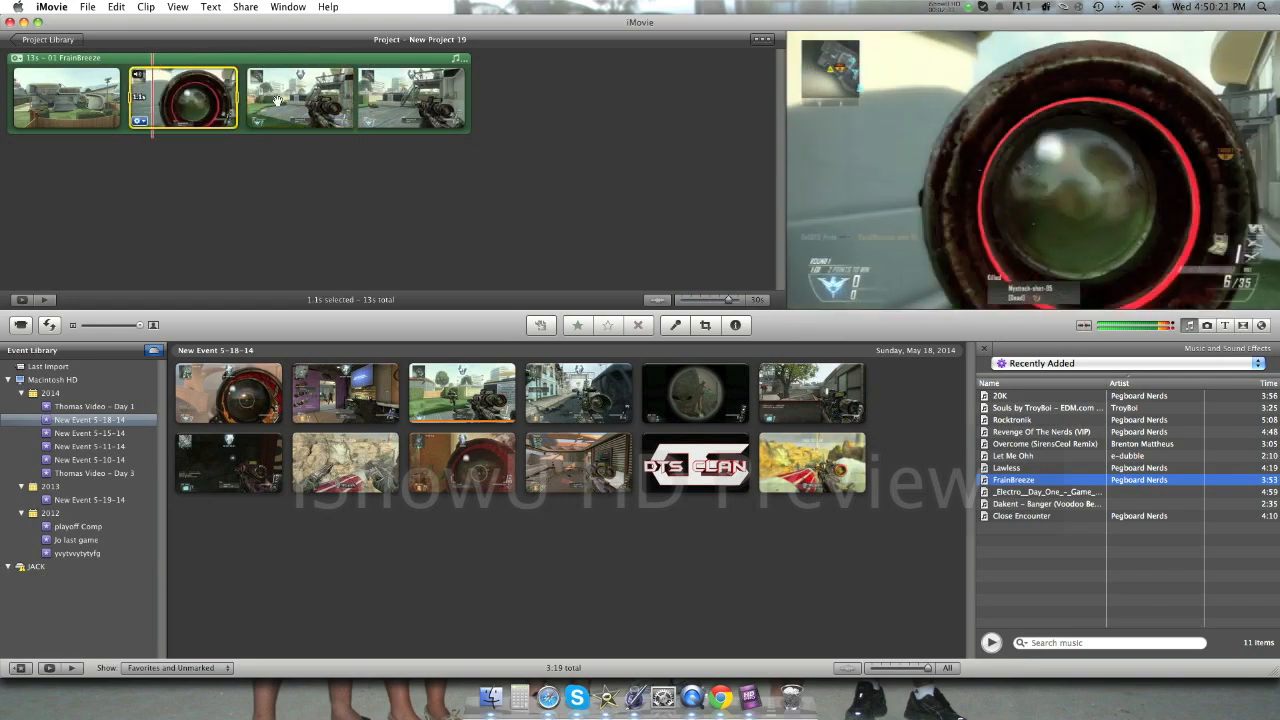
click(116, 8)
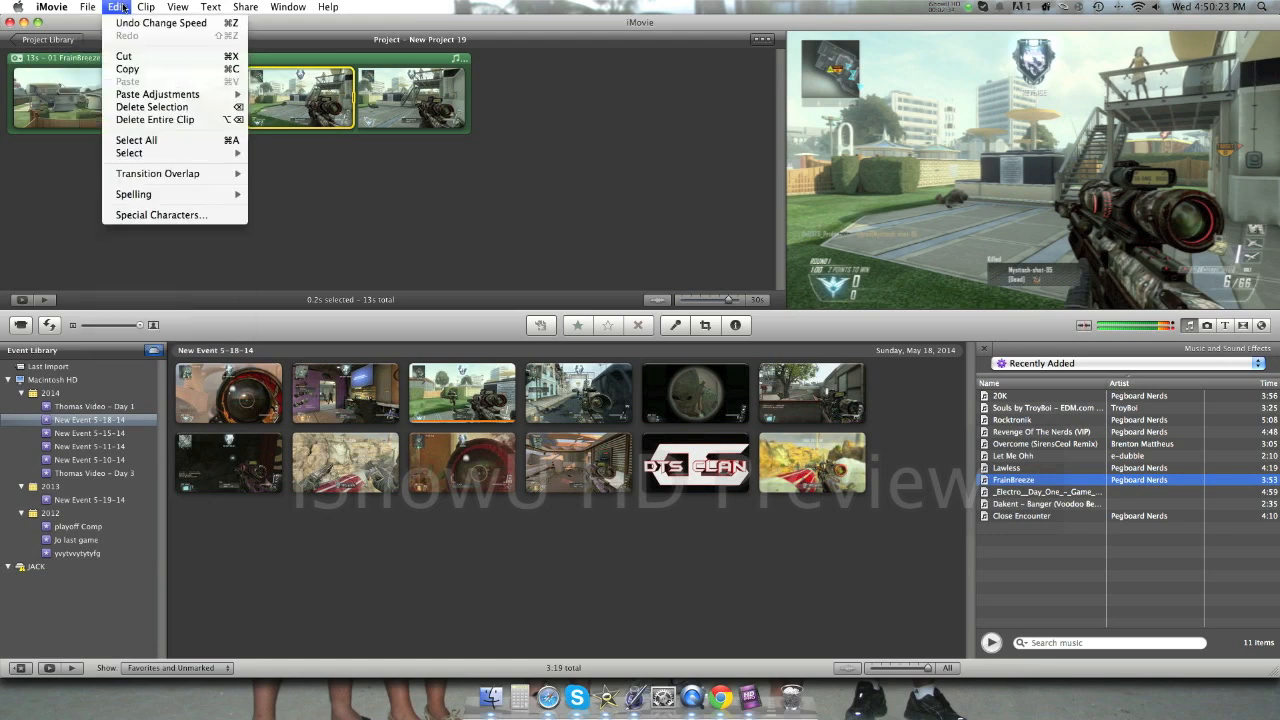
click(146, 8)
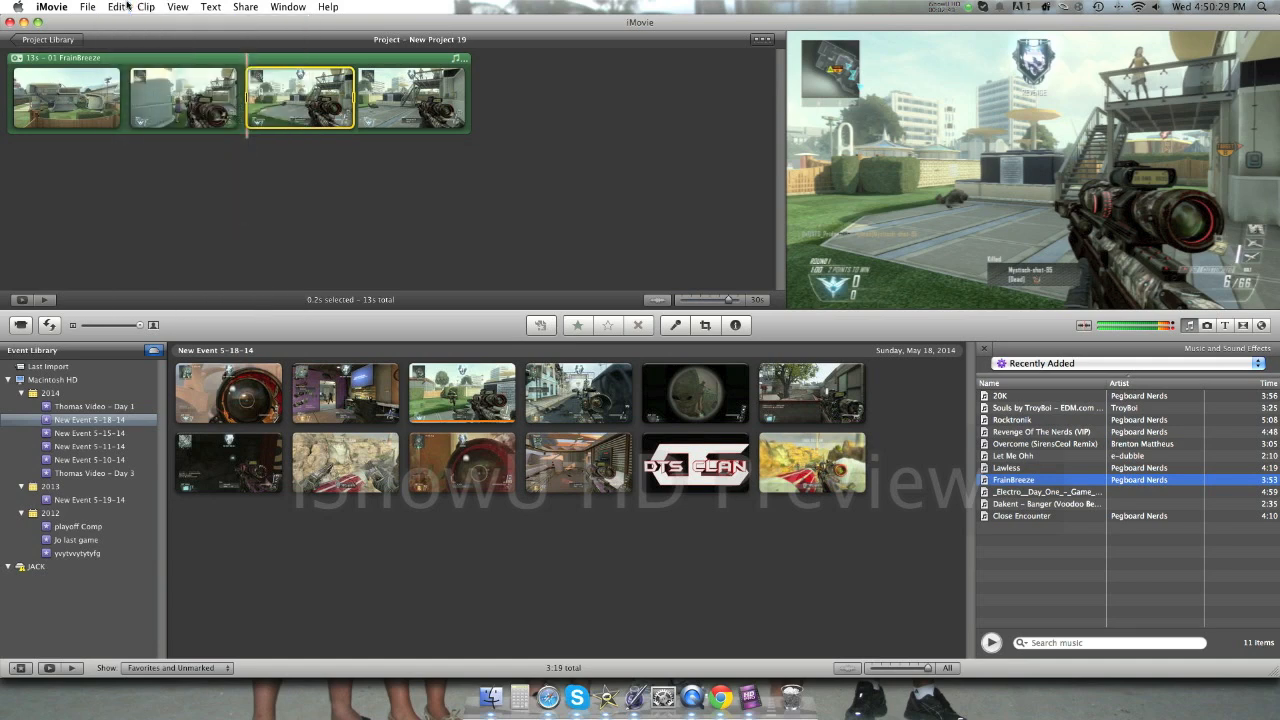
Step: Split the clip at a new point and apply a new speed to the selected piece in the Inspector
click(116, 8)
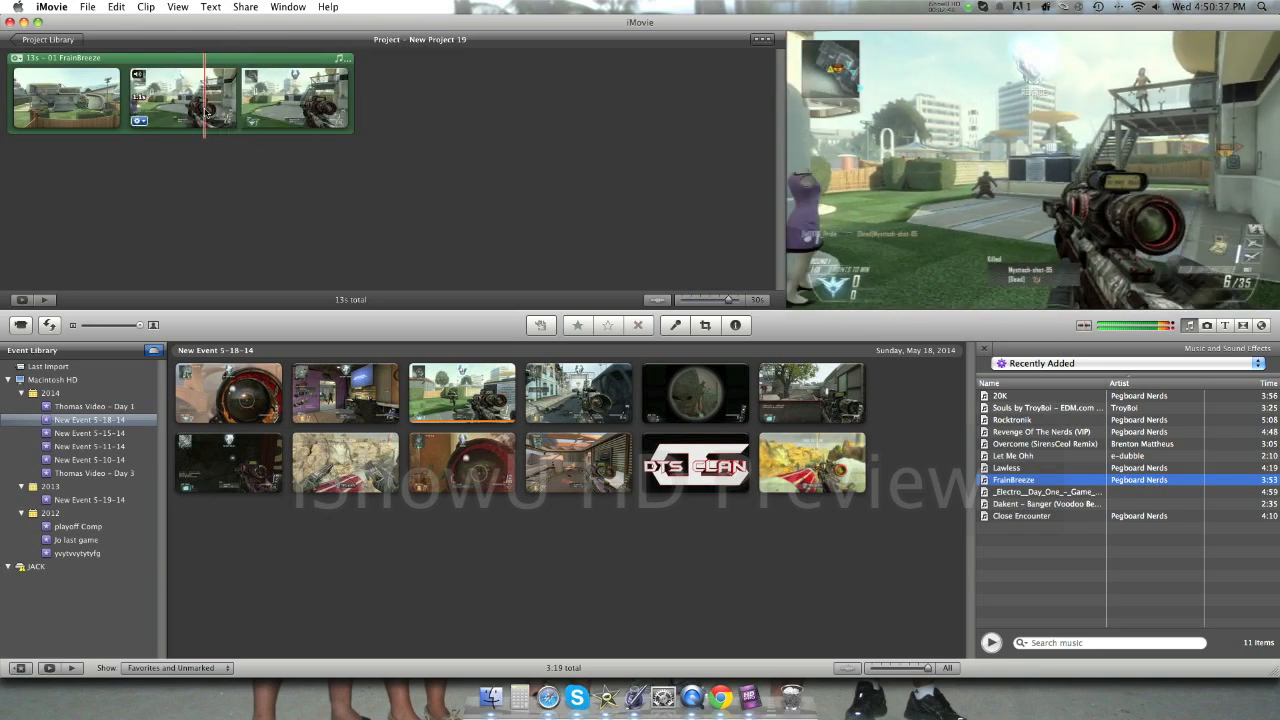
right_click(210, 96)
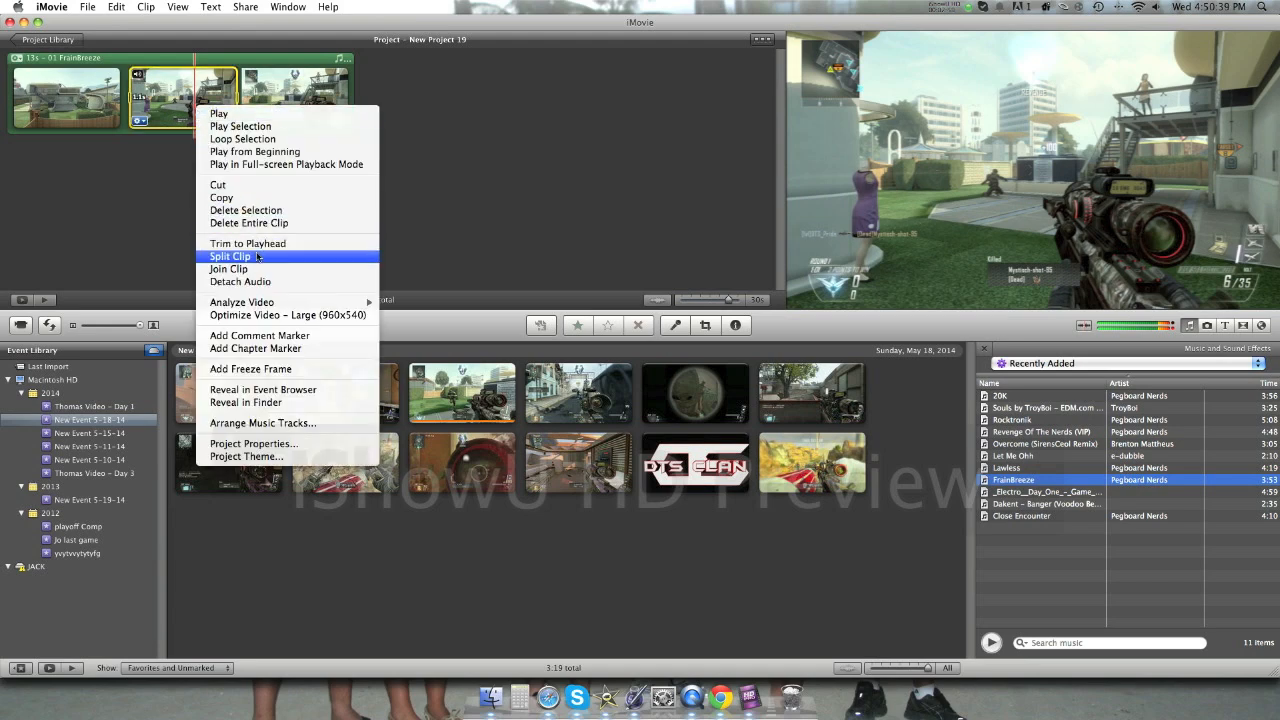
click(88, 8)
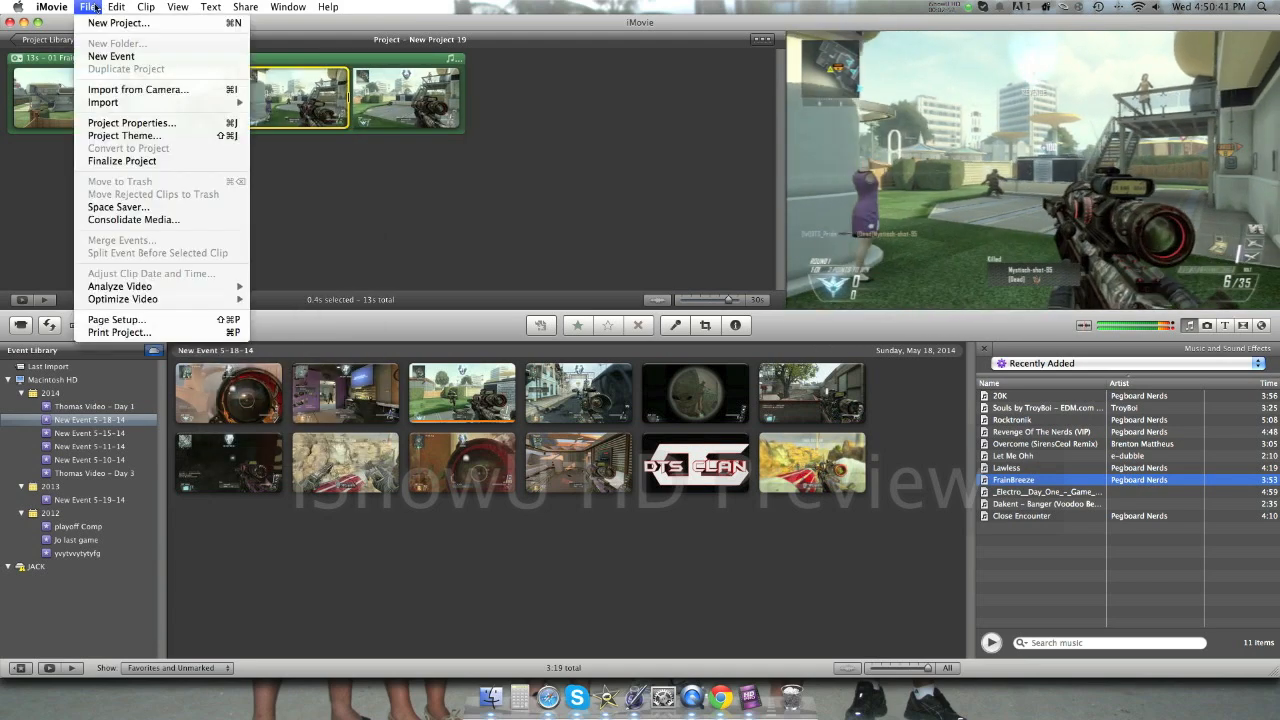
click(52, 8)
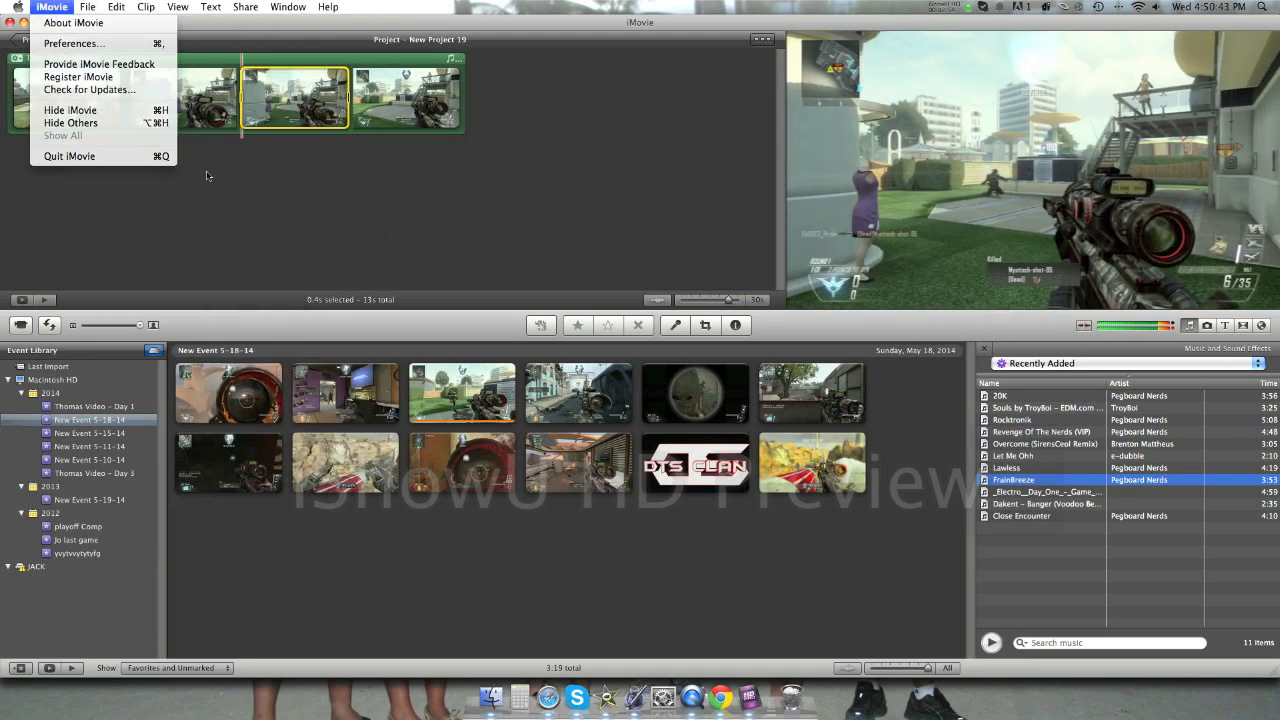
click(146, 8)
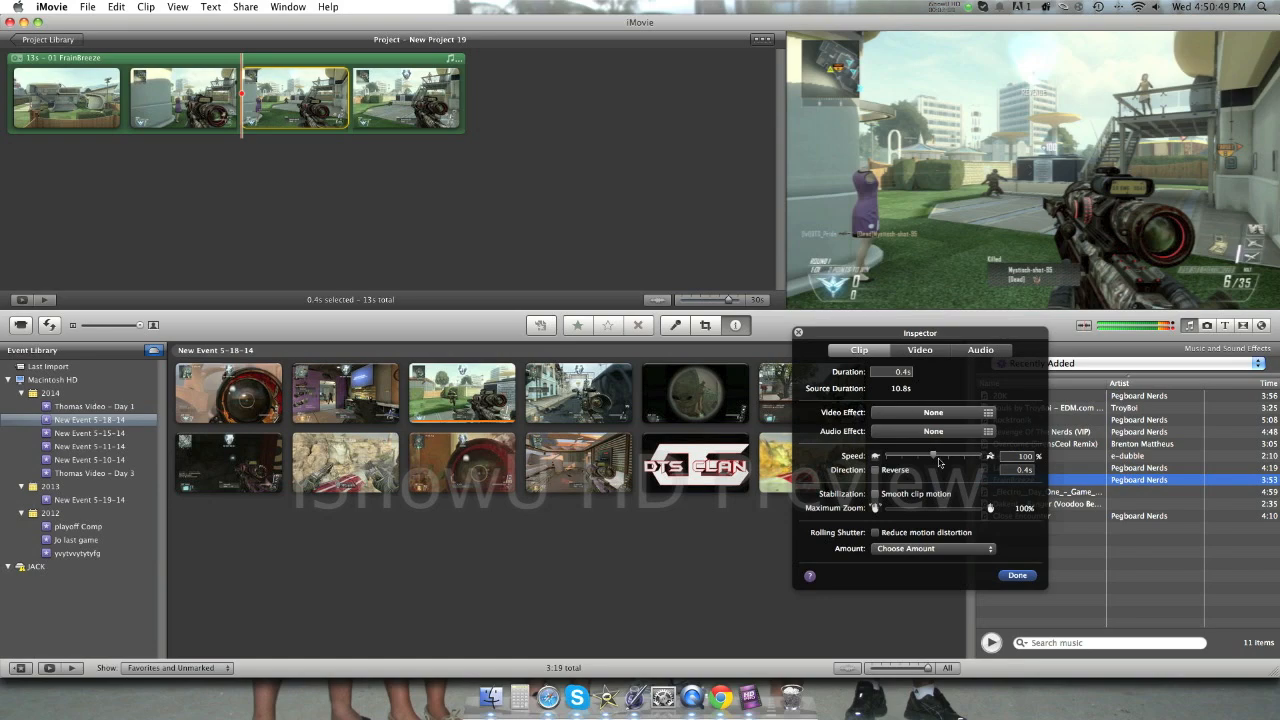
click(1016, 576)
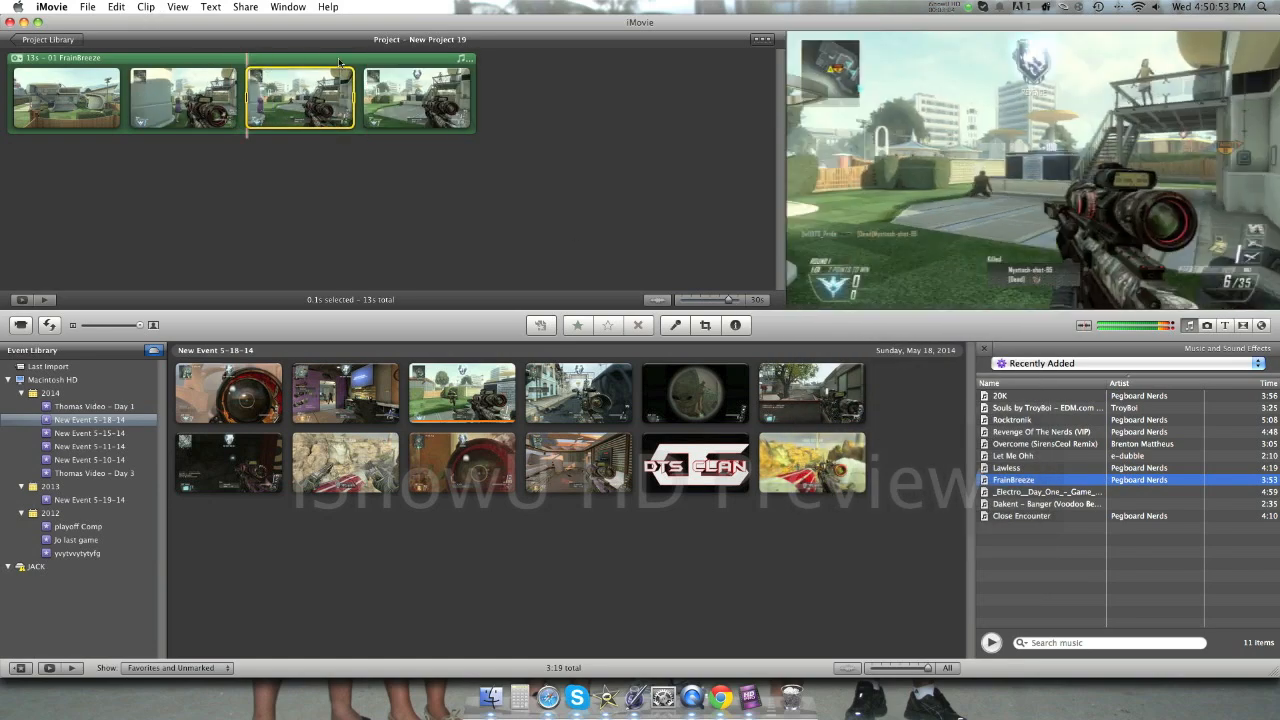
Step: Split the sniper footage at several playhead positions into short separate clips
right_click(420, 96)
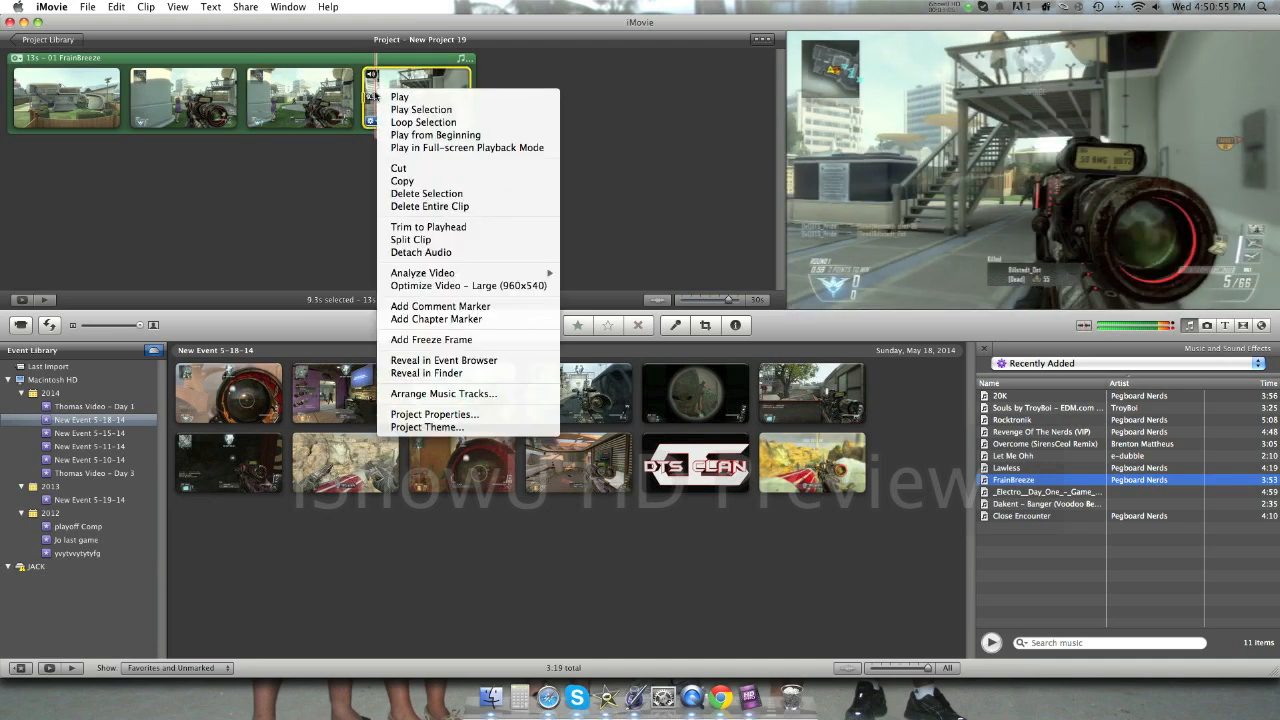
mouse_move(404, 232)
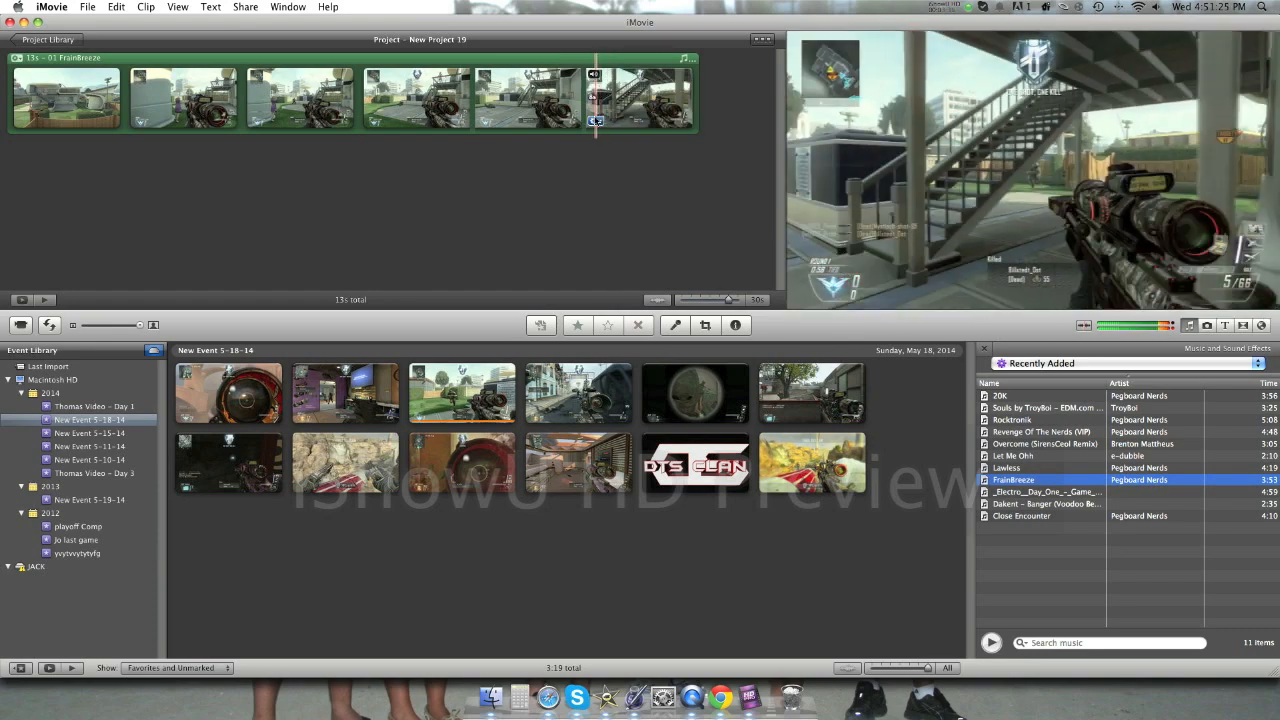
right_click(640, 96)
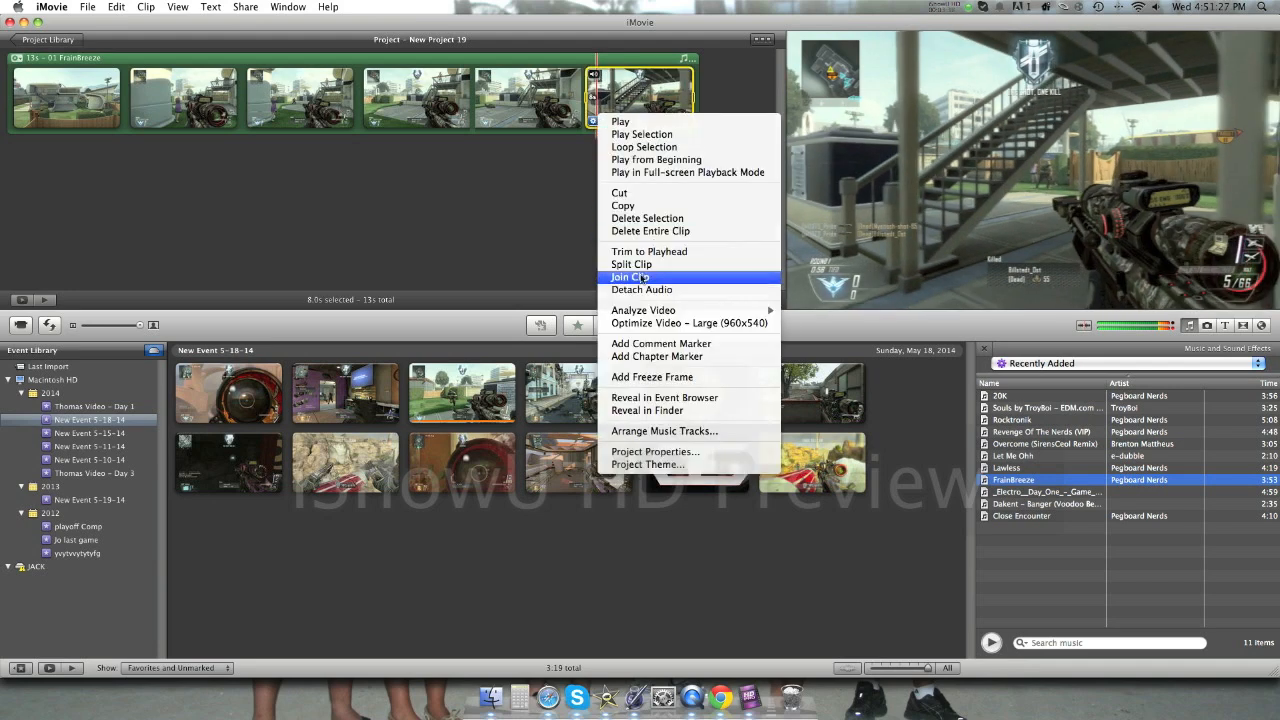
click(146, 8)
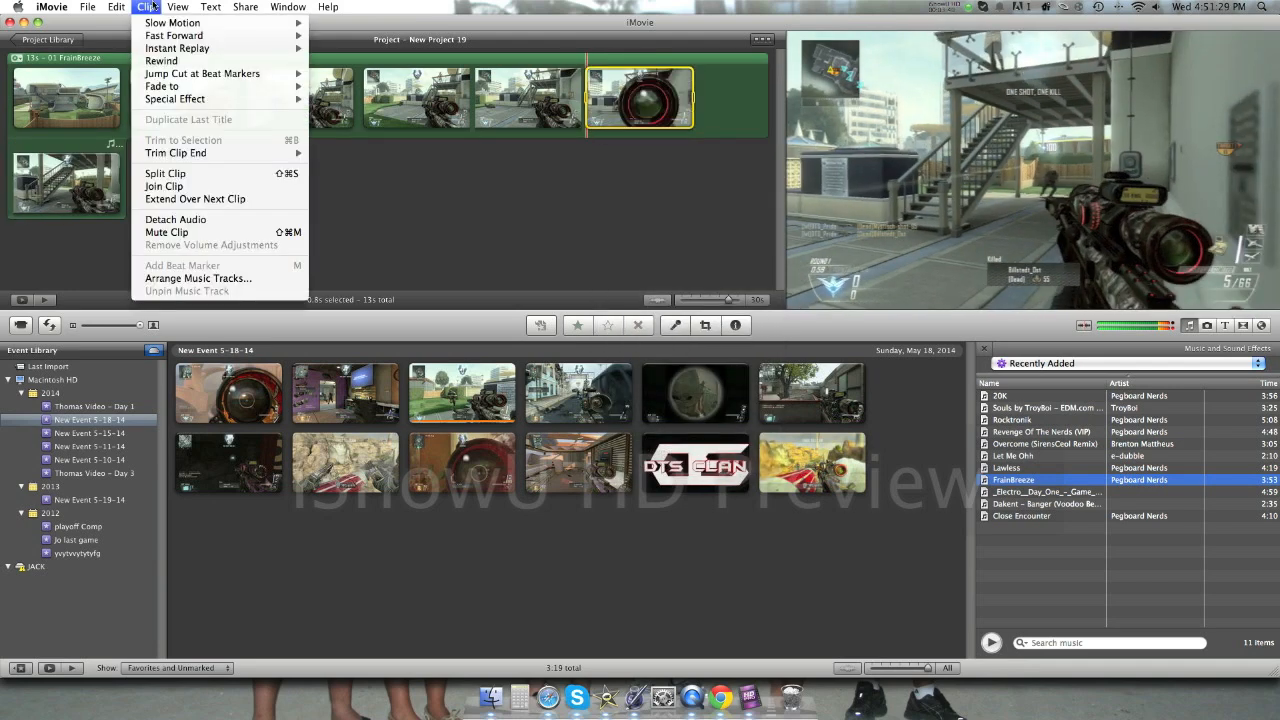
mouse_move(172, 36)
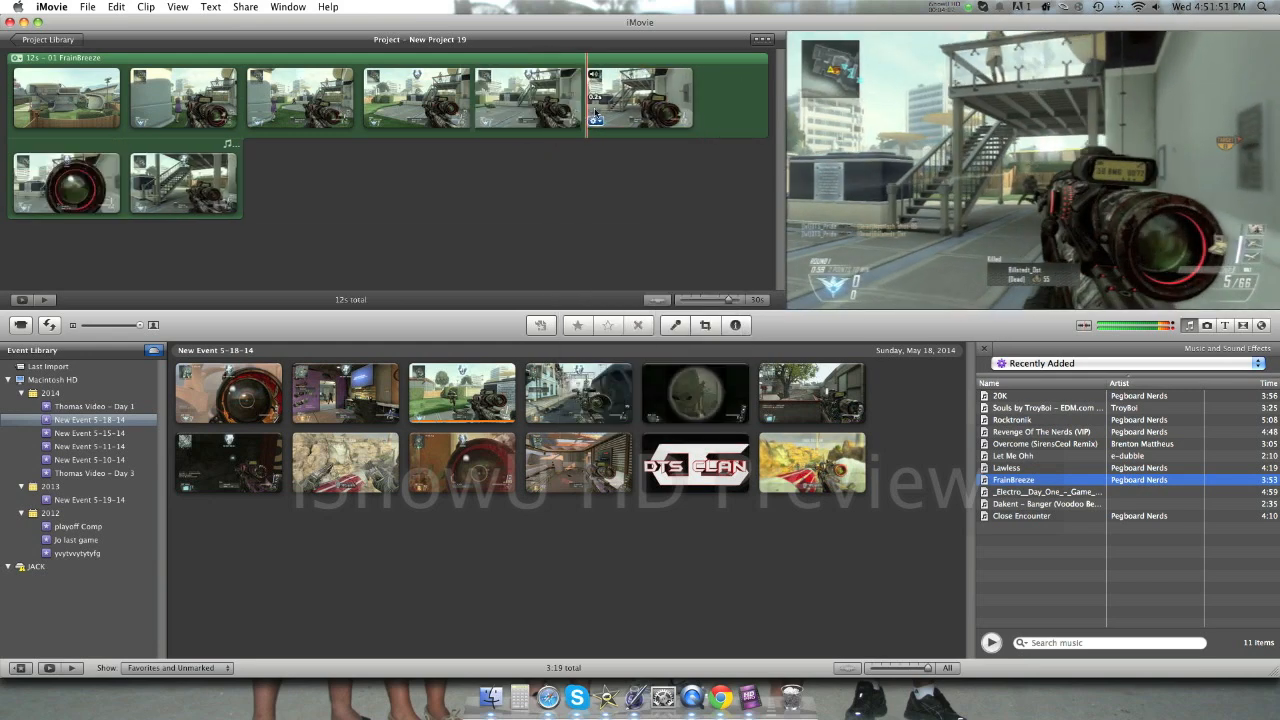
Step: Change the clip's playback speed in Clip Adjustments and confirm it
click(146, 8)
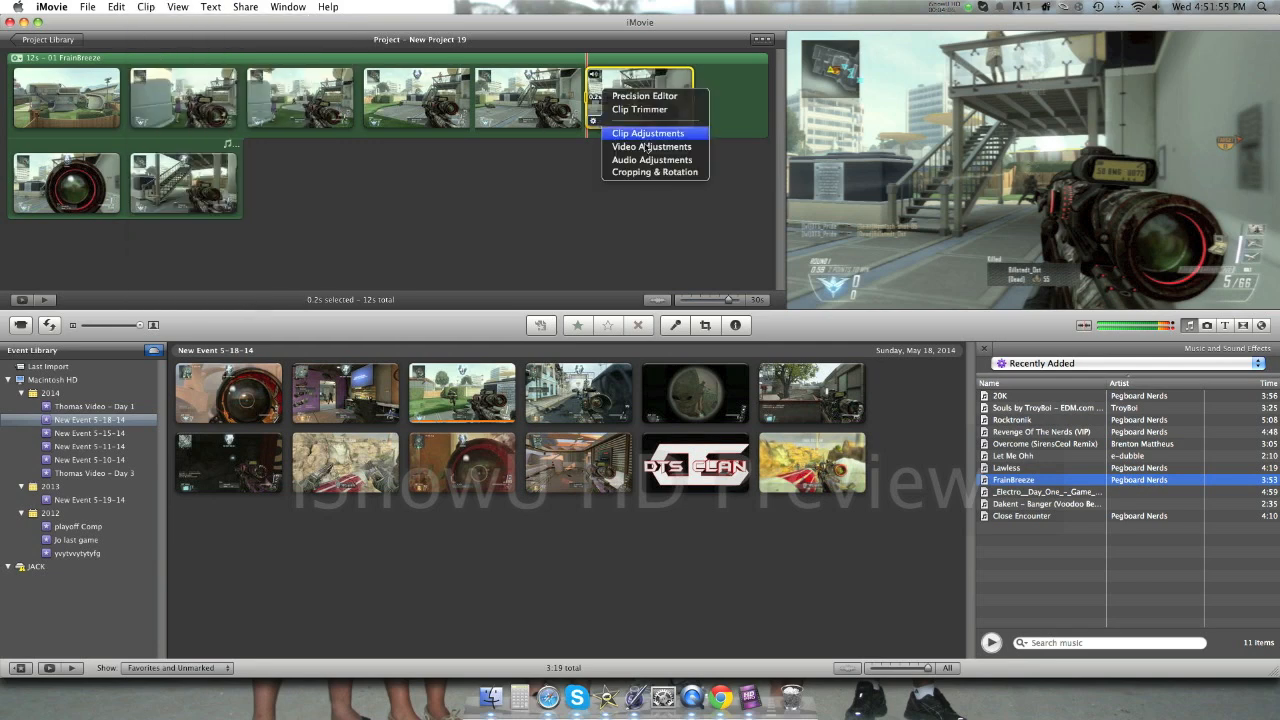
click(648, 132)
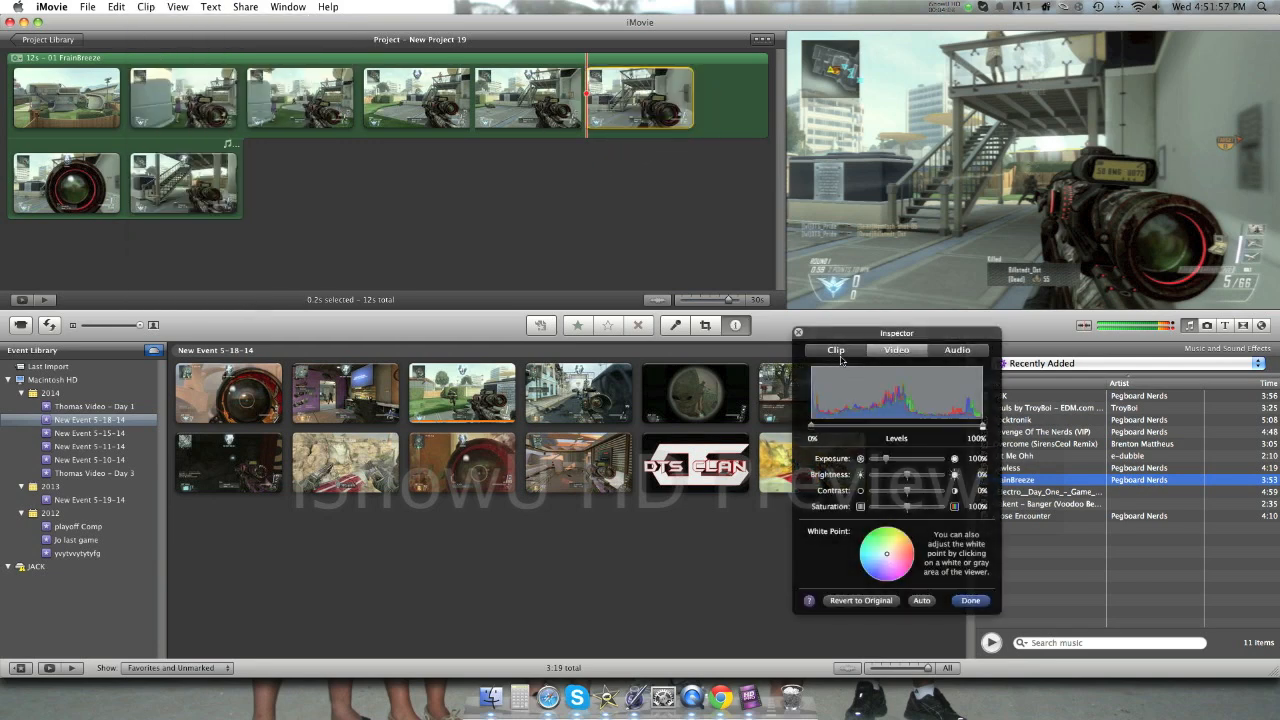
click(836, 350)
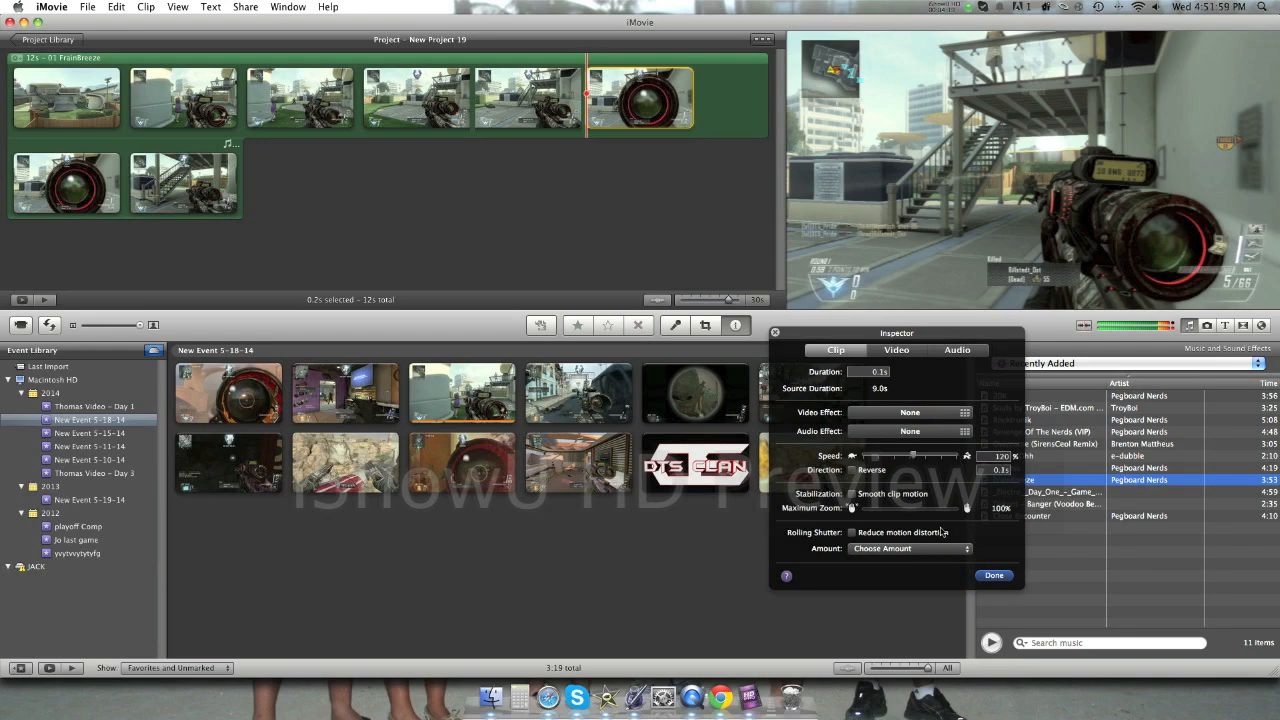
click(994, 576)
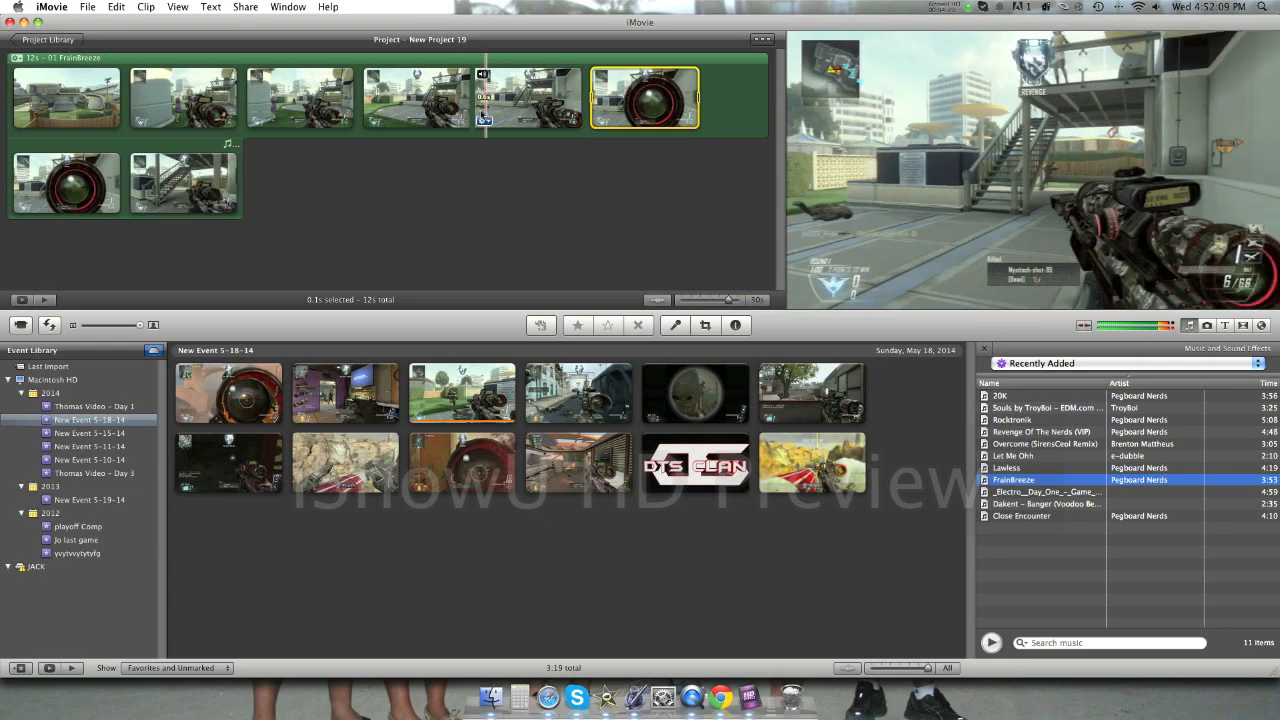
click(116, 8)
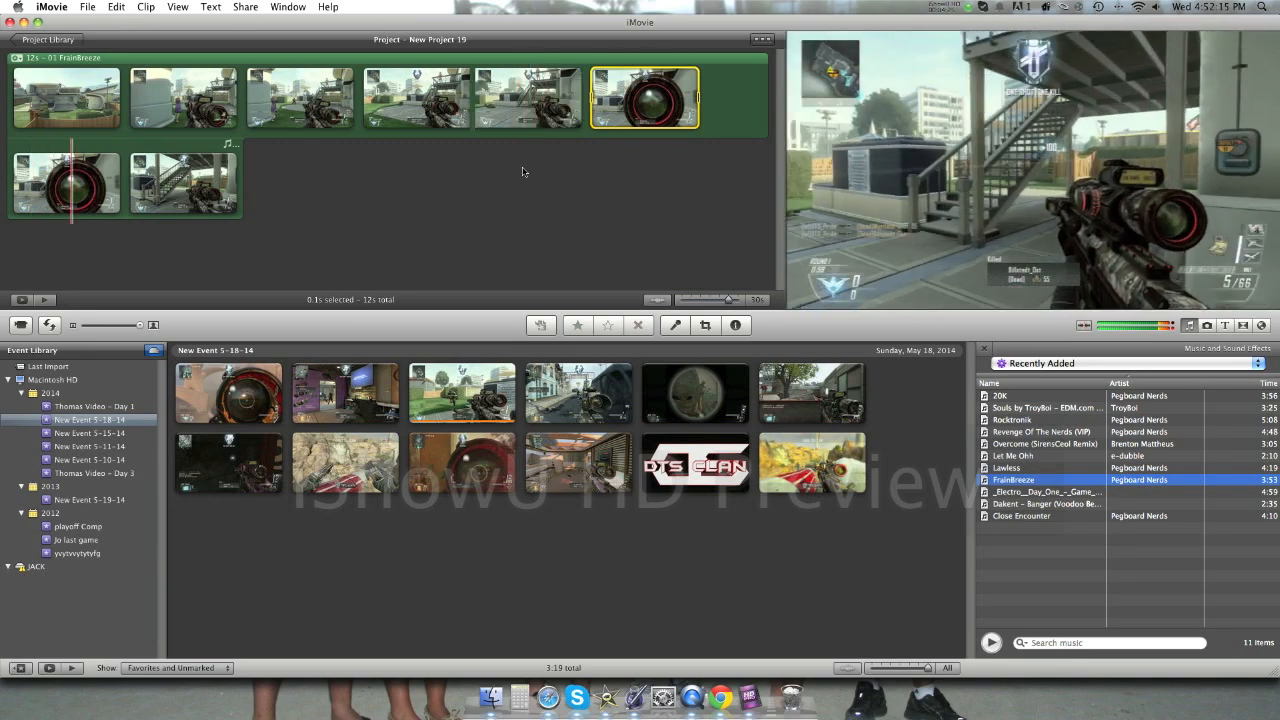
Step: Split the adjusted clip again at the playhead
click(116, 8)
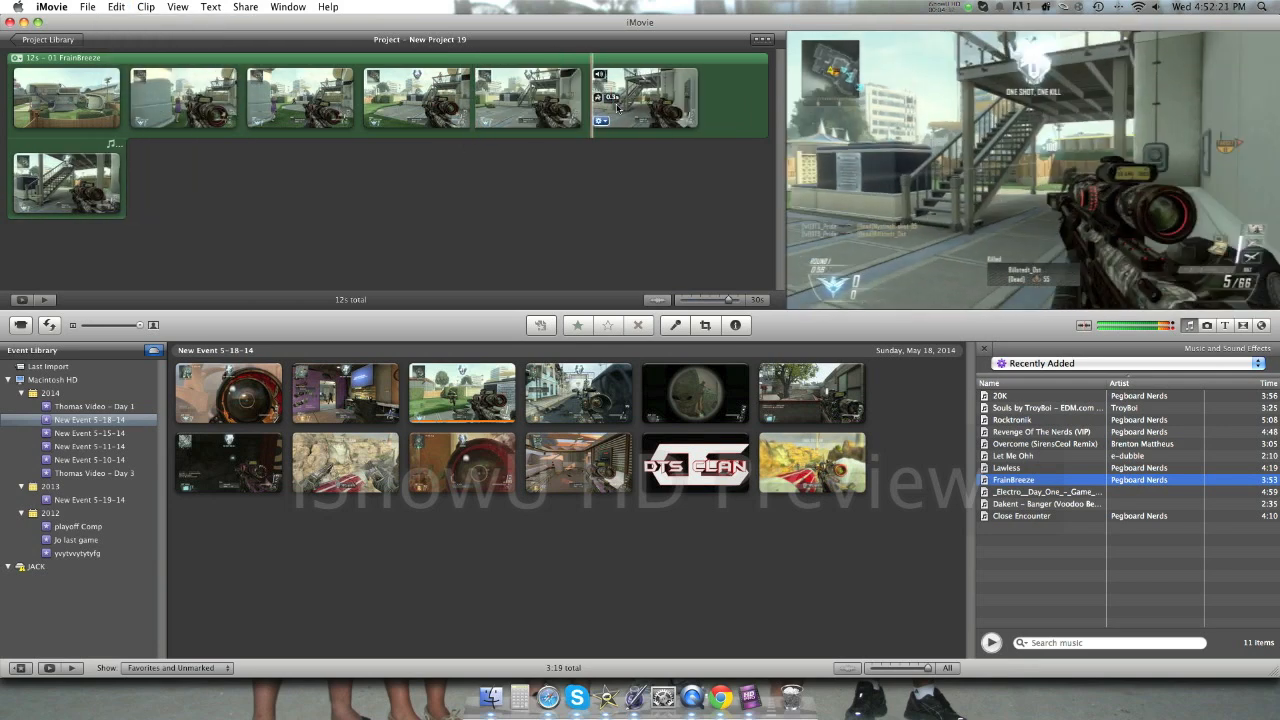
right_click(644, 96)
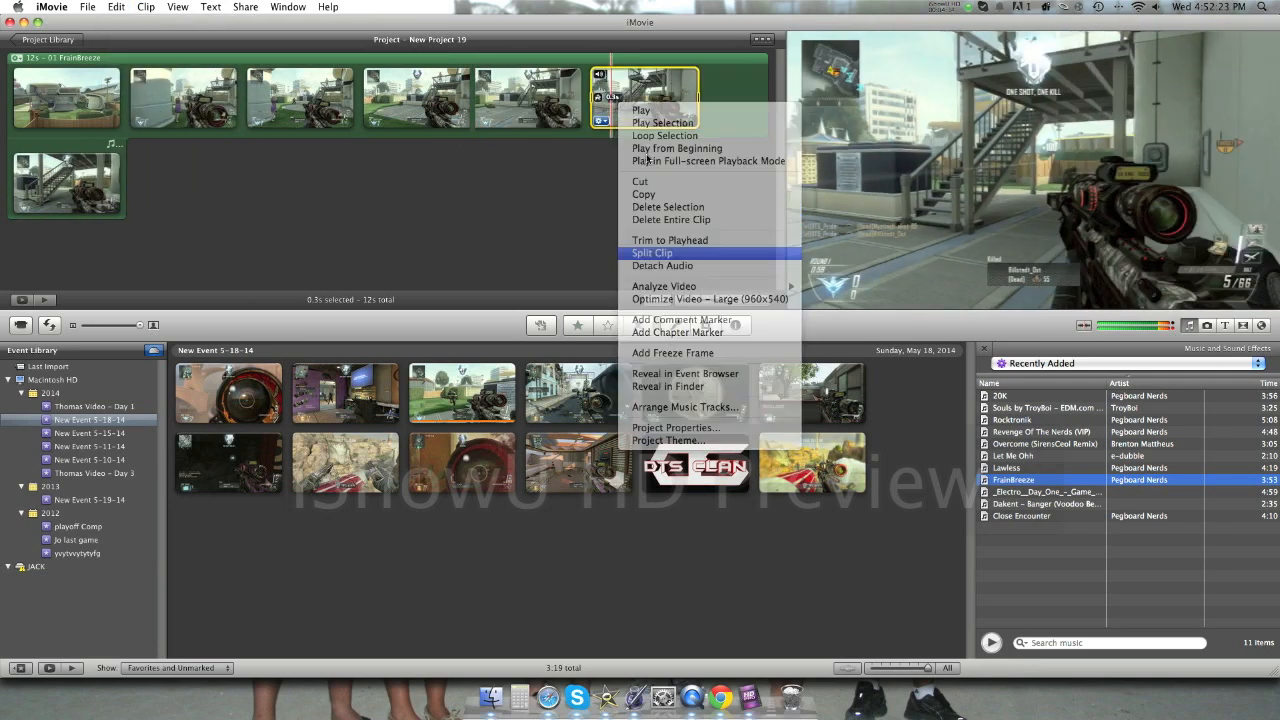
click(652, 252)
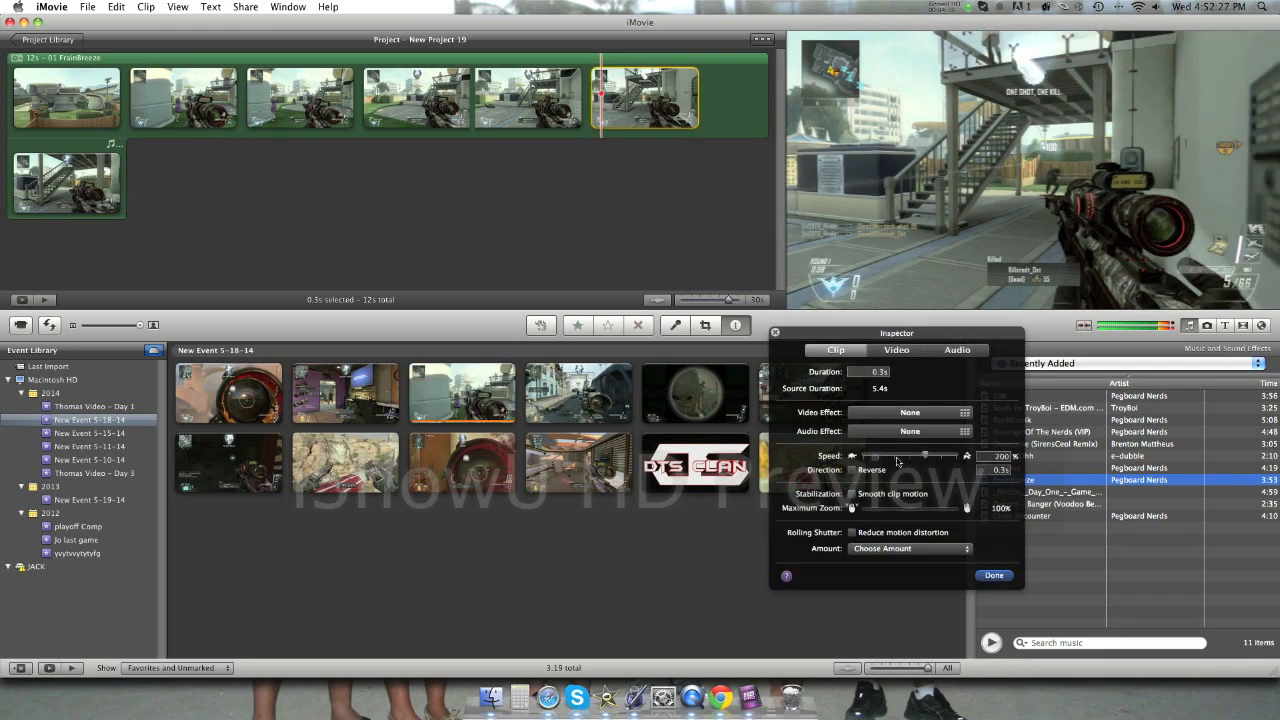
right_click(644, 96)
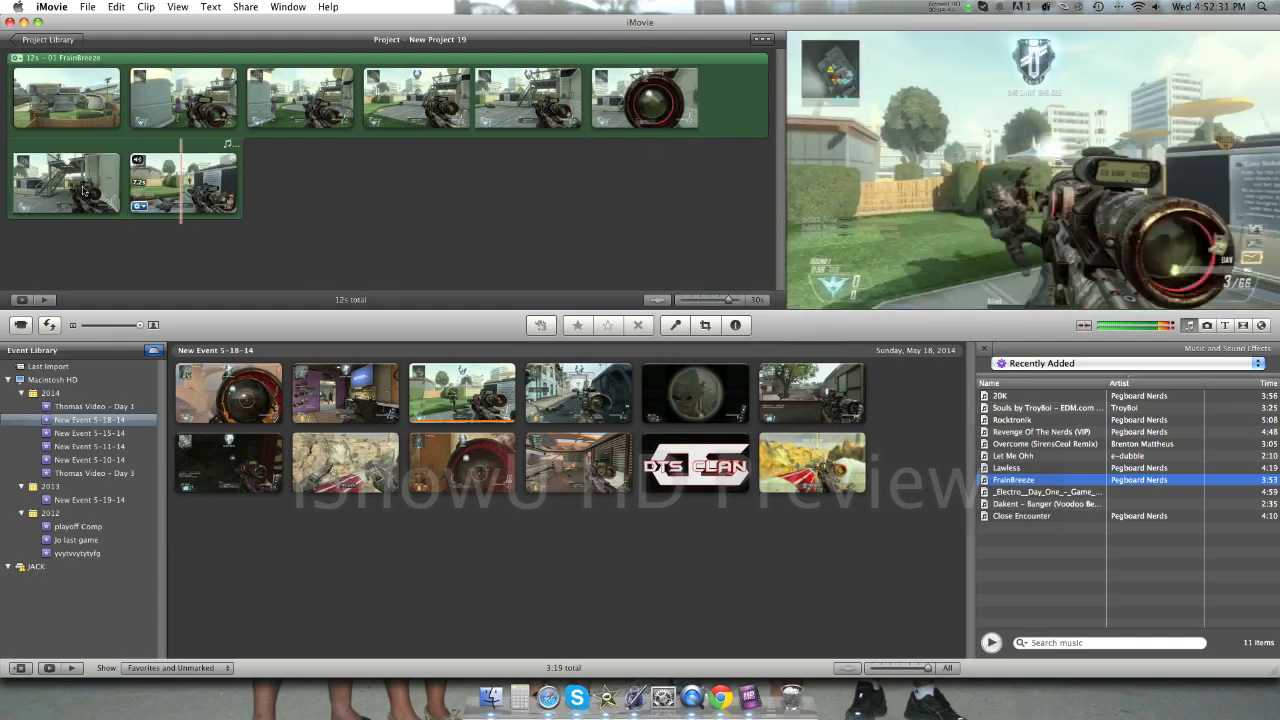
Step: Change the speed of the second row's first clip and select the next clip to work on
right_click(64, 180)
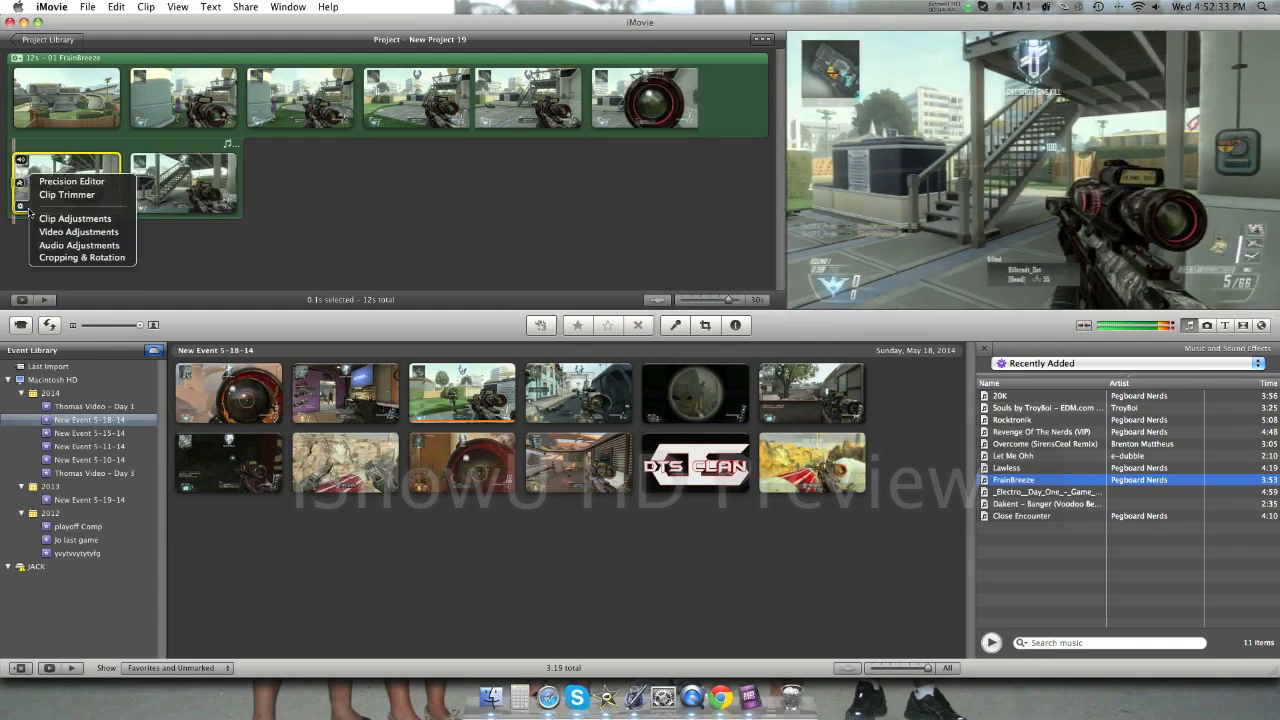
click(76, 218)
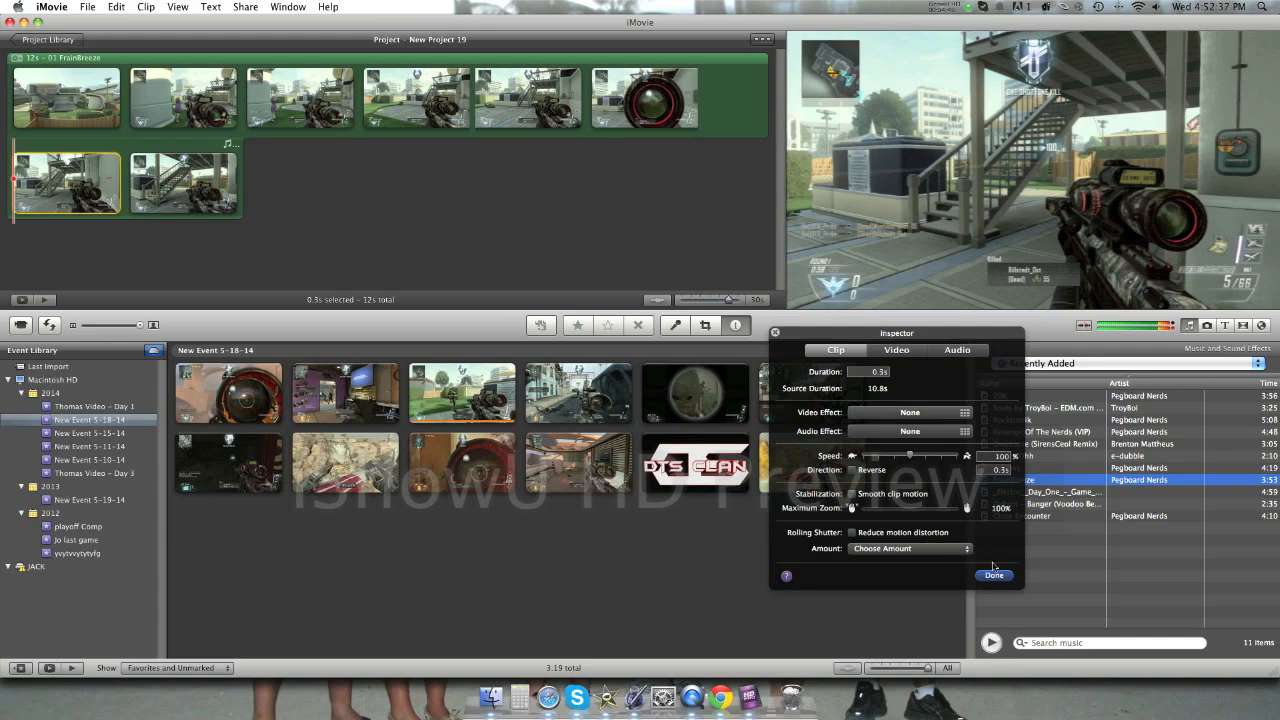
click(994, 576)
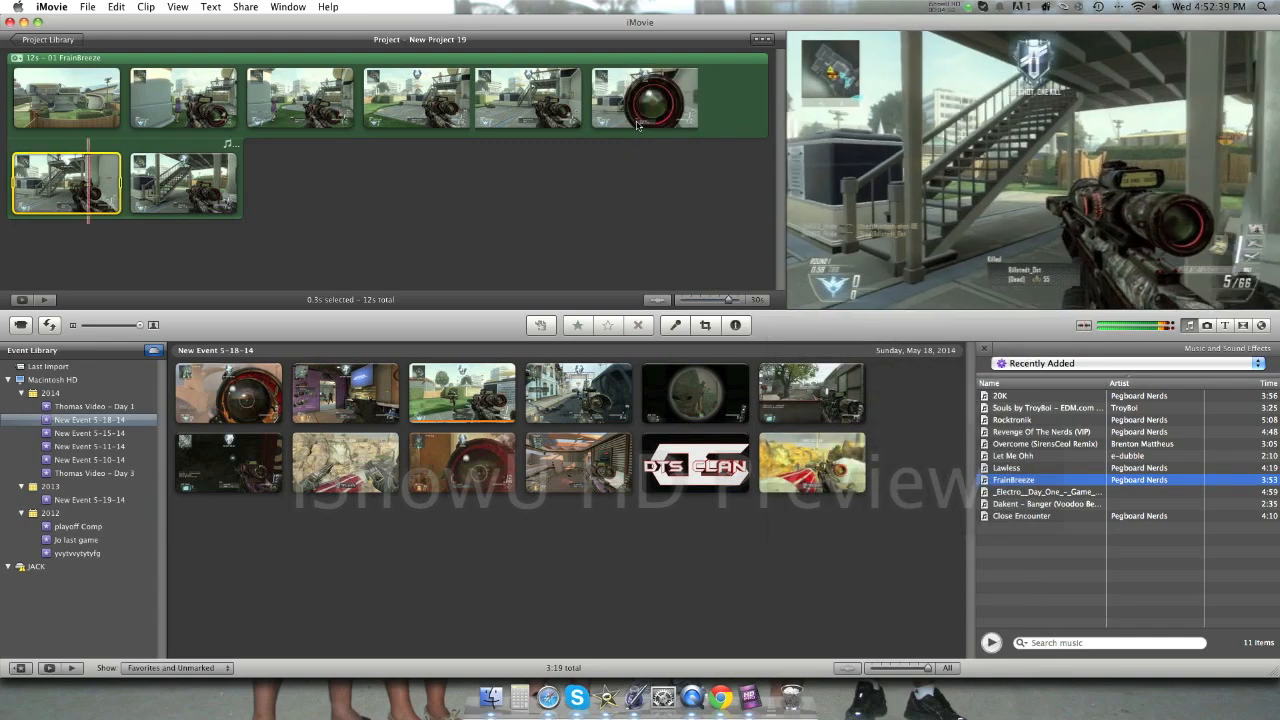
click(146, 8)
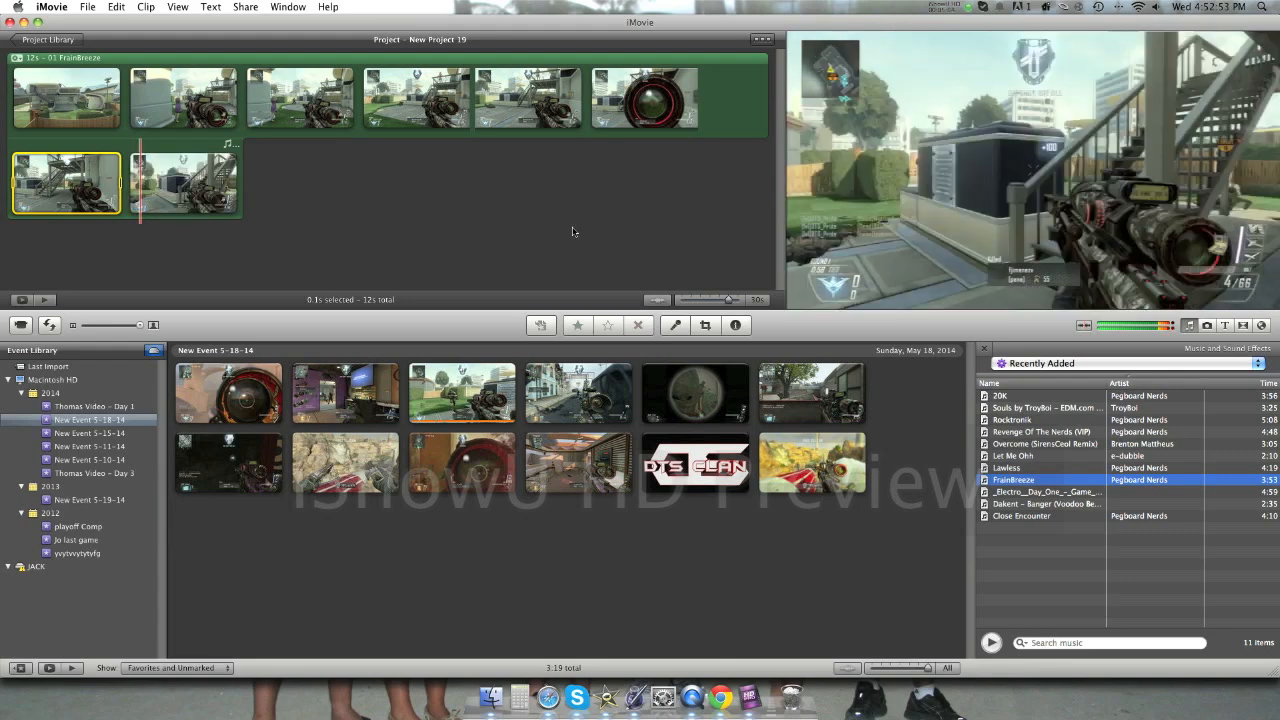
click(968, 8)
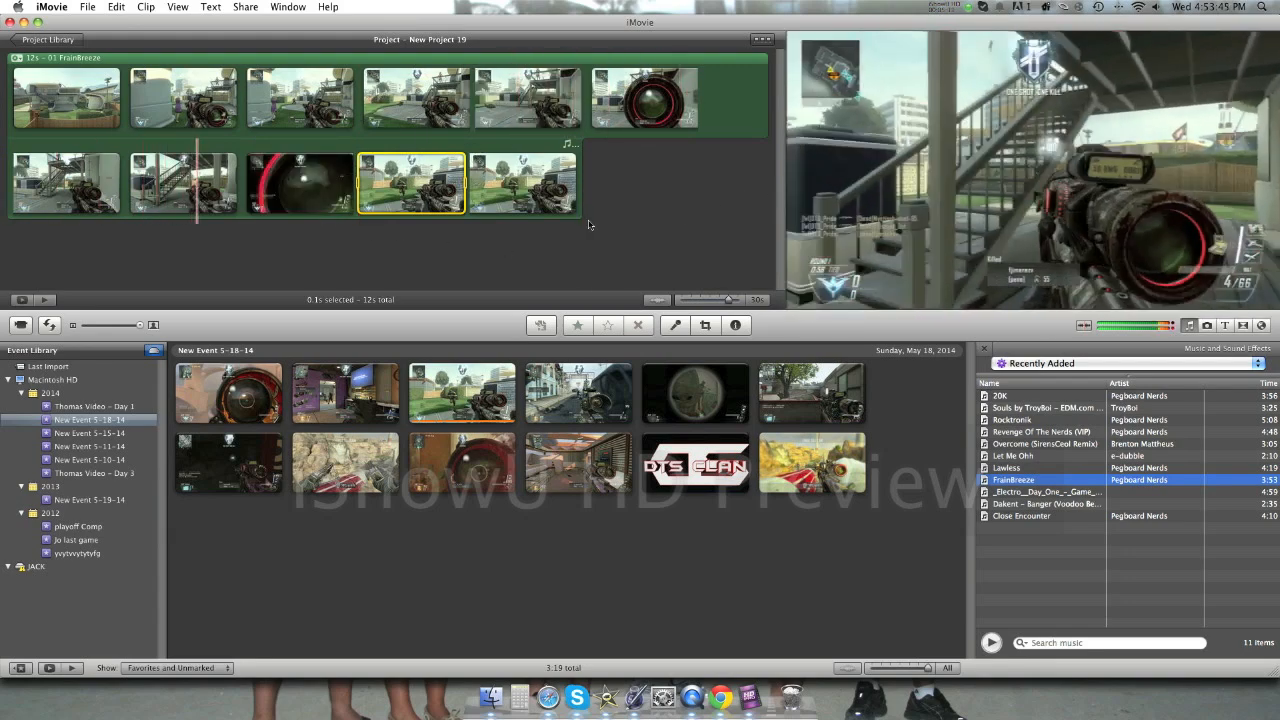
mouse_move(436, 170)
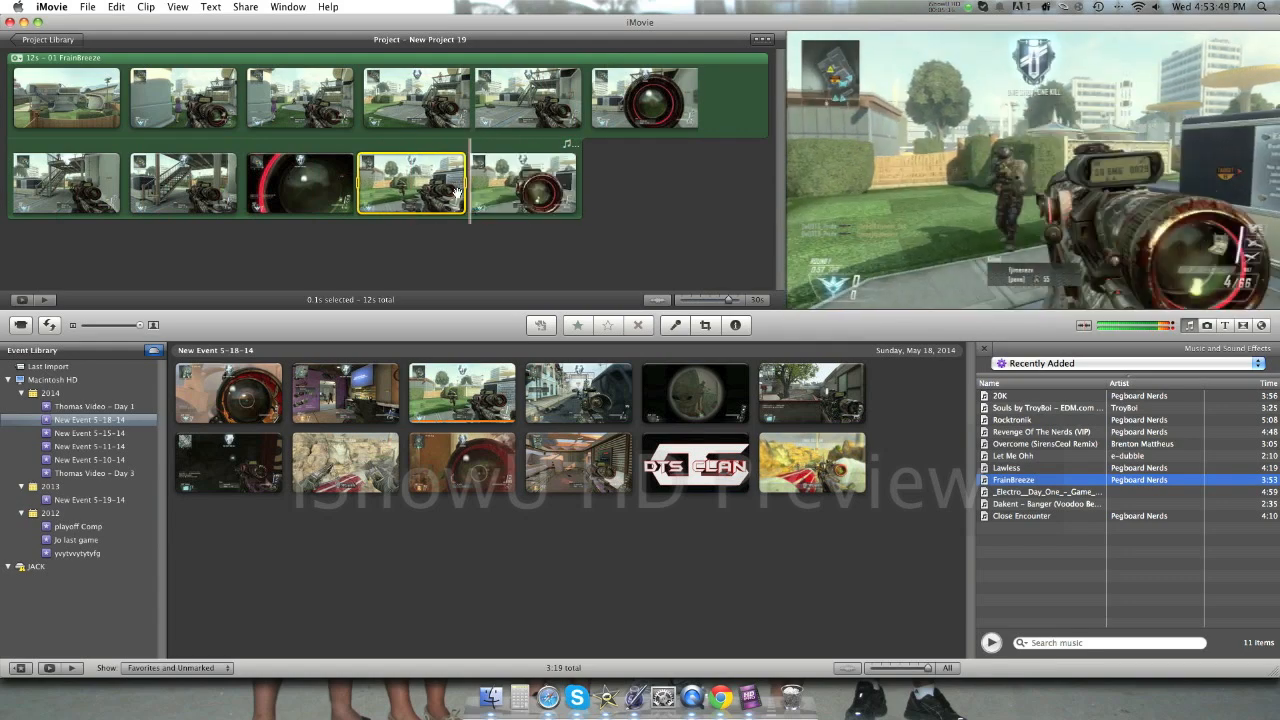
Step: Fast Forward the later footage and split it at the playhead into more short clips
click(146, 8)
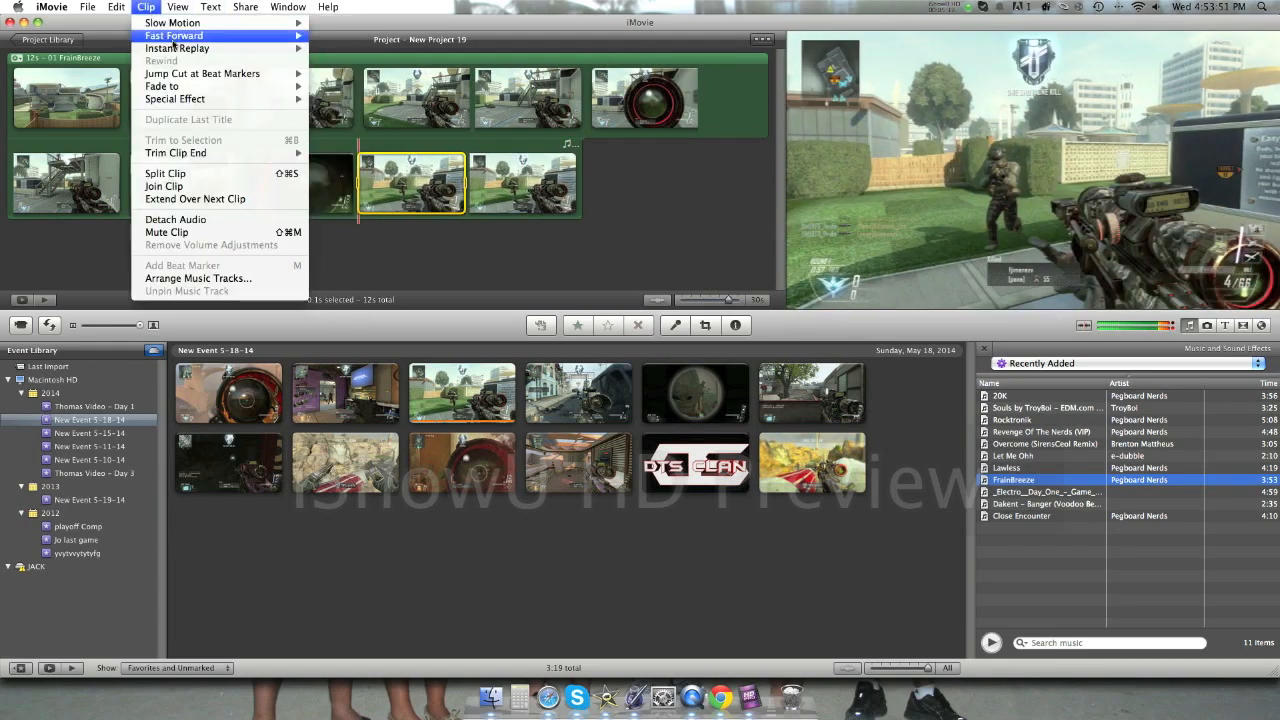
mouse_move(172, 22)
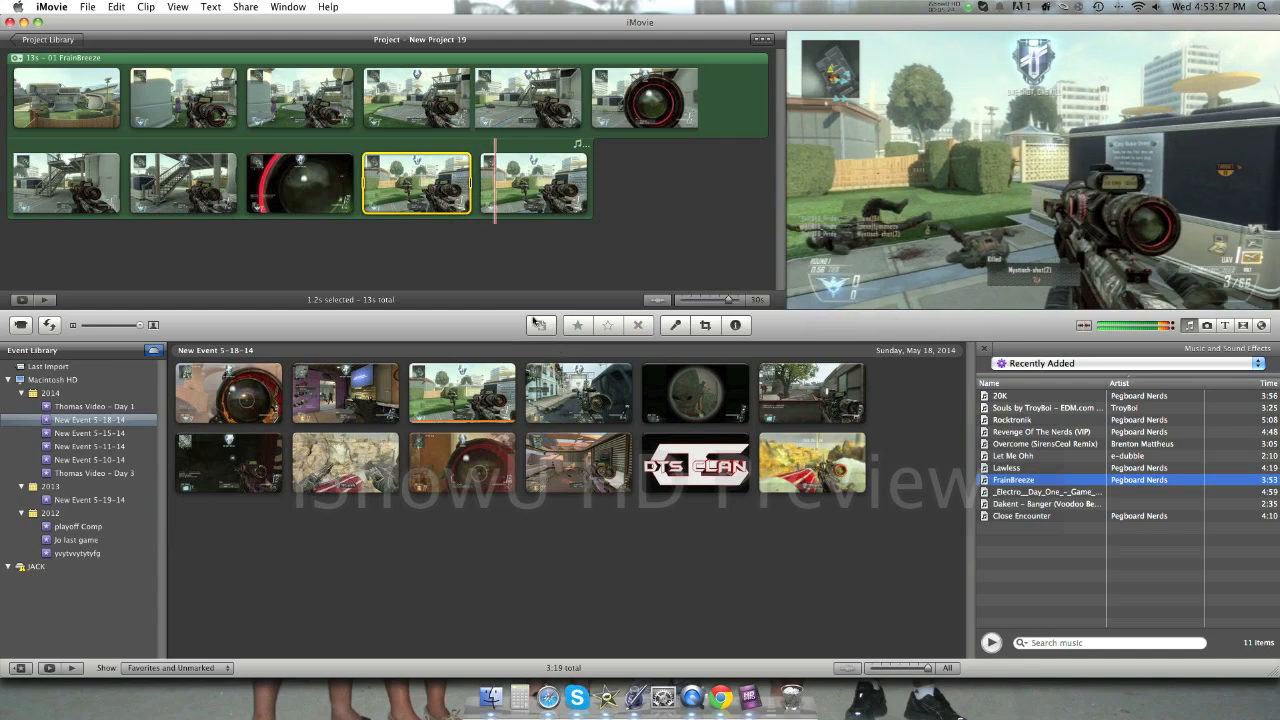
right_click(416, 184)
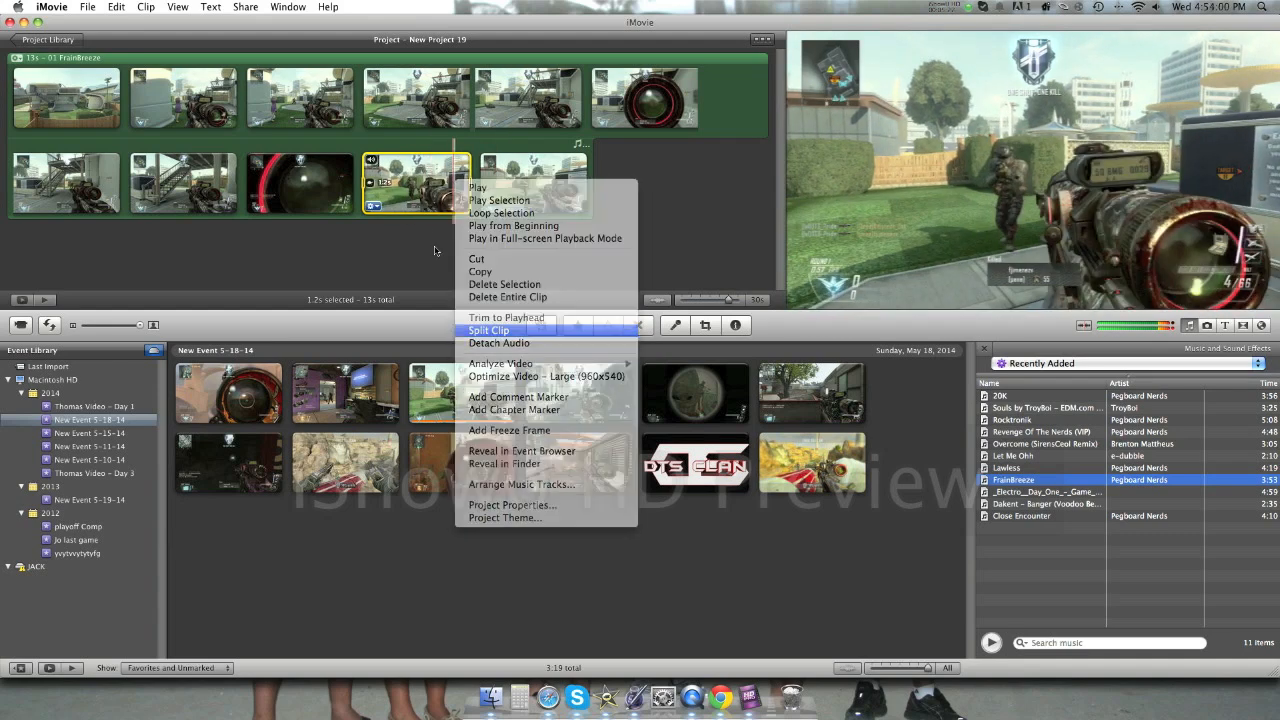
click(178, 8)
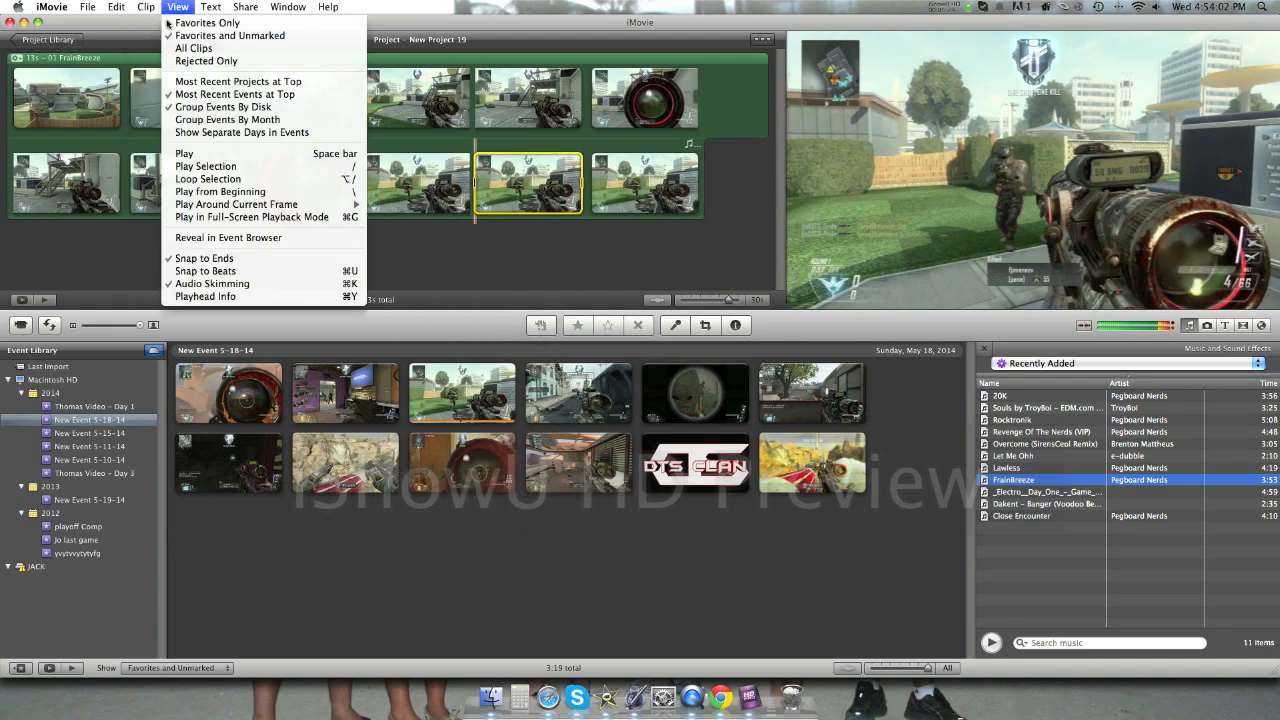
click(146, 8)
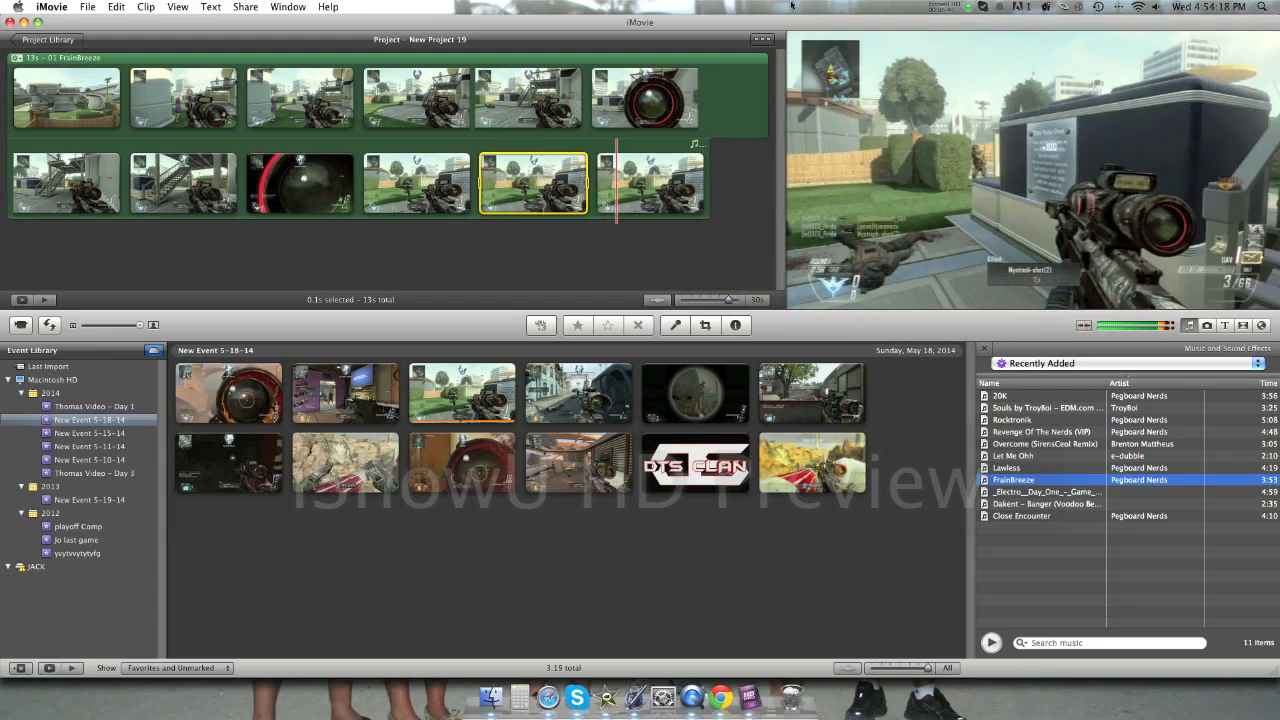
click(966, 8)
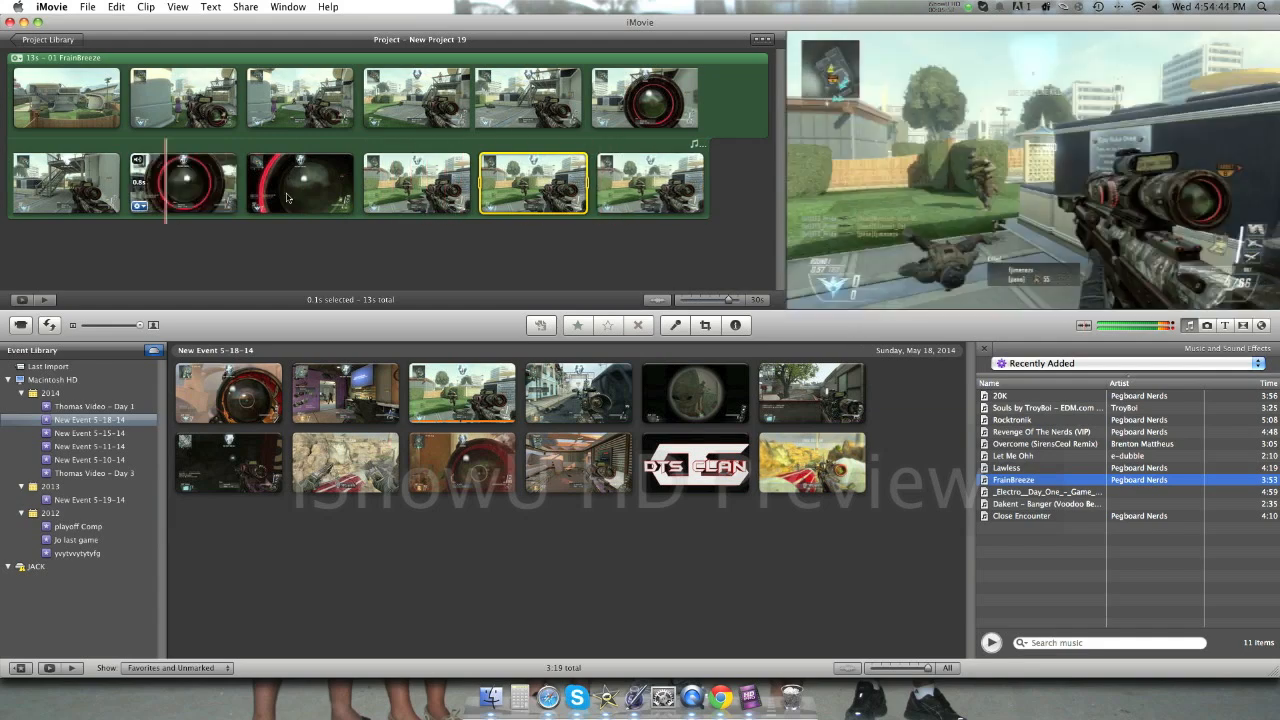
click(936, 8)
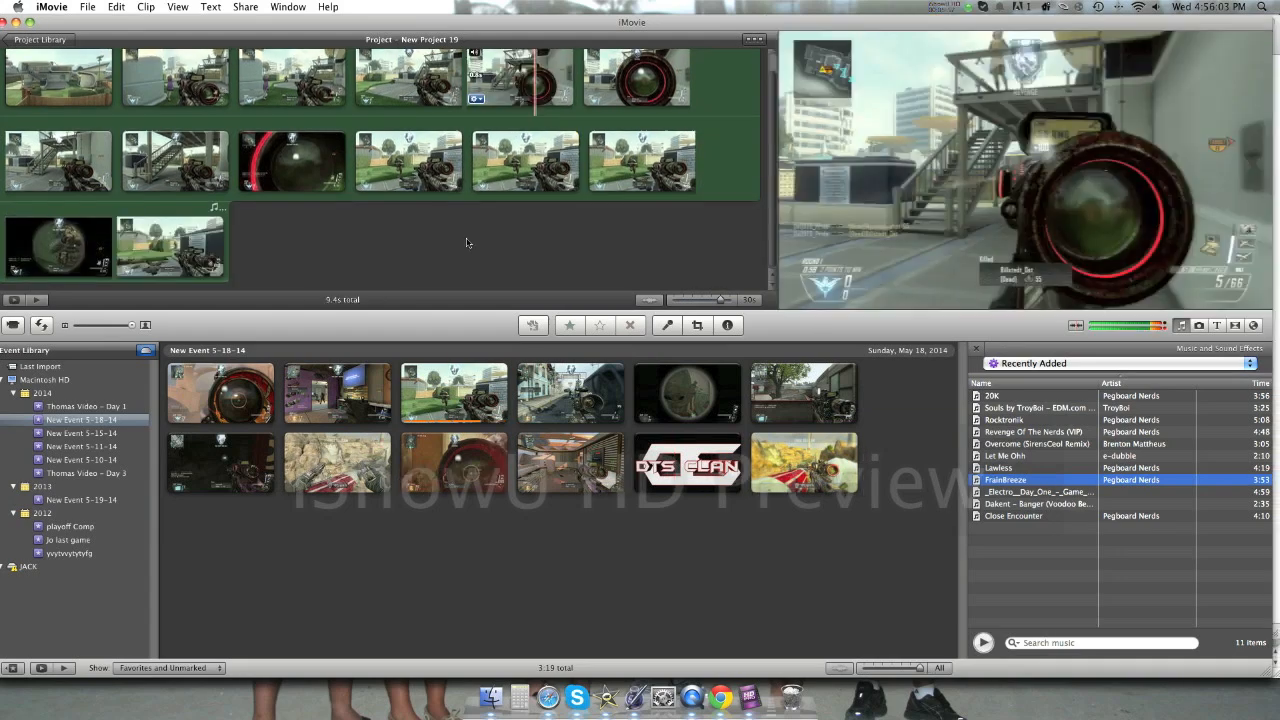
Step: Speed up the sniper clip from the first clip's Inspector Clip settings and close them
click(56, 96)
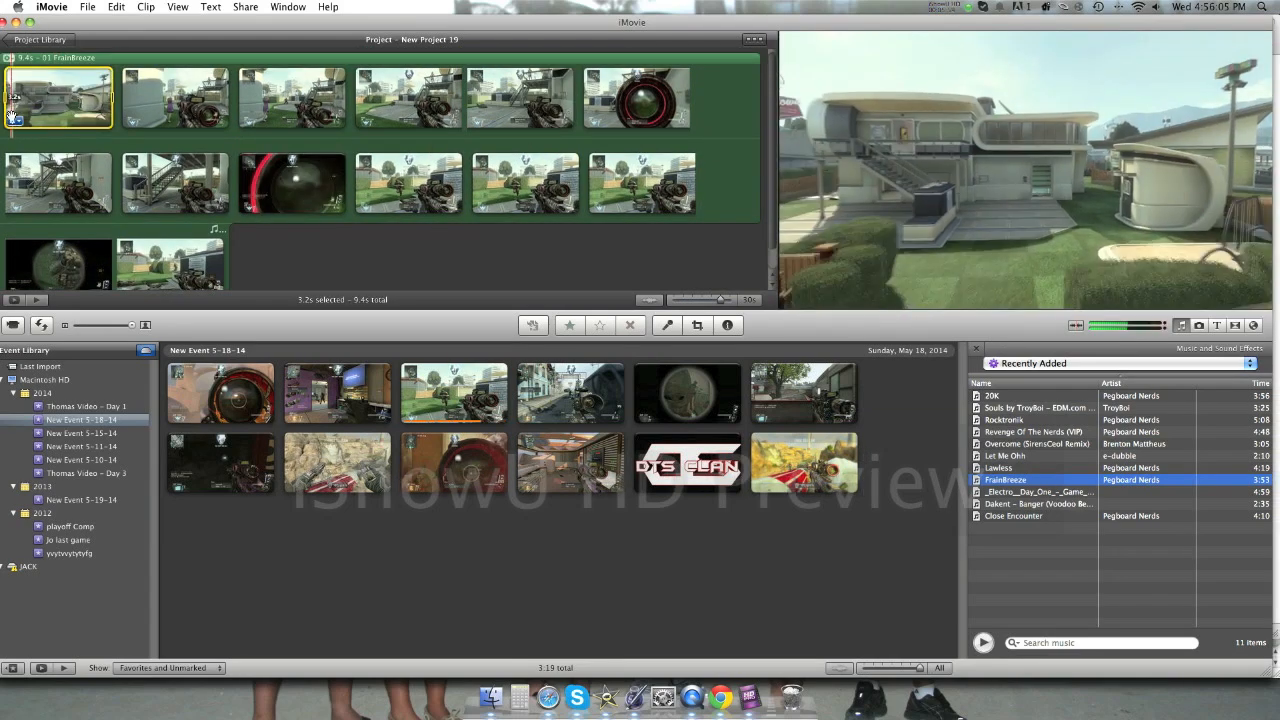
right_click(56, 96)
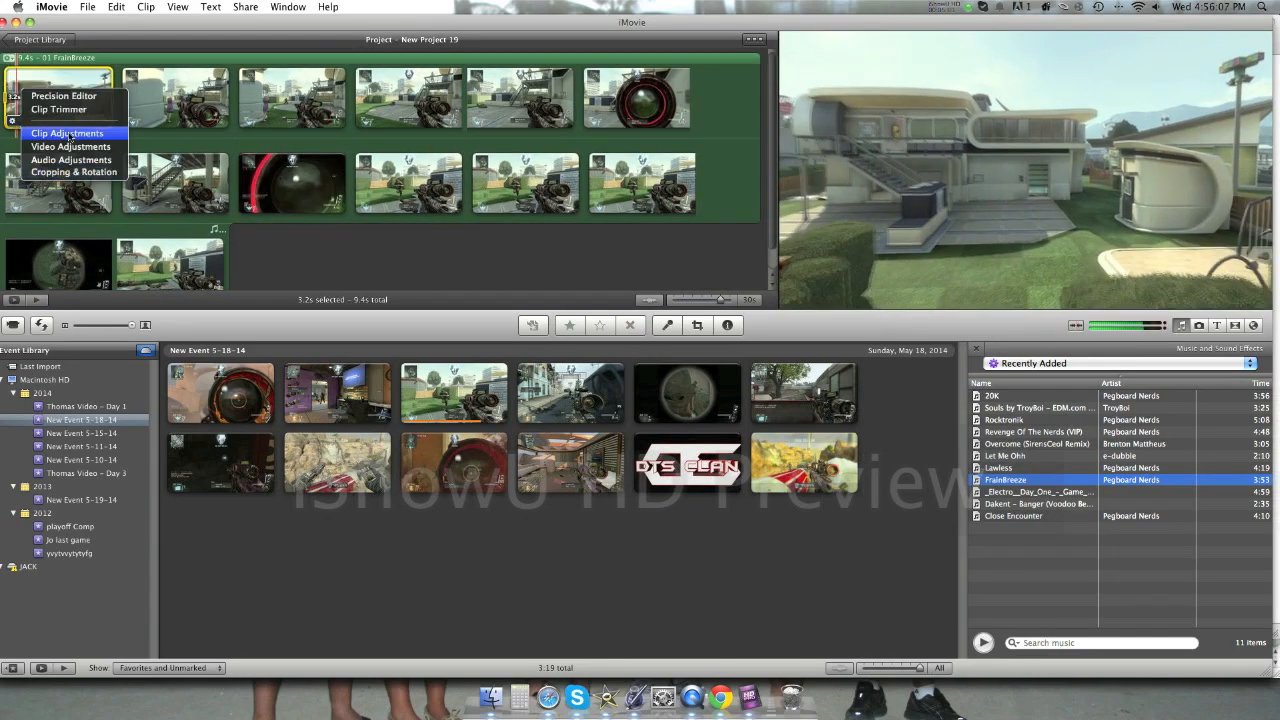
click(72, 146)
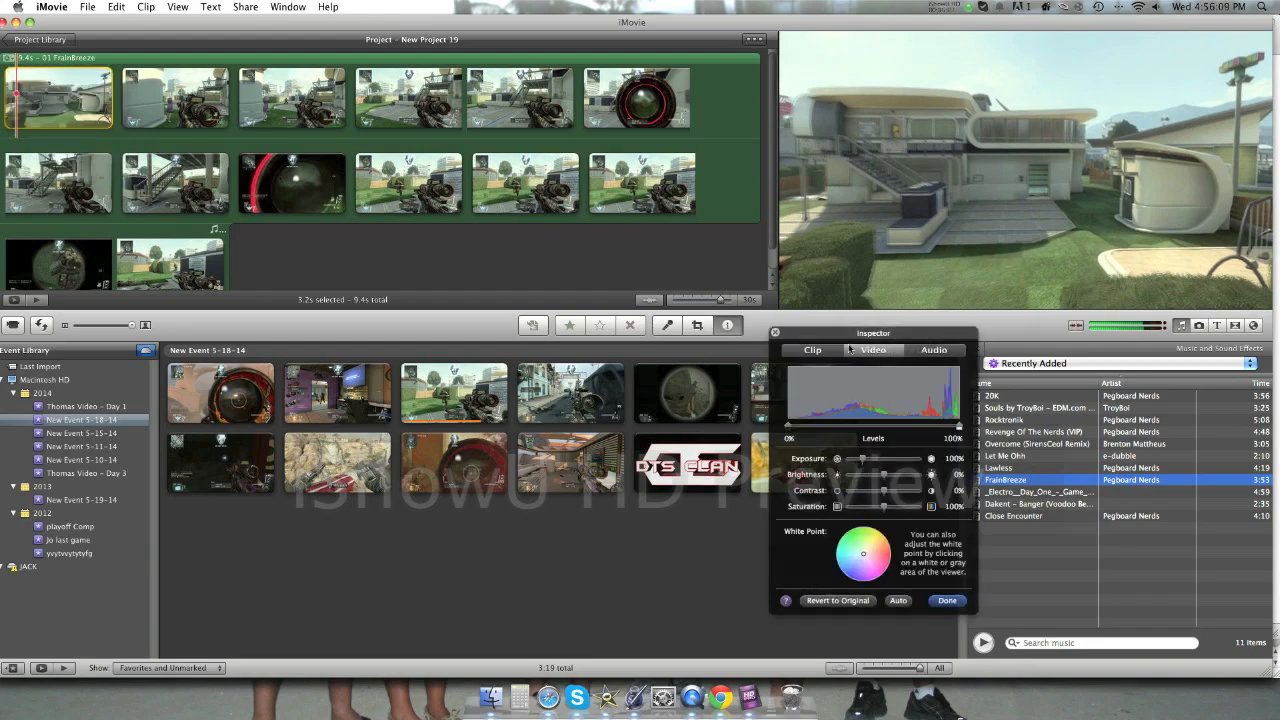
click(812, 350)
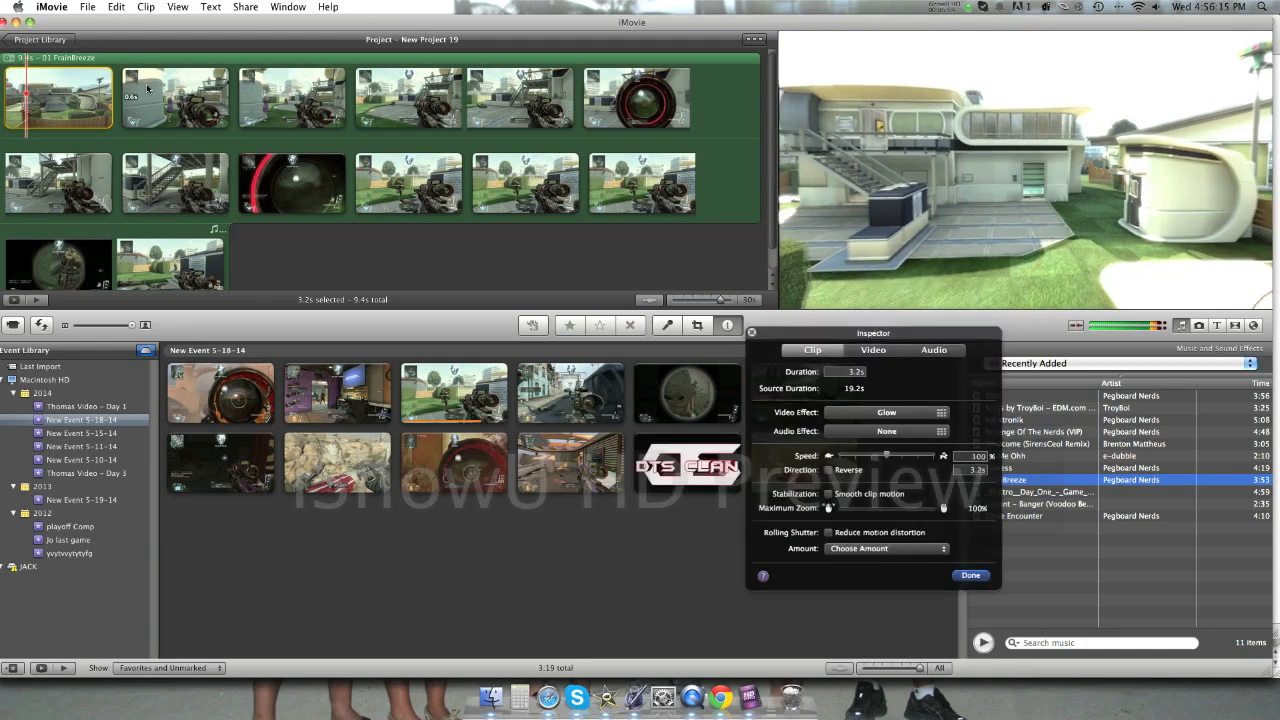
click(176, 96)
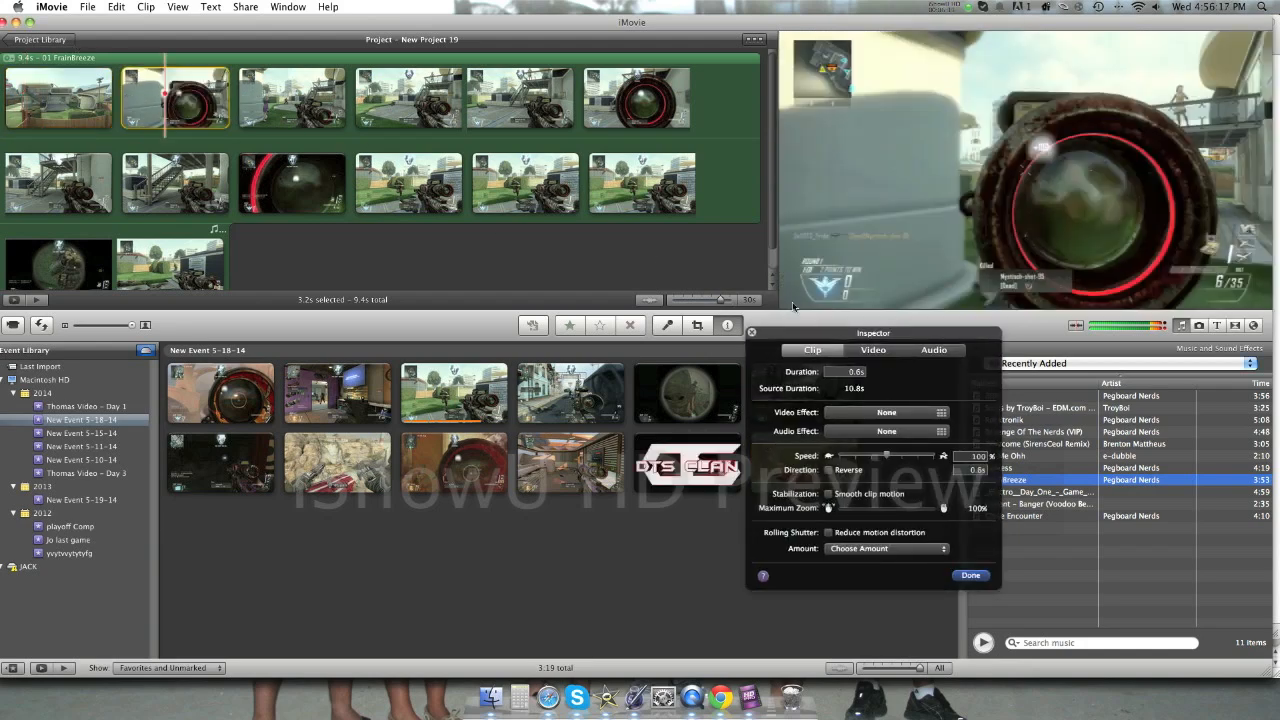
click(968, 576)
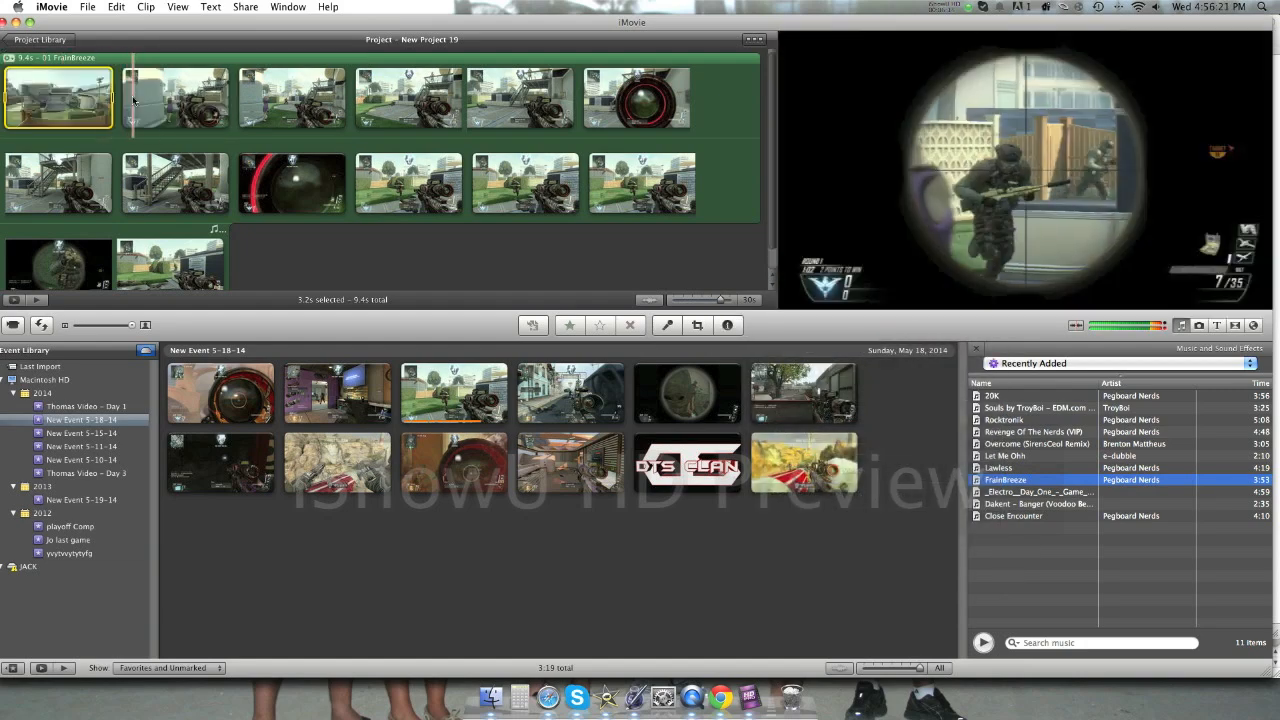
Step: Trim the next clip to the playhead and split the following clip in two
right_click(176, 96)
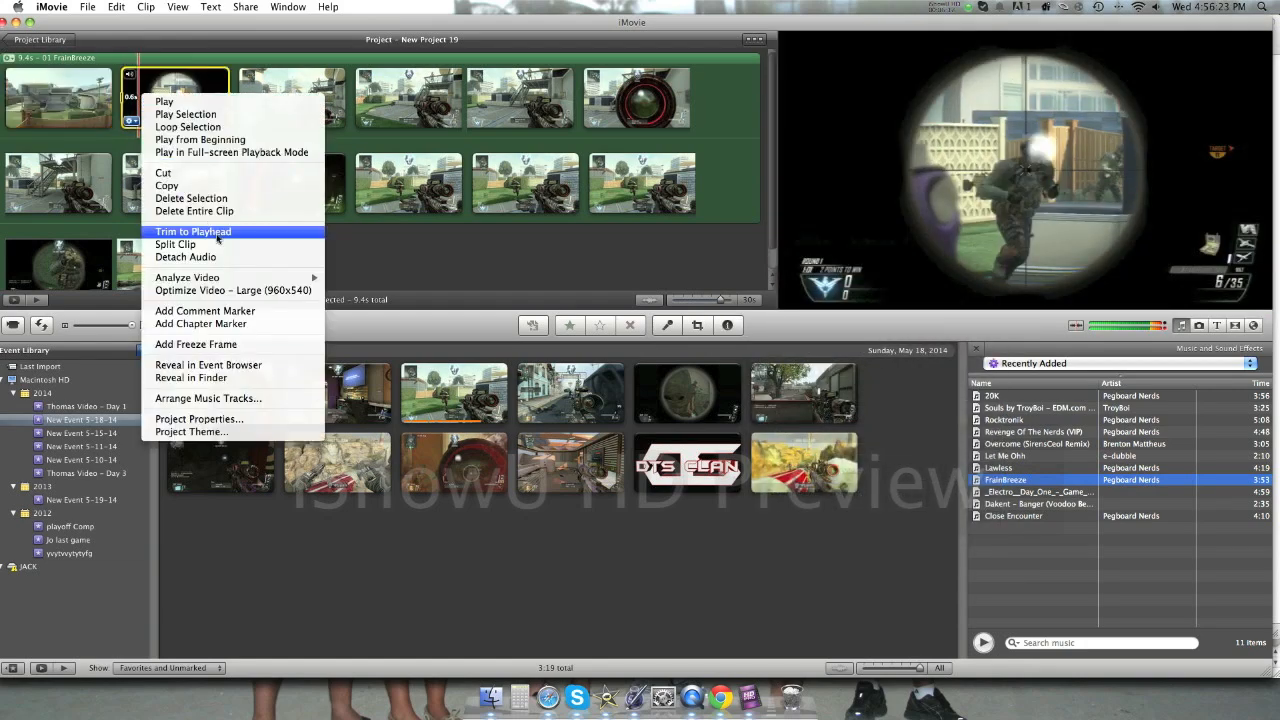
click(88, 8)
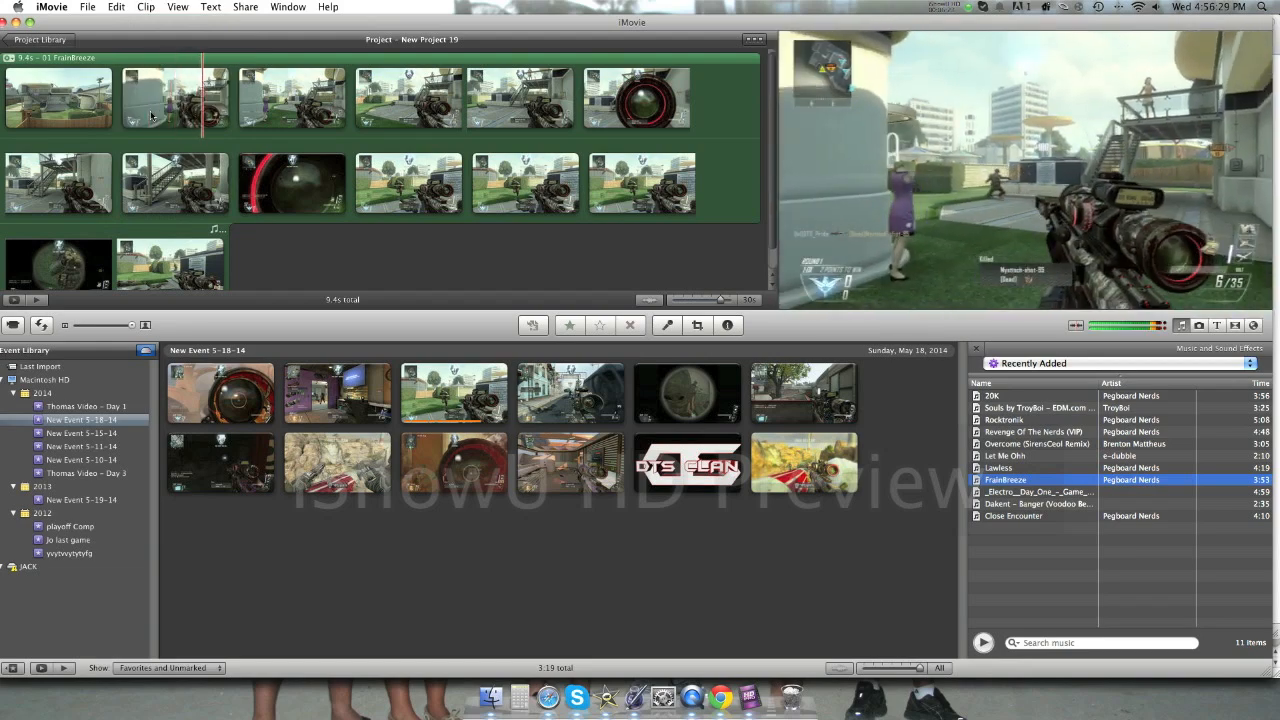
right_click(190, 96)
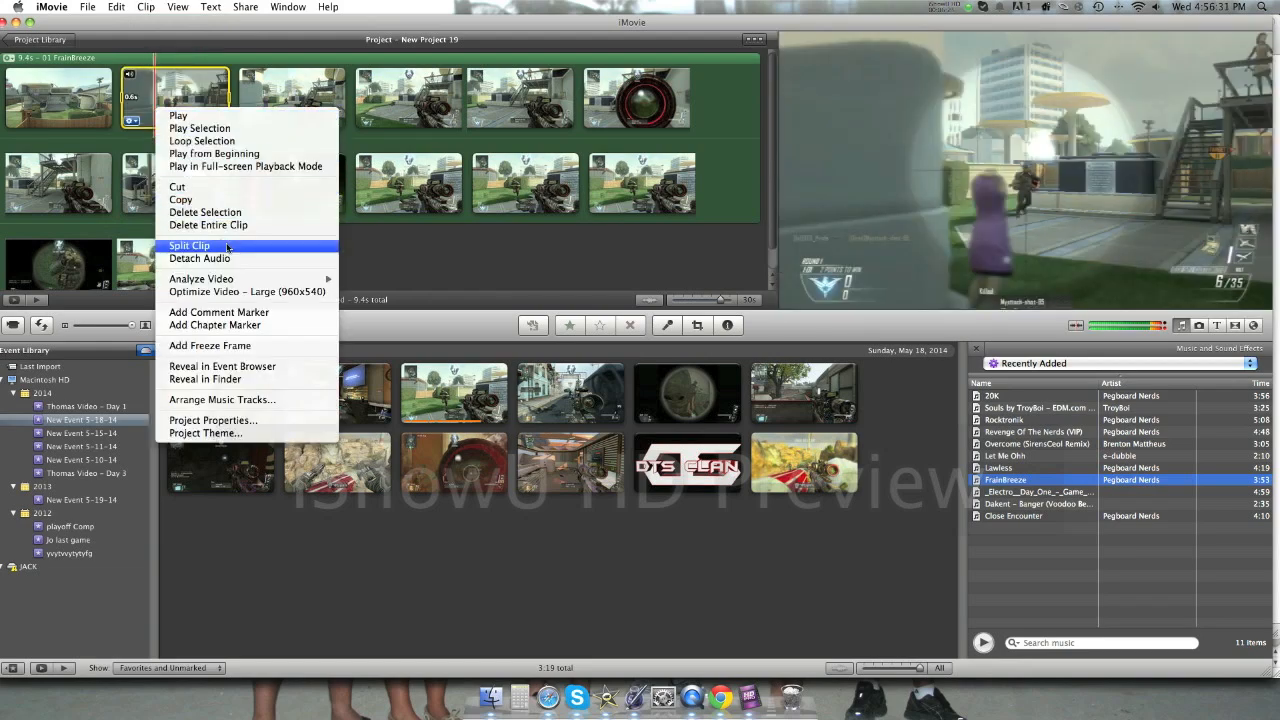
click(190, 246)
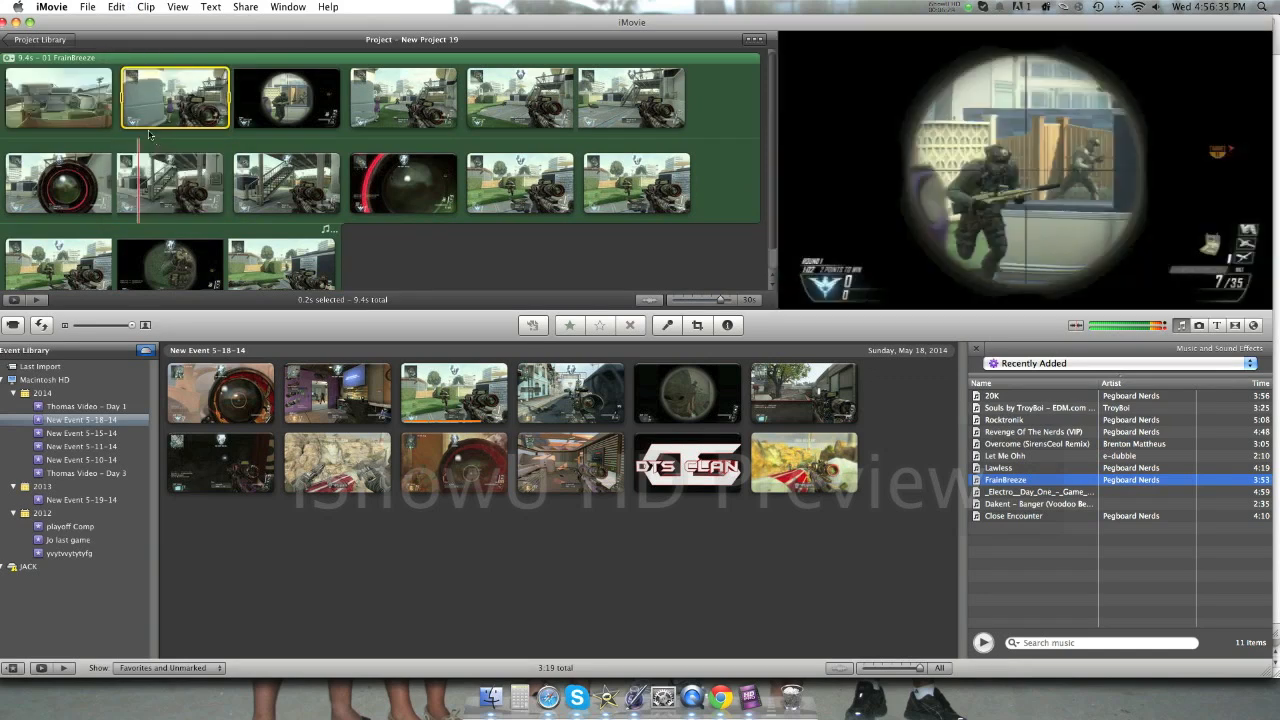
Step: Raise the clip's colour saturation on the Video settings, briefly browsing the audio effect choices
click(728, 324)
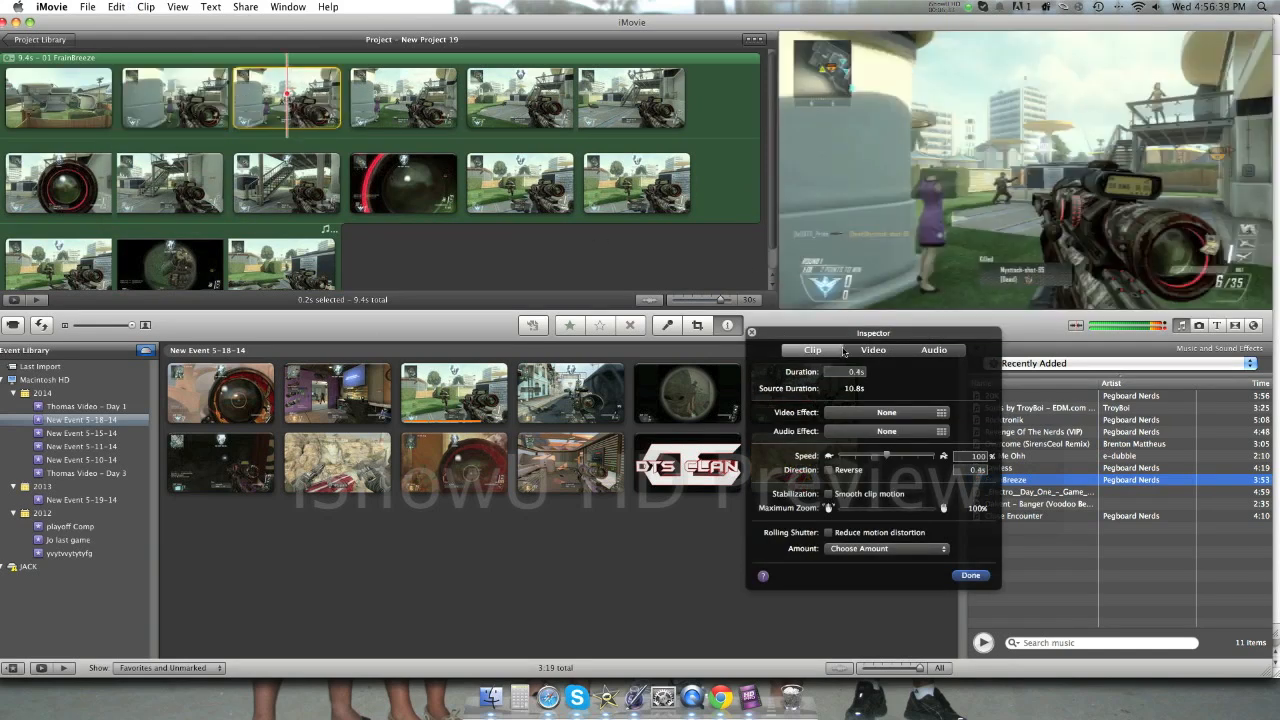
click(872, 350)
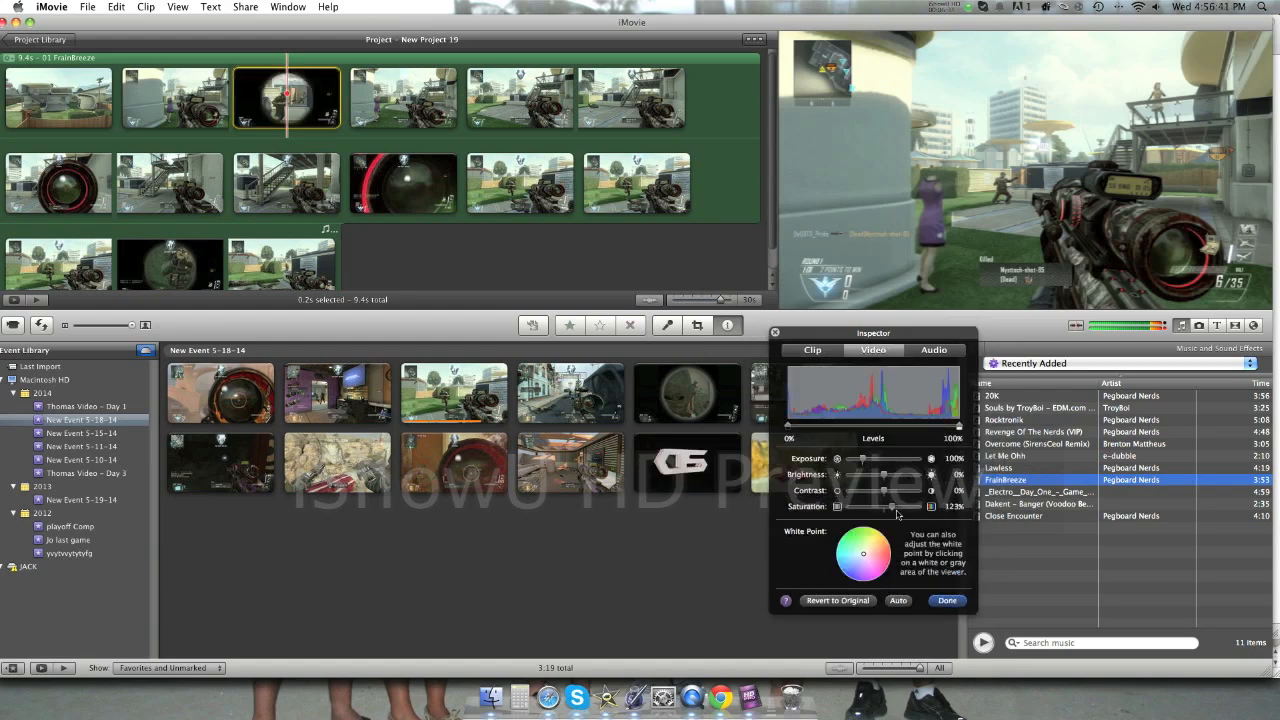
drag(892, 508, 930, 508)
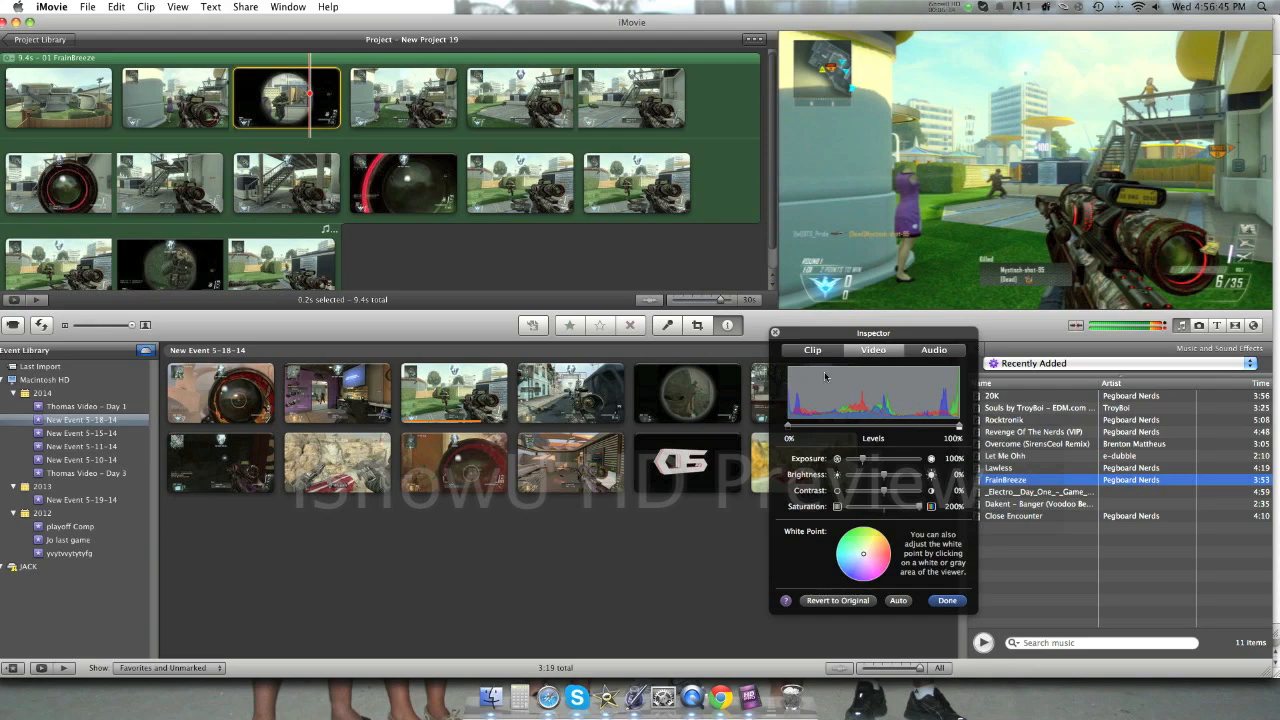
click(812, 348)
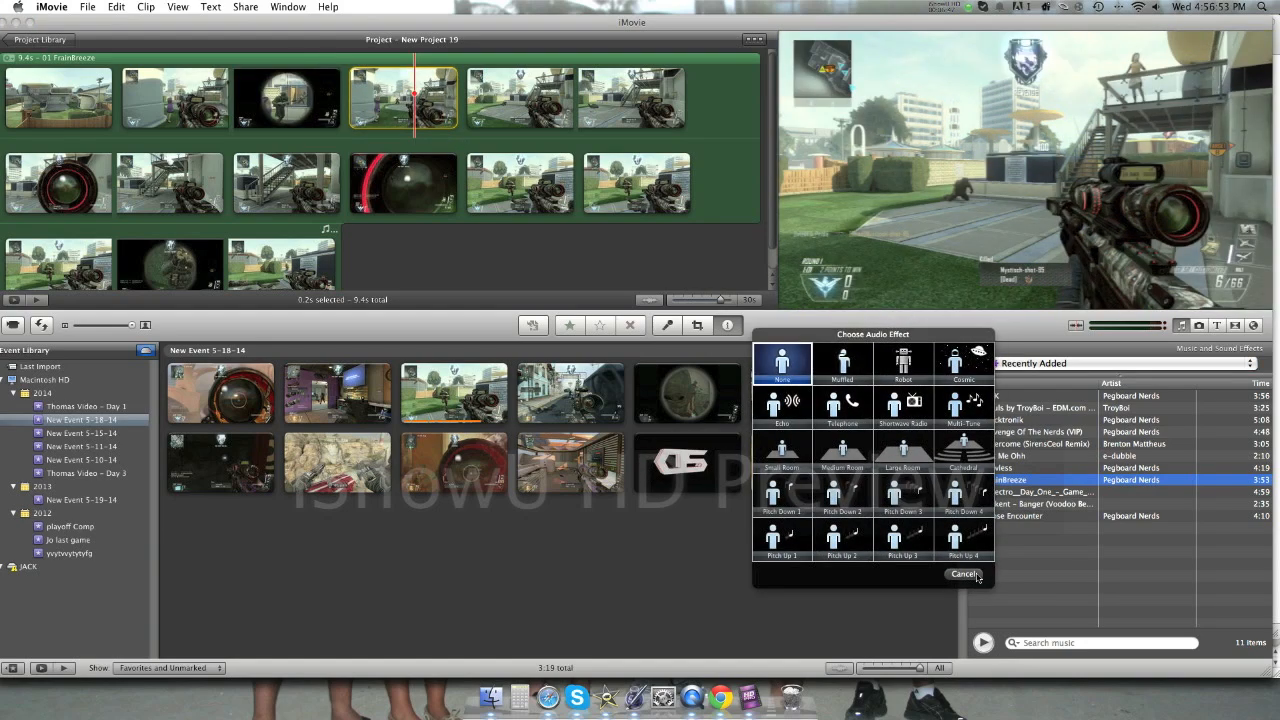
click(902, 540)
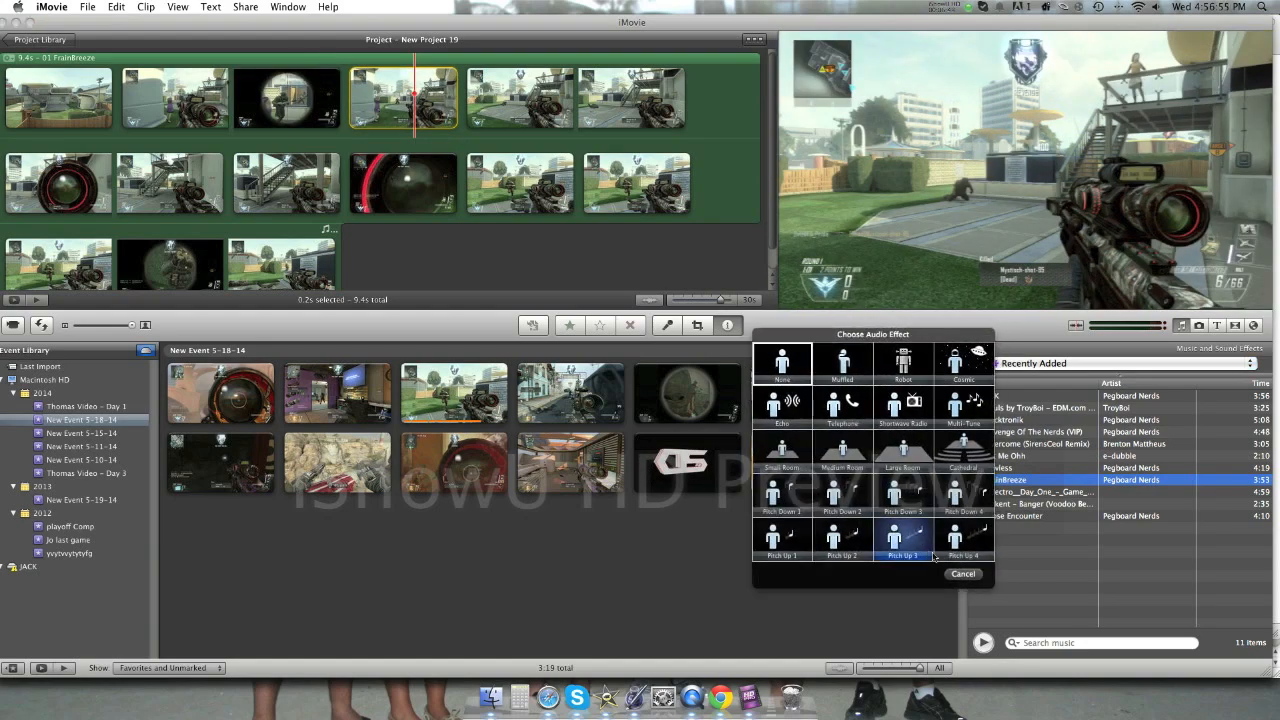
click(962, 572)
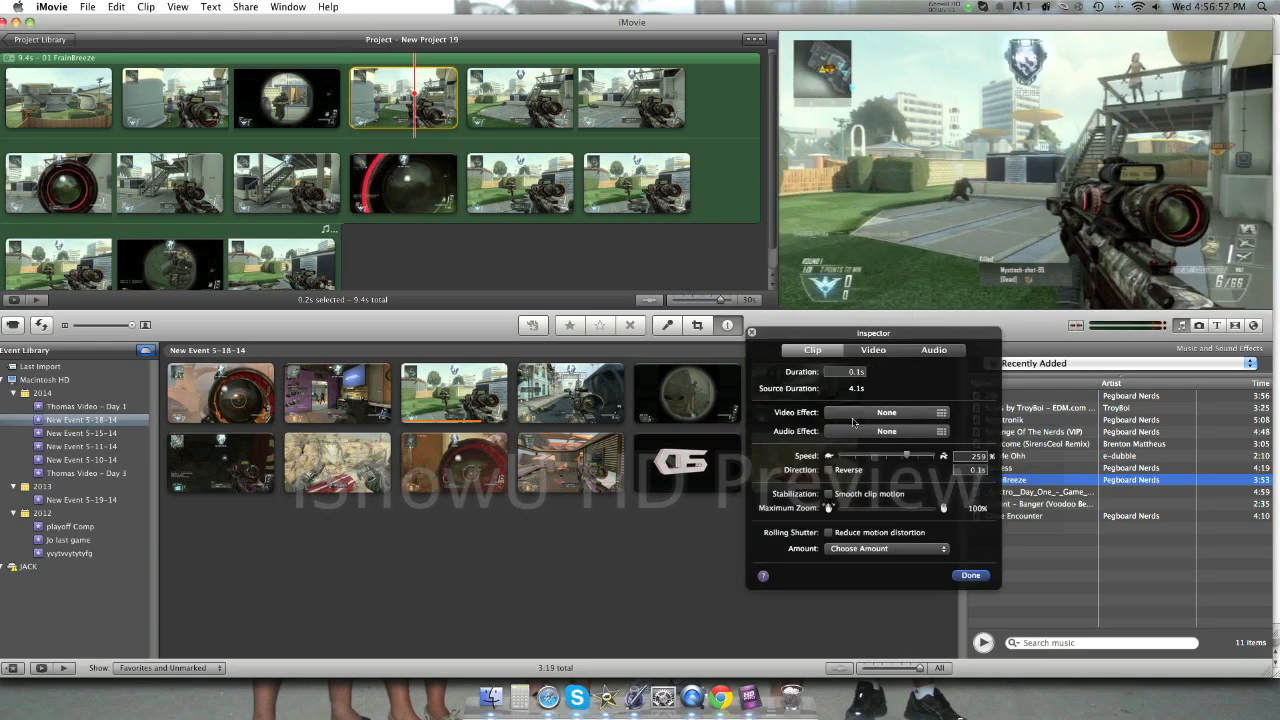
click(940, 412)
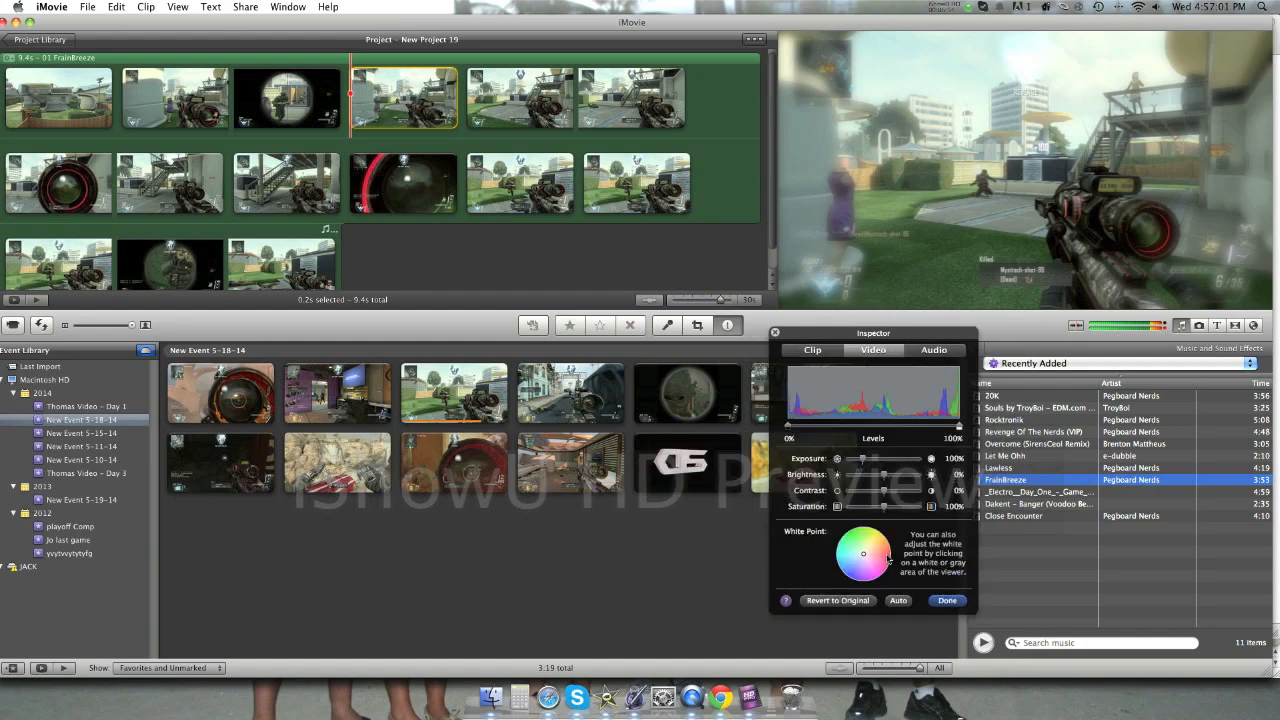
click(282, 262)
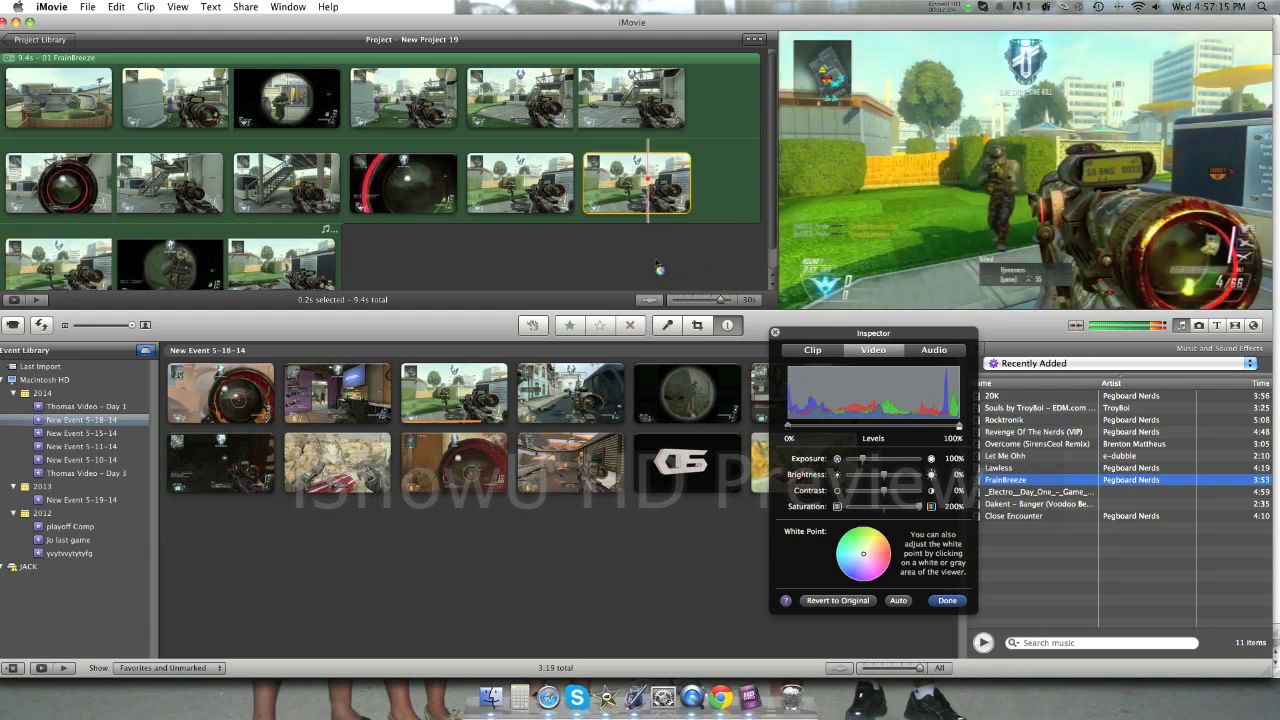
Step: Boost the saturation of the red scope clip and another montage clip
click(520, 184)
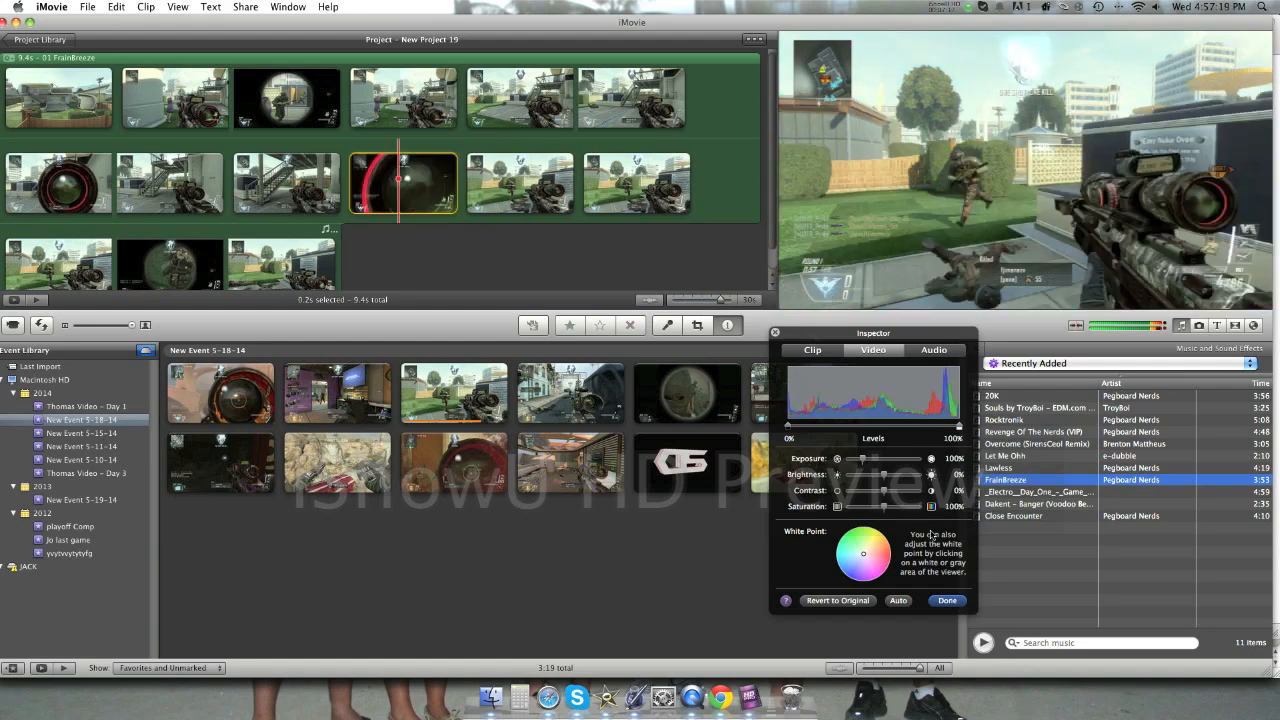
click(288, 182)
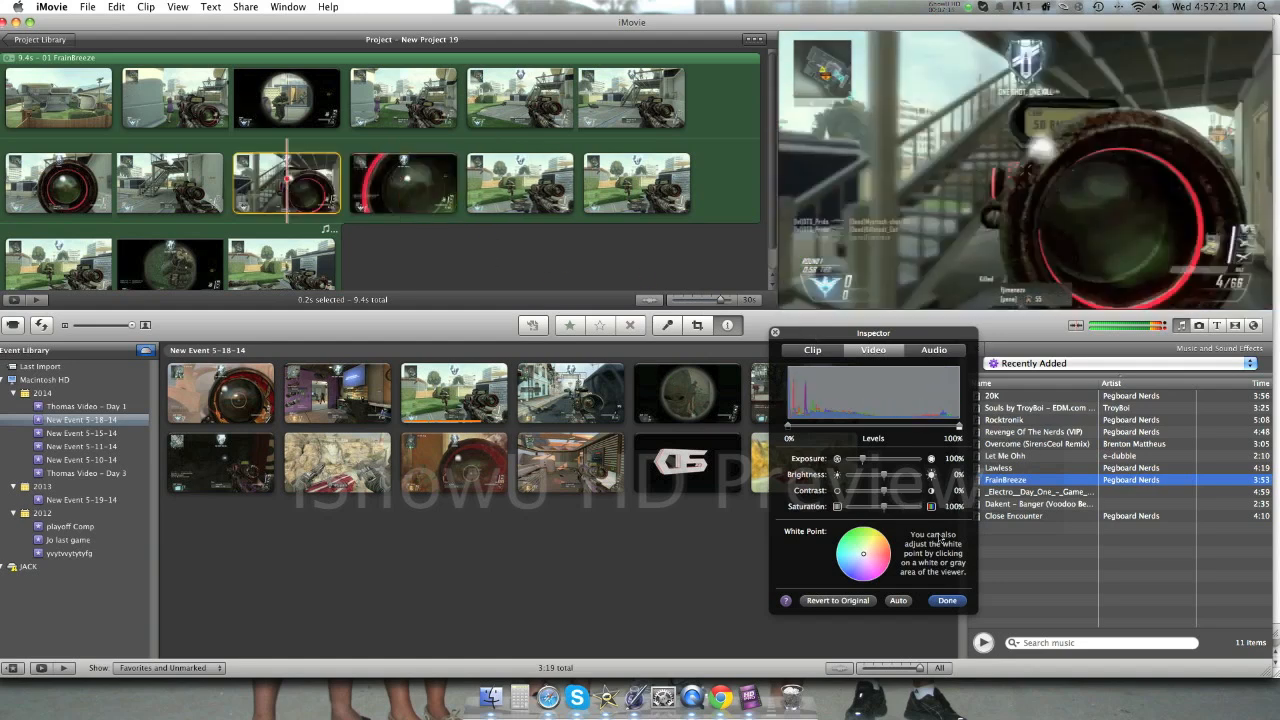
drag(884, 506, 912, 506)
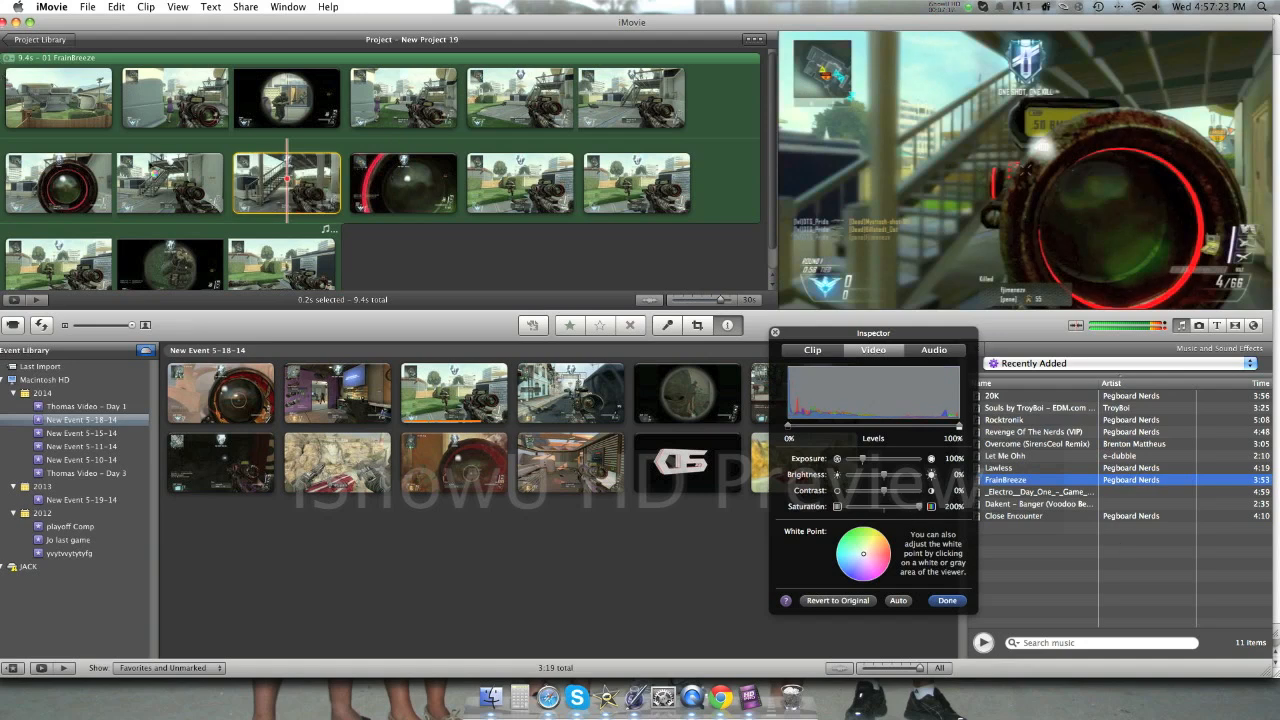
click(170, 184)
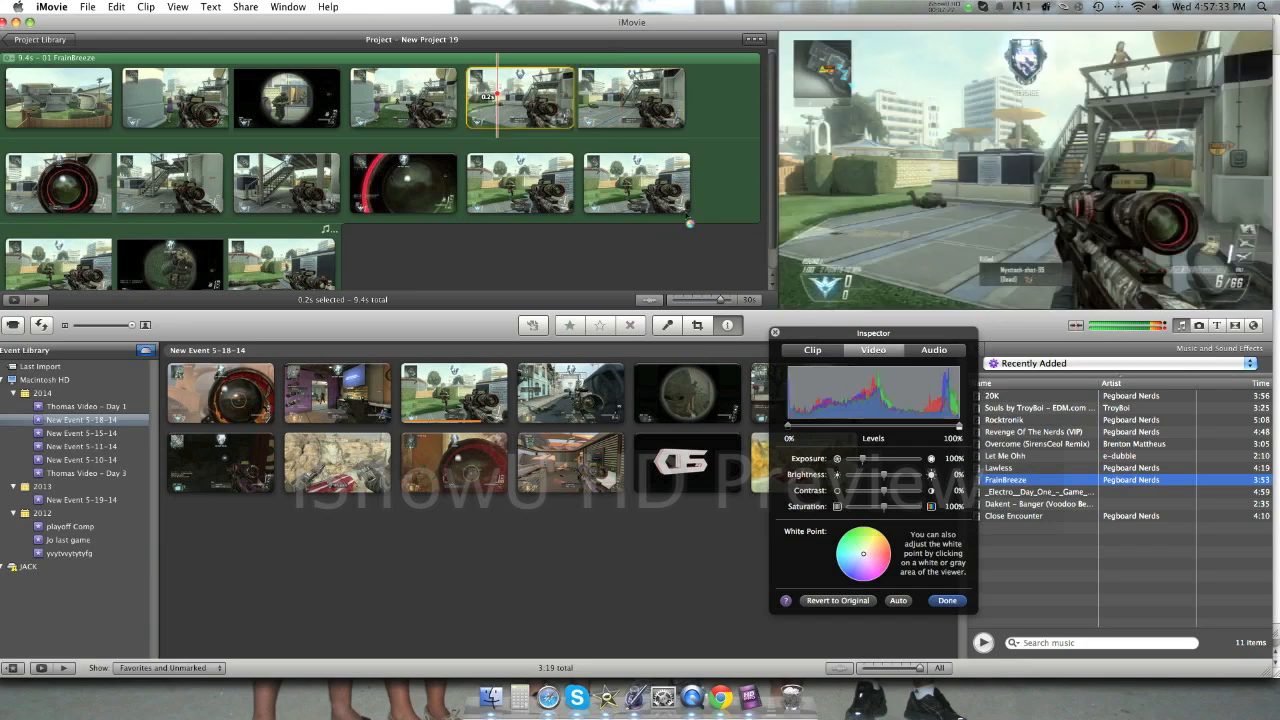
drag(898, 490, 952, 490)
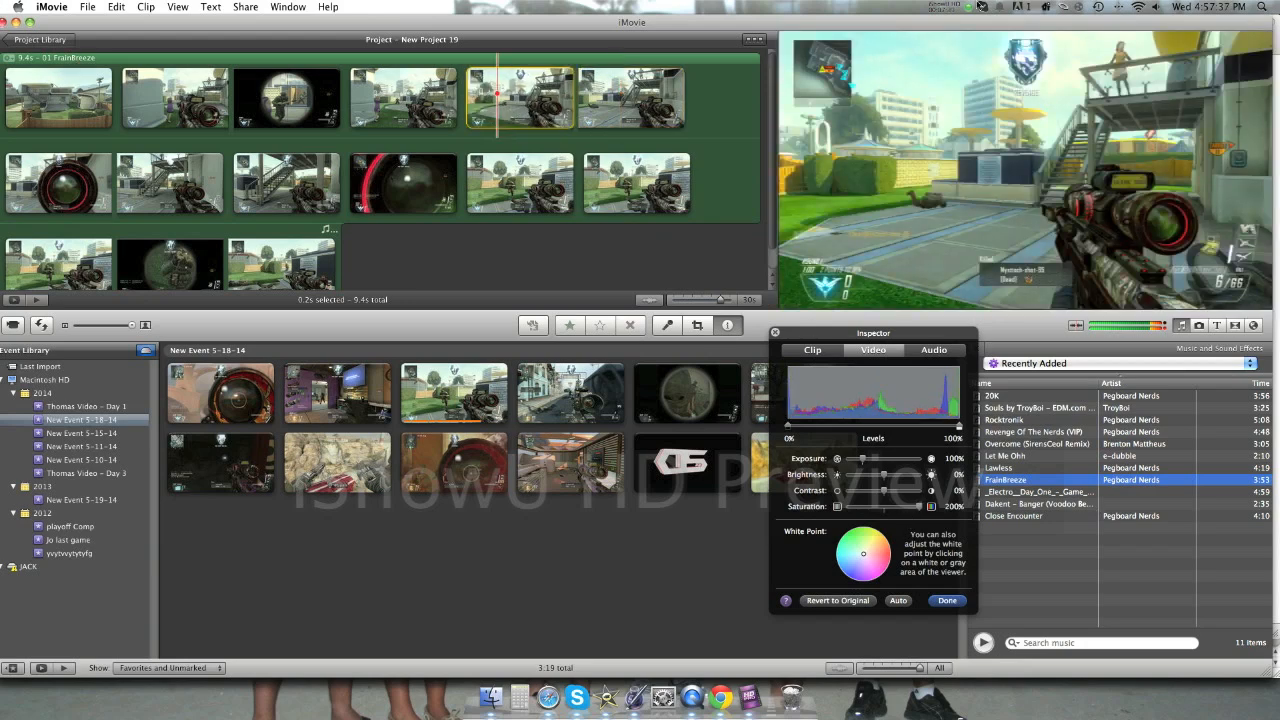
click(964, 6)
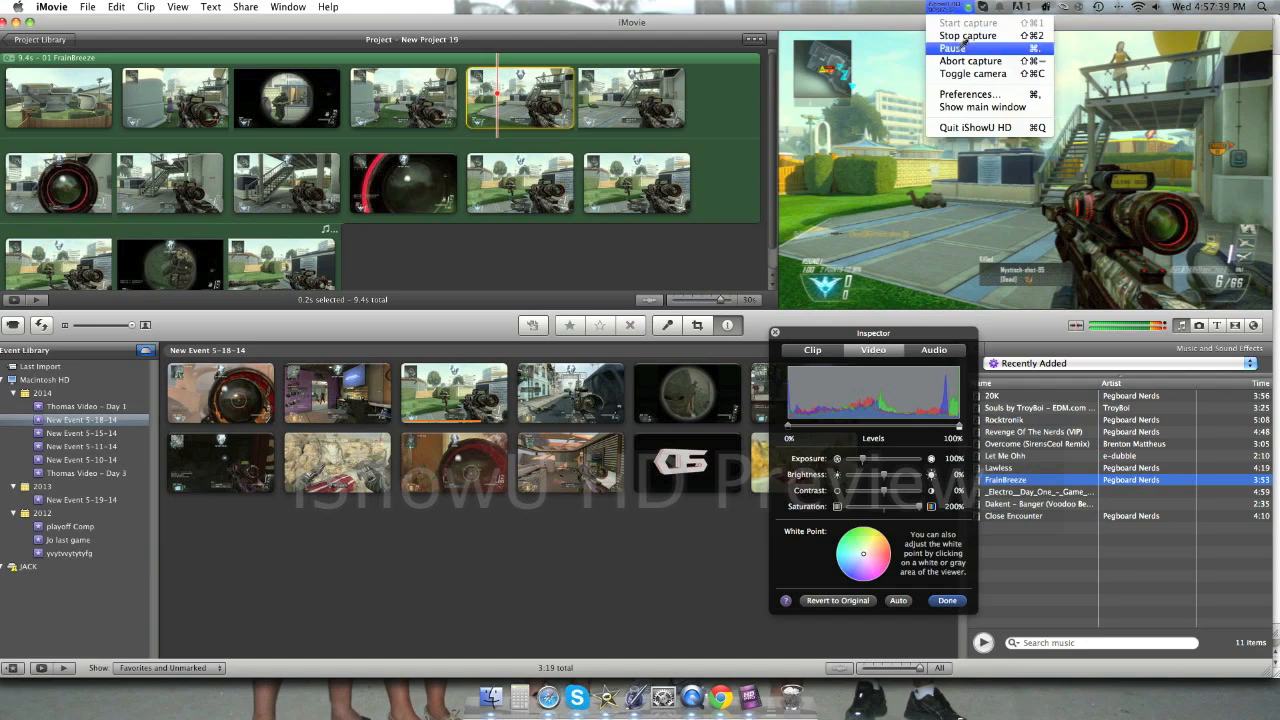
mouse_move(968, 36)
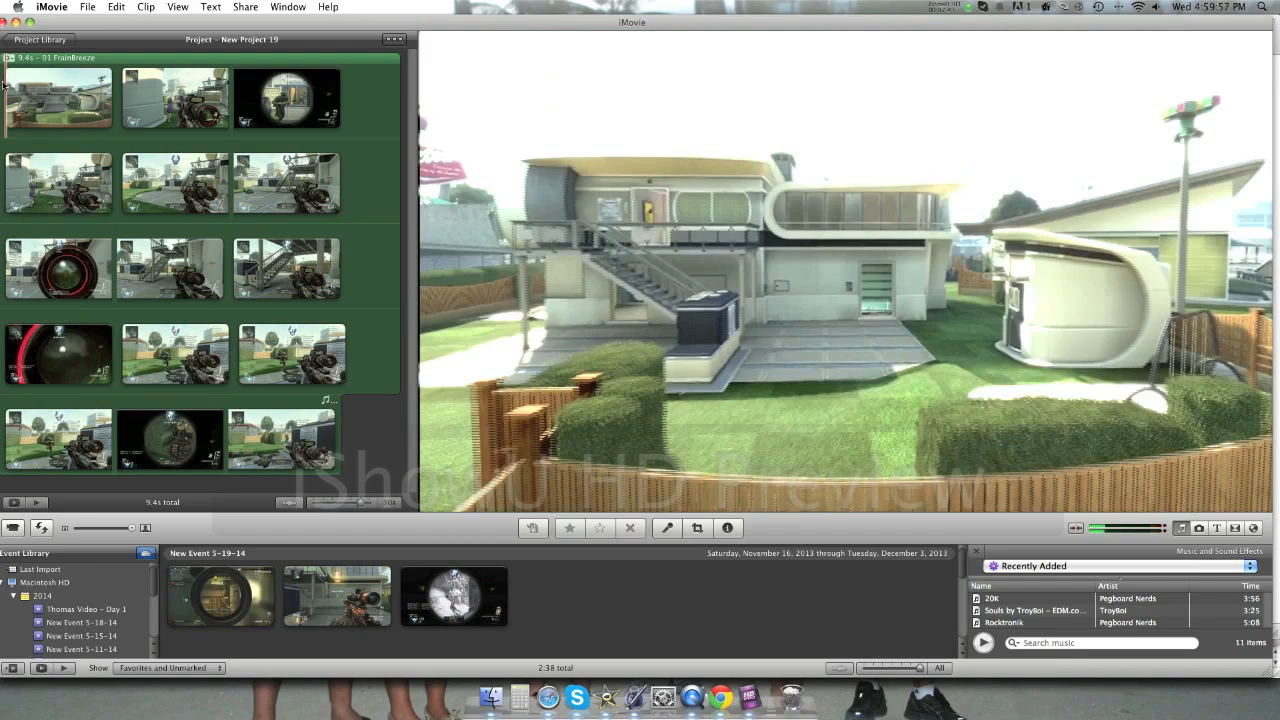
Step: Preview the first, a scoped-shot and the last montage clips in the larger viewer to check the glow look
click(58, 96)
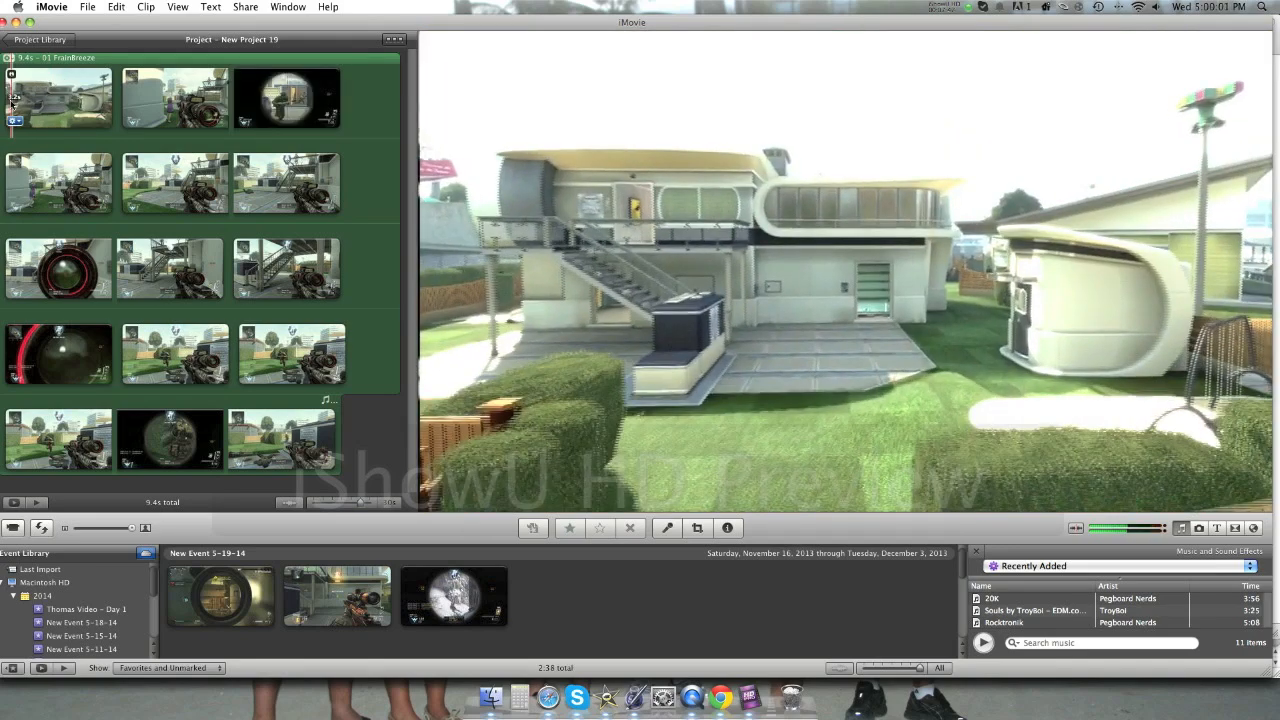
click(58, 96)
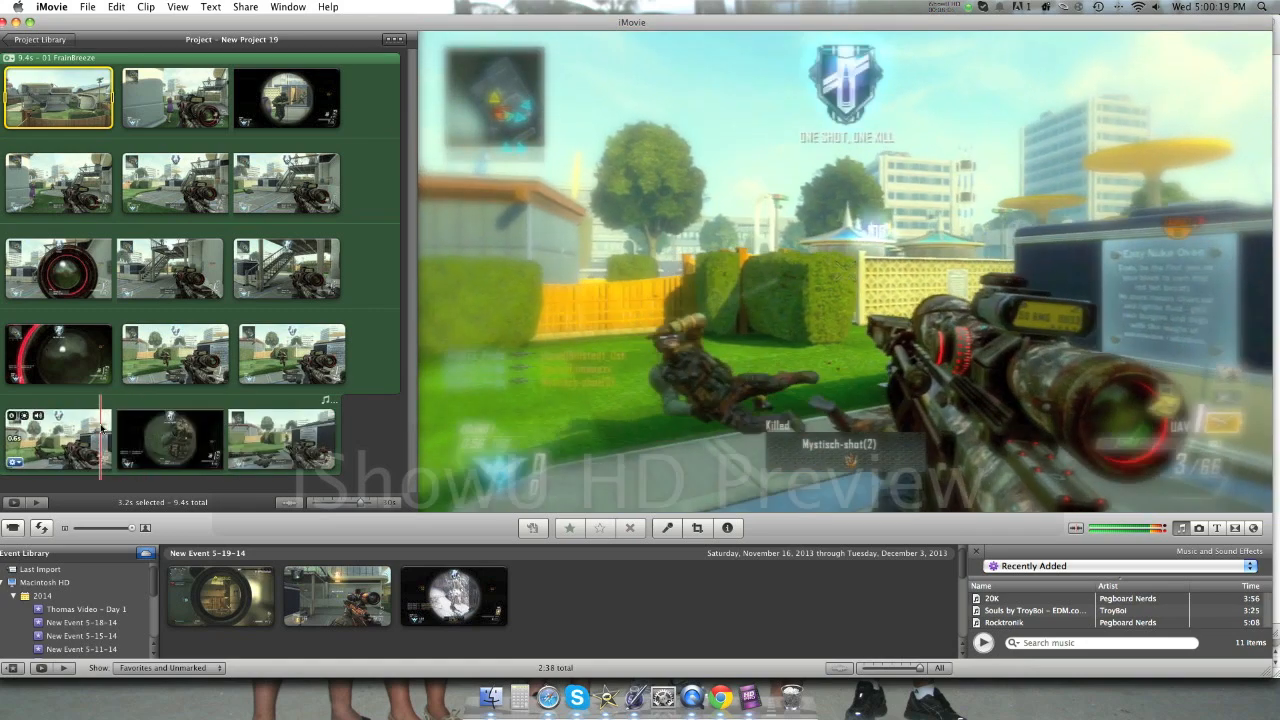
click(176, 356)
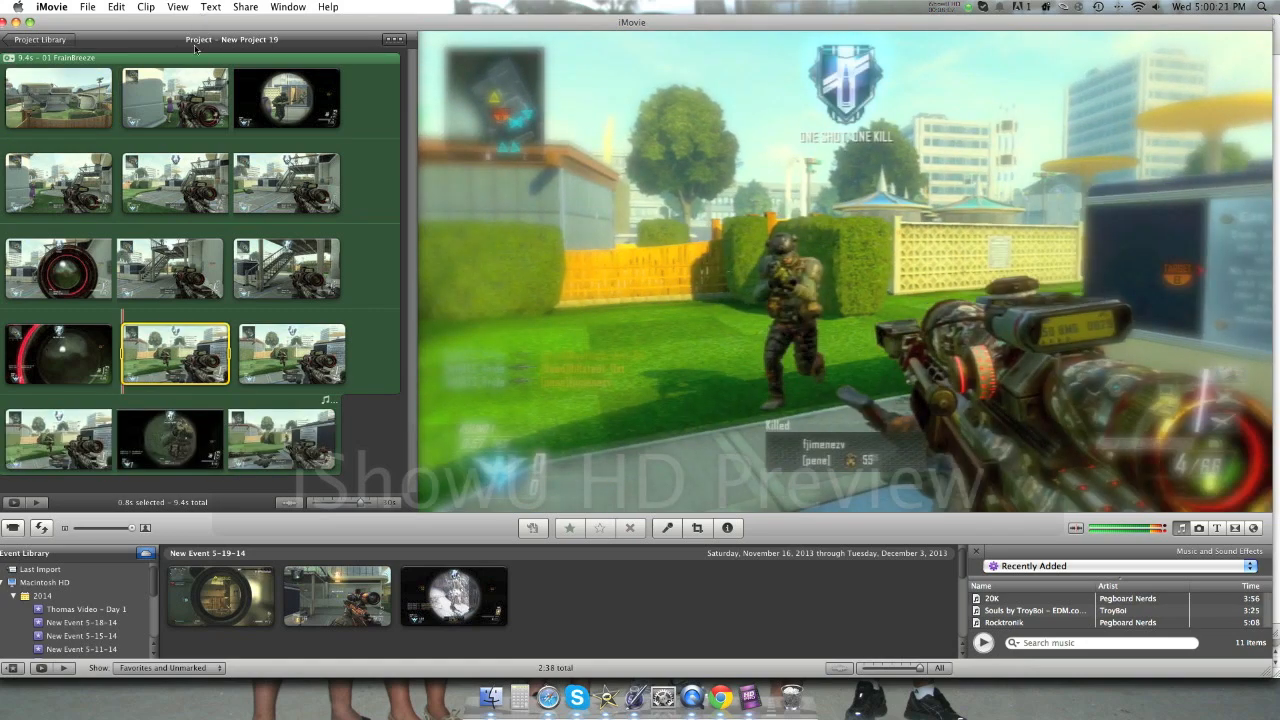
click(210, 8)
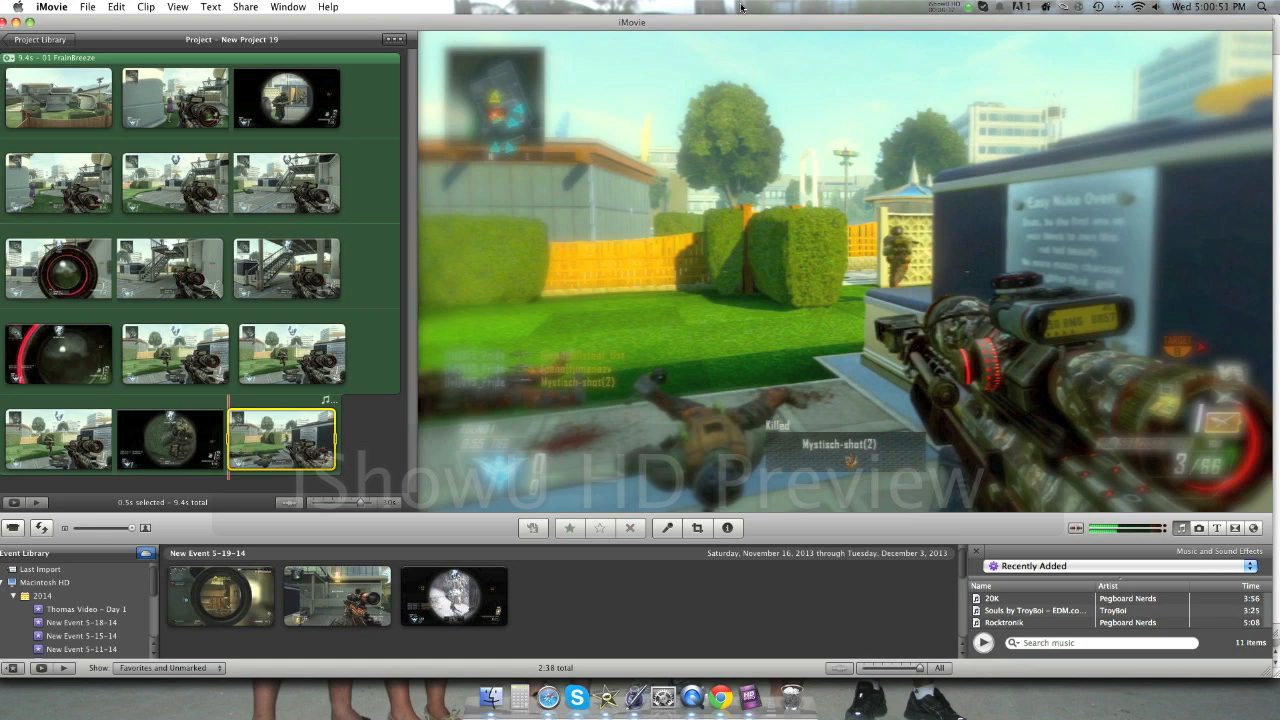
click(244, 8)
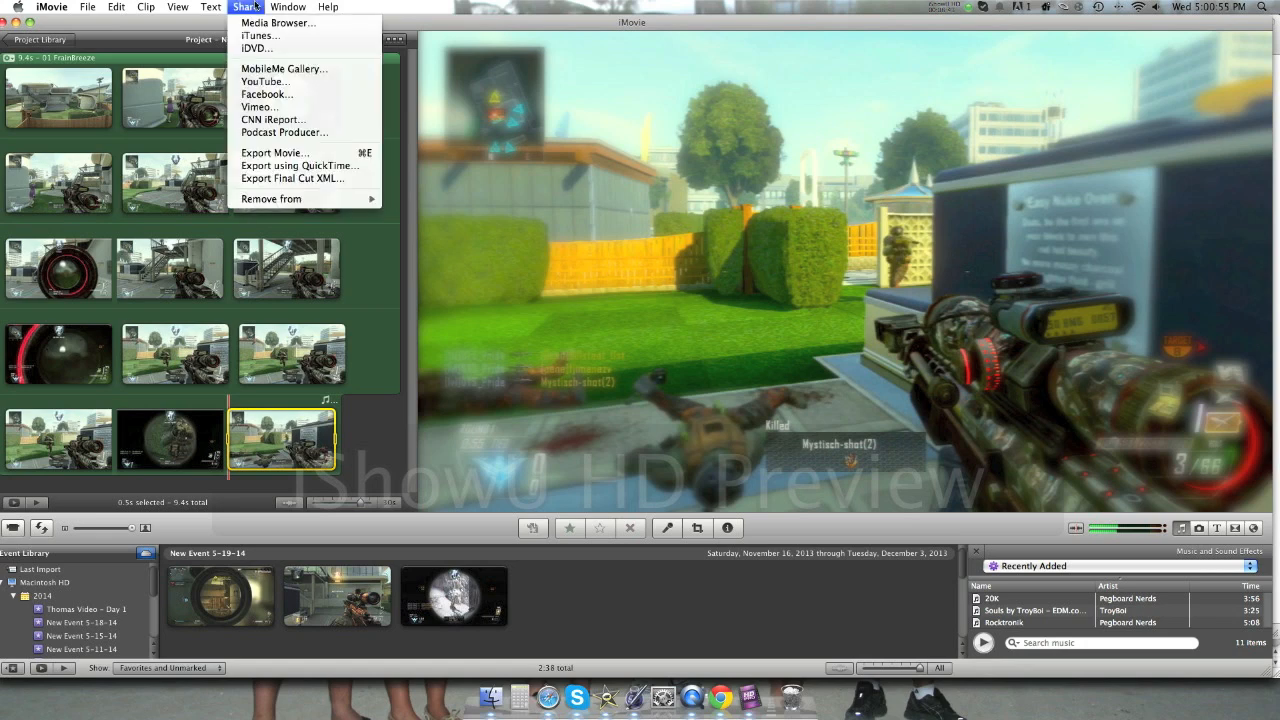
click(952, 8)
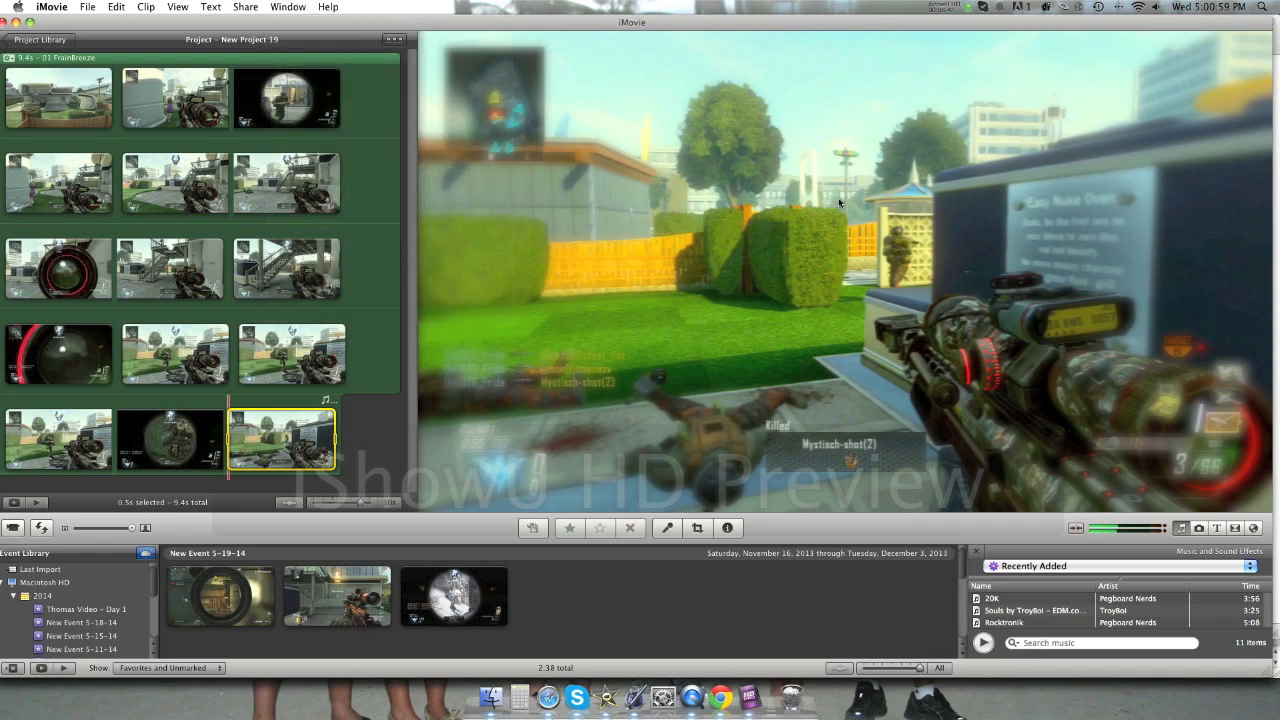
click(944, 8)
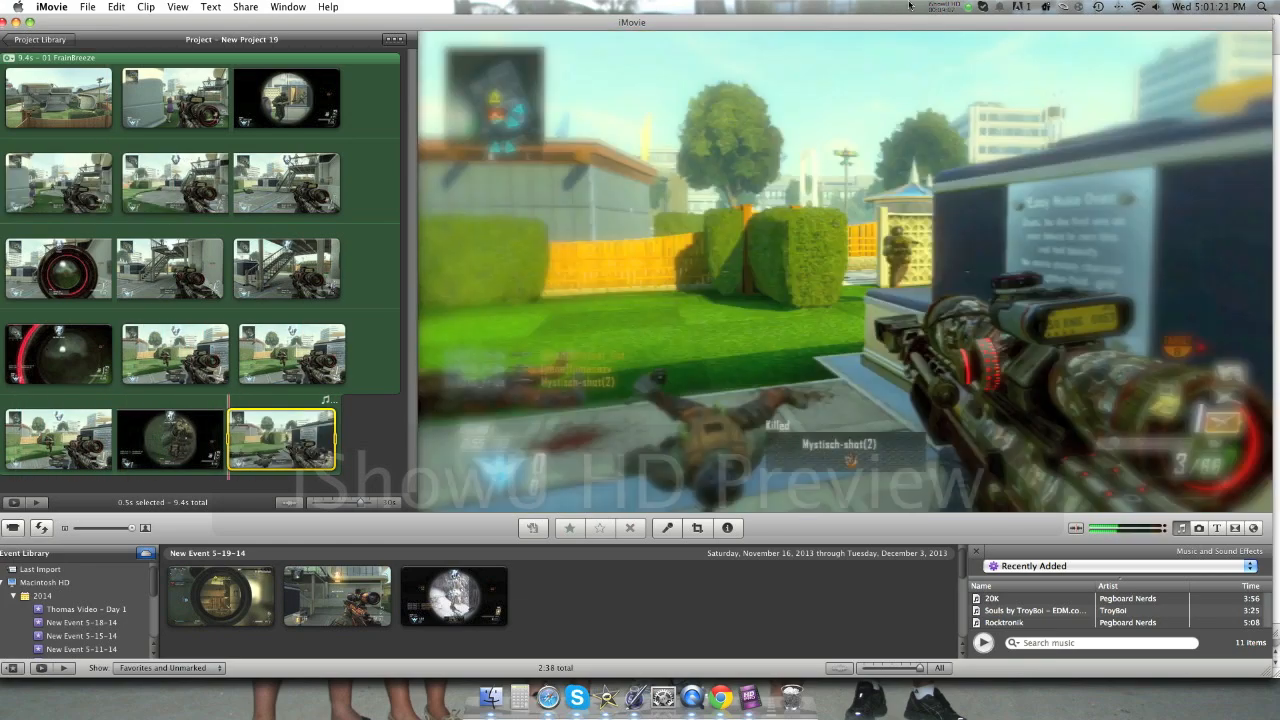
click(968, 8)
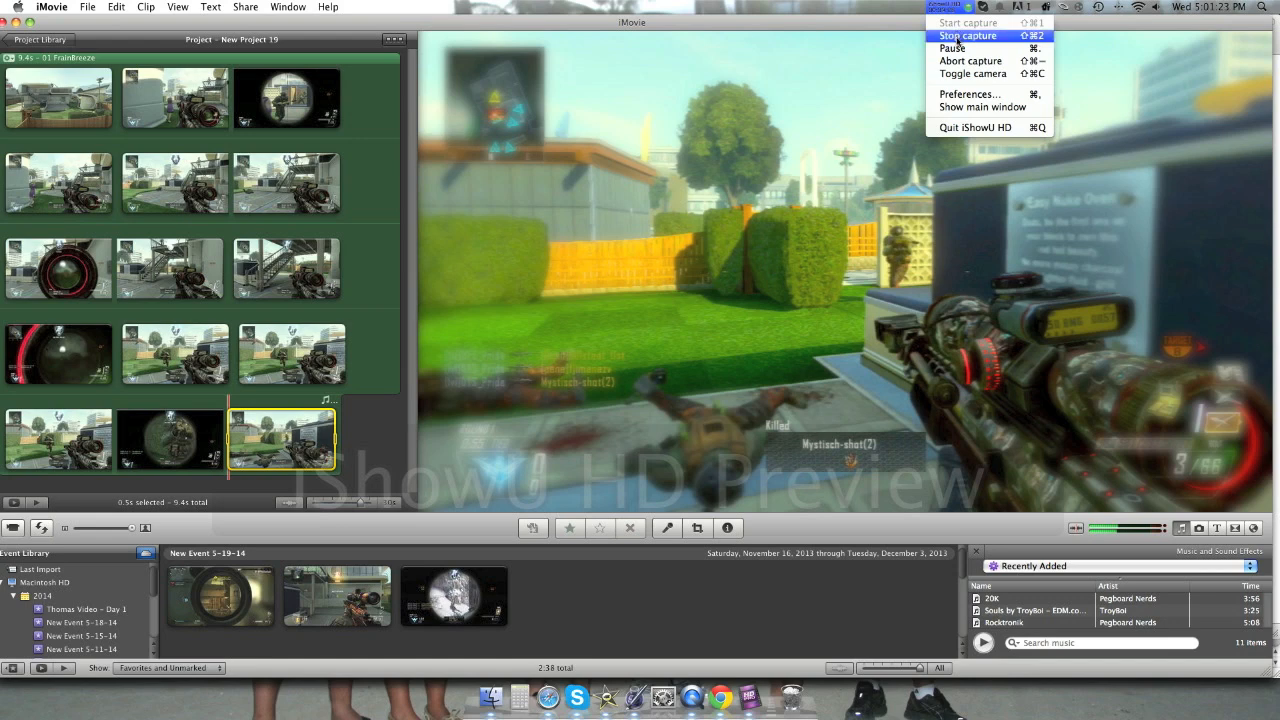